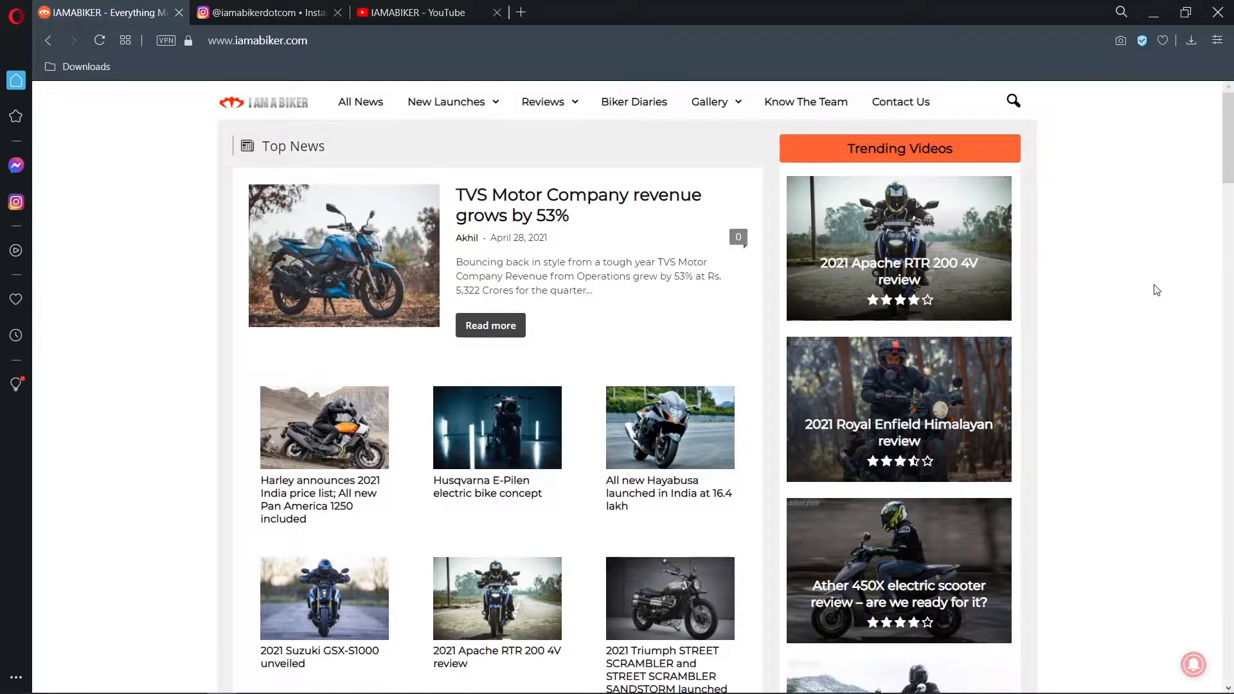
# Cycle through the IAMABIKER website, Instagram profile and YouTube tabs, ending on the YouTube channel
pyautogui.click(267, 12)
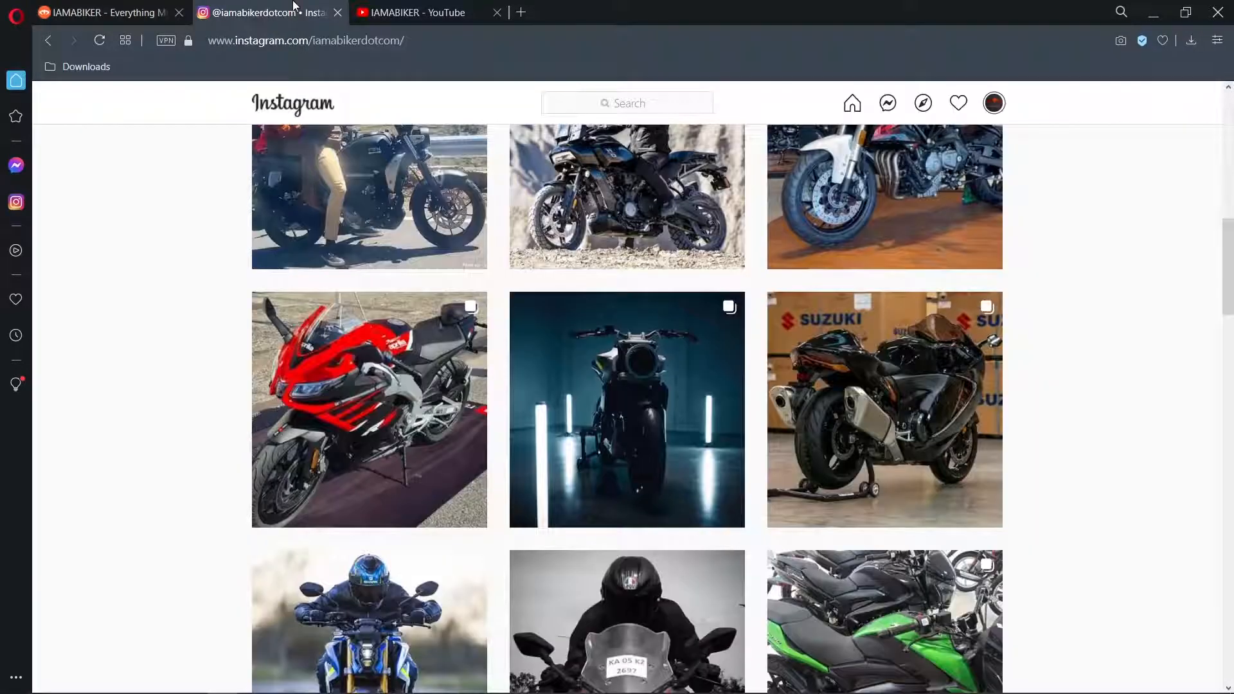
pyautogui.click(425, 11)
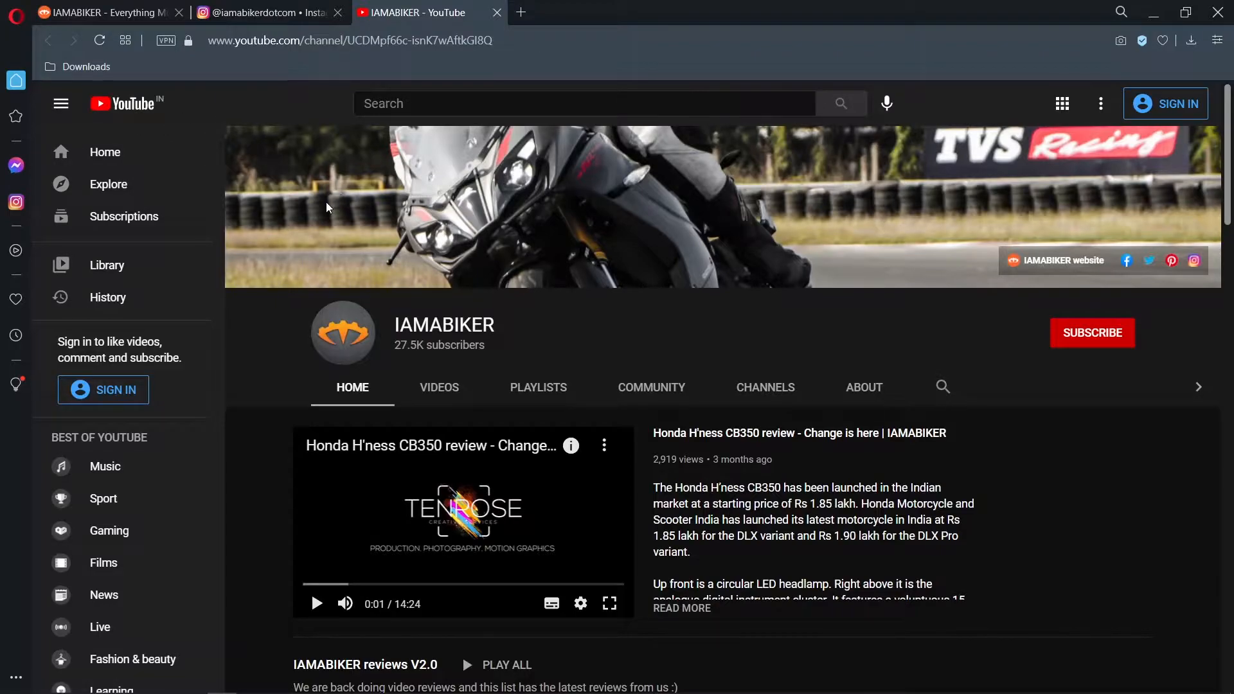
pyautogui.click(268, 12)
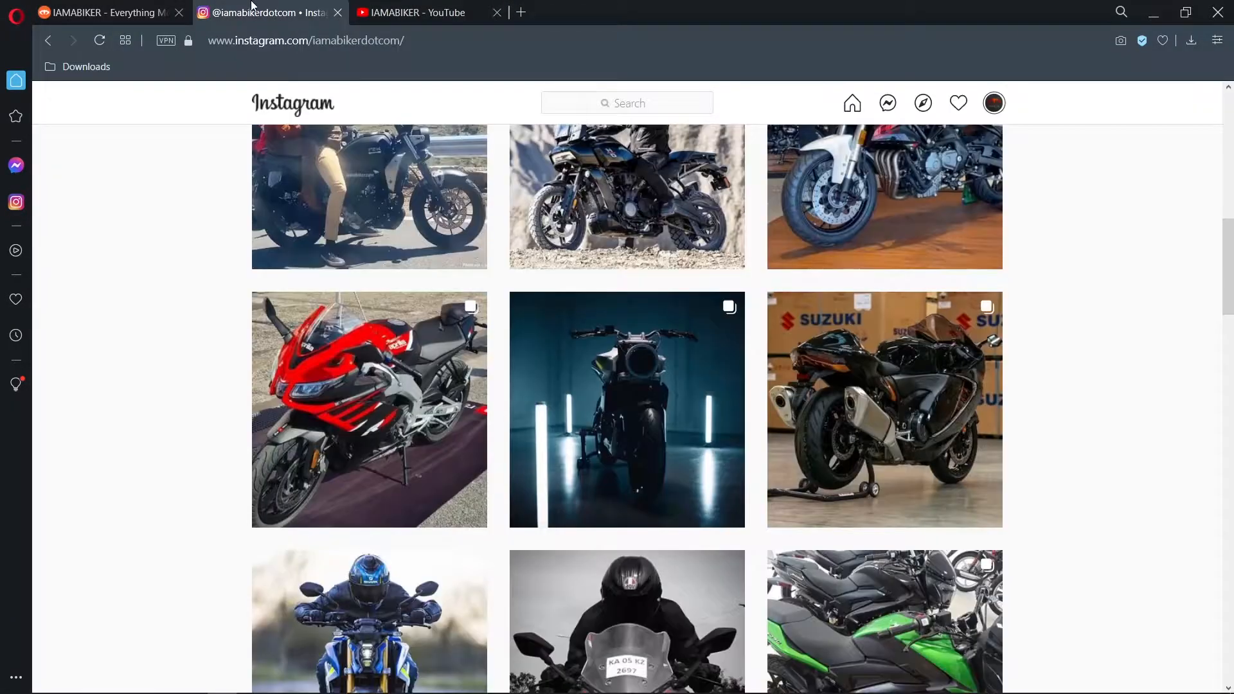
pyautogui.click(110, 11)
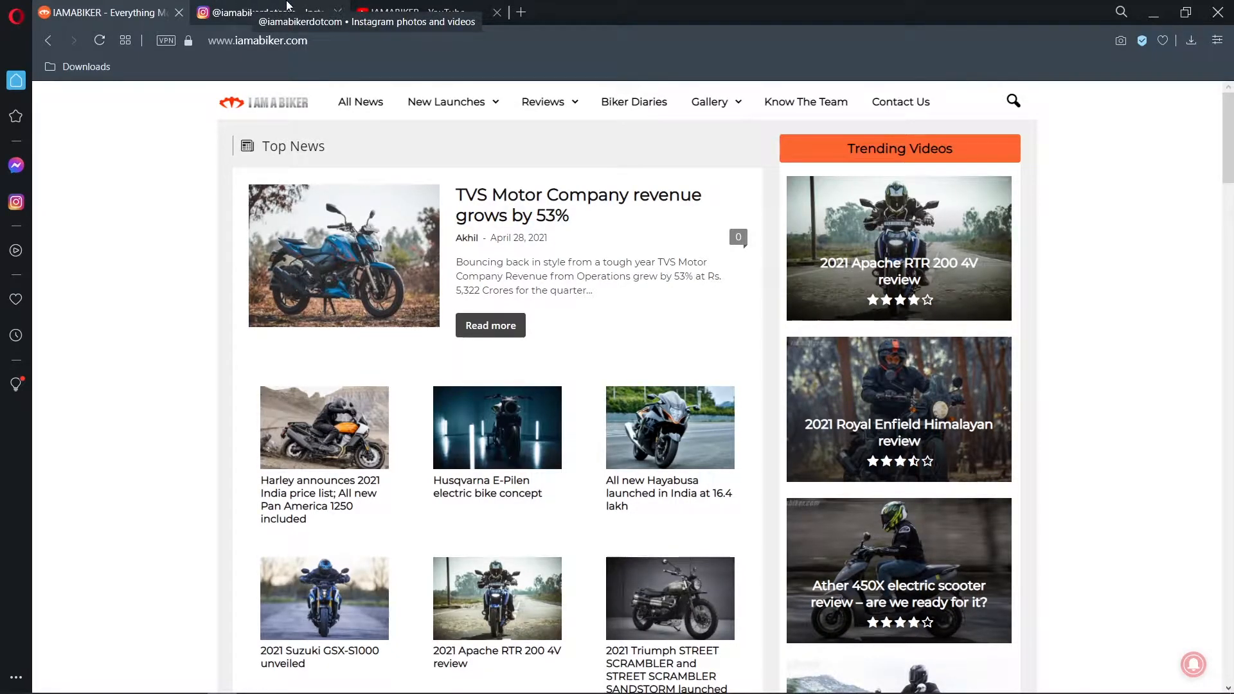
pyautogui.click(425, 13)
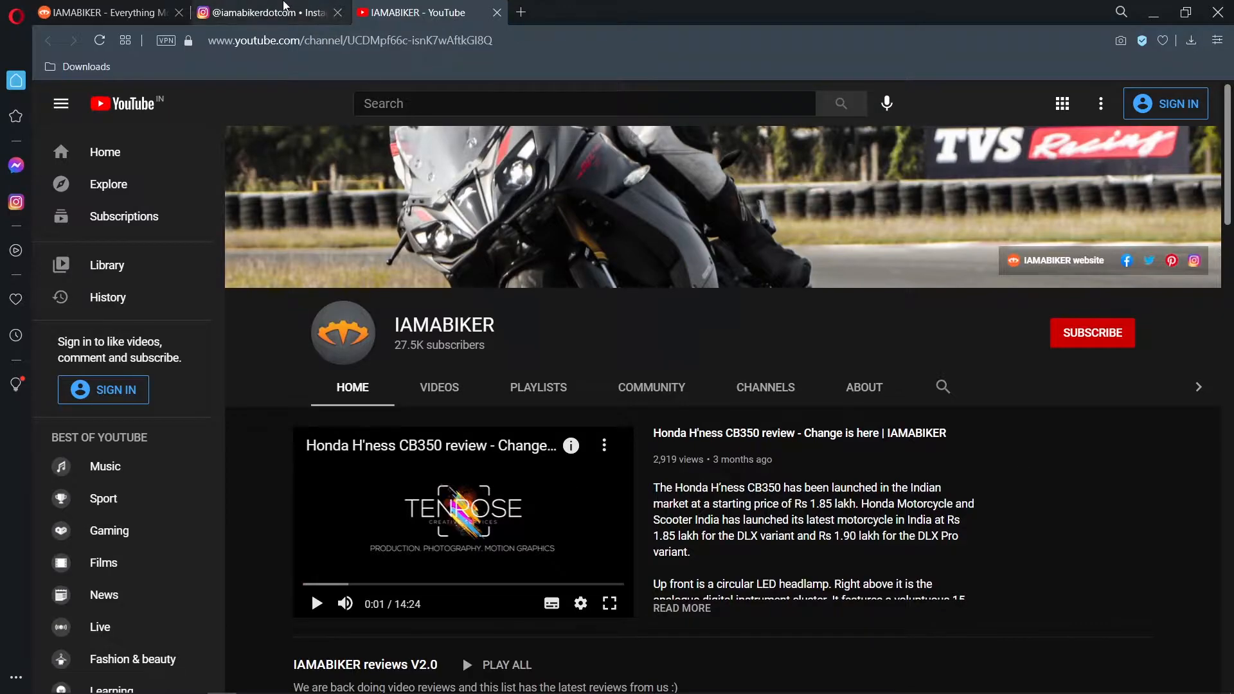
# Open the Yamaha FZ-X post with two riders from the Instagram profile grid
pyautogui.click(267, 12)
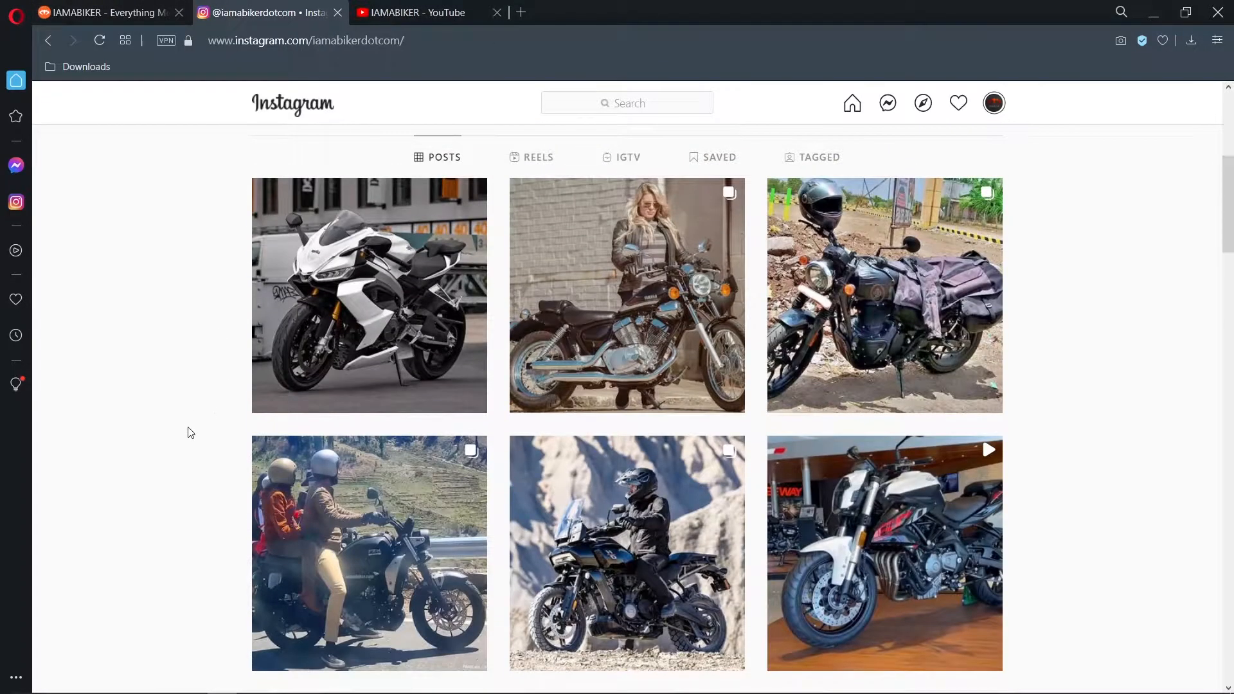
pyautogui.scroll(-3)
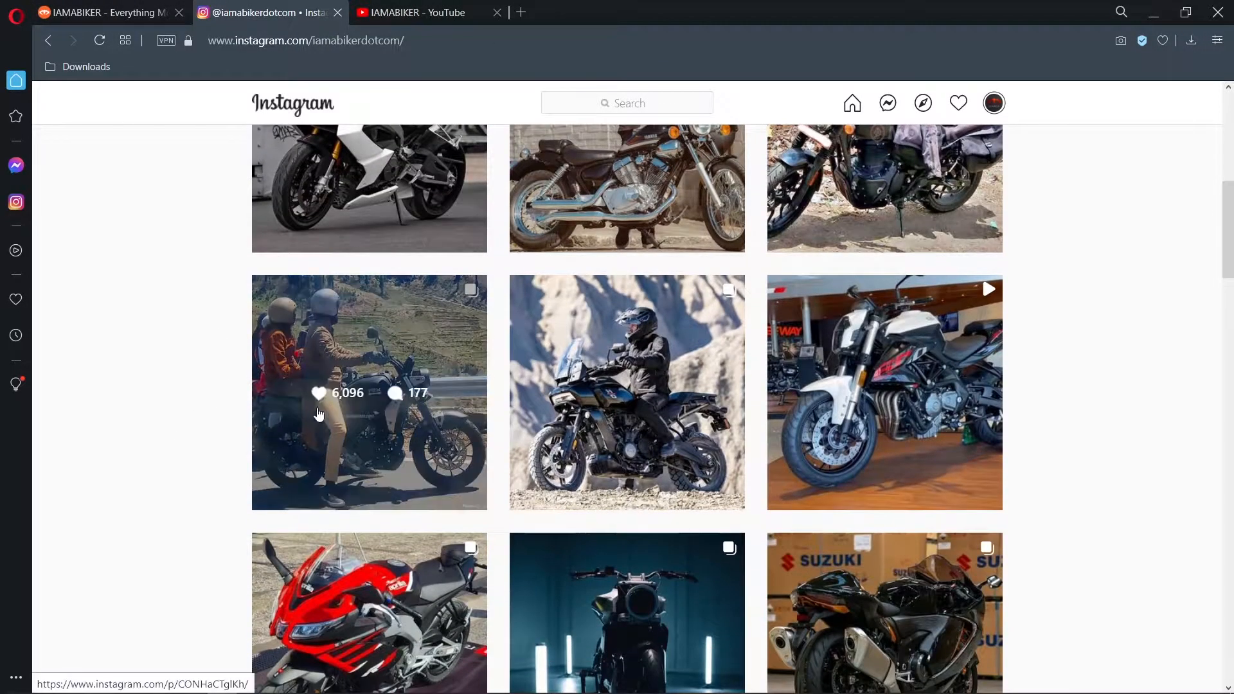
pyautogui.click(368, 392)
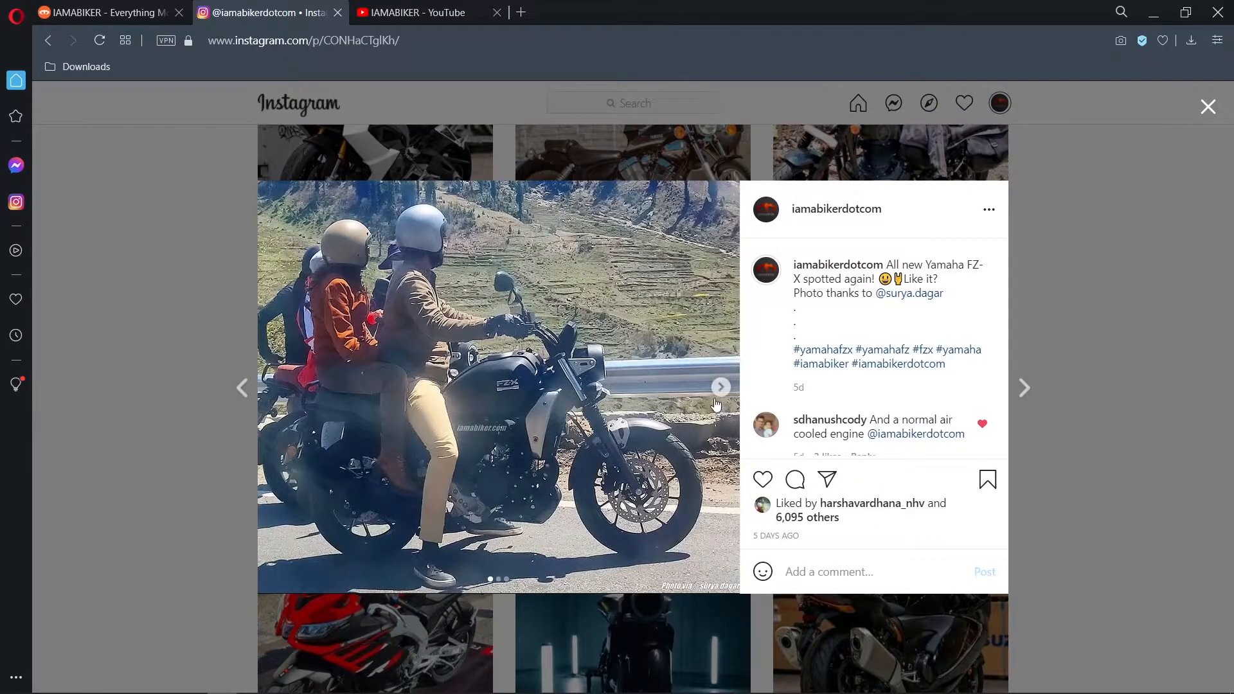
pyautogui.moveTo(431, 500)
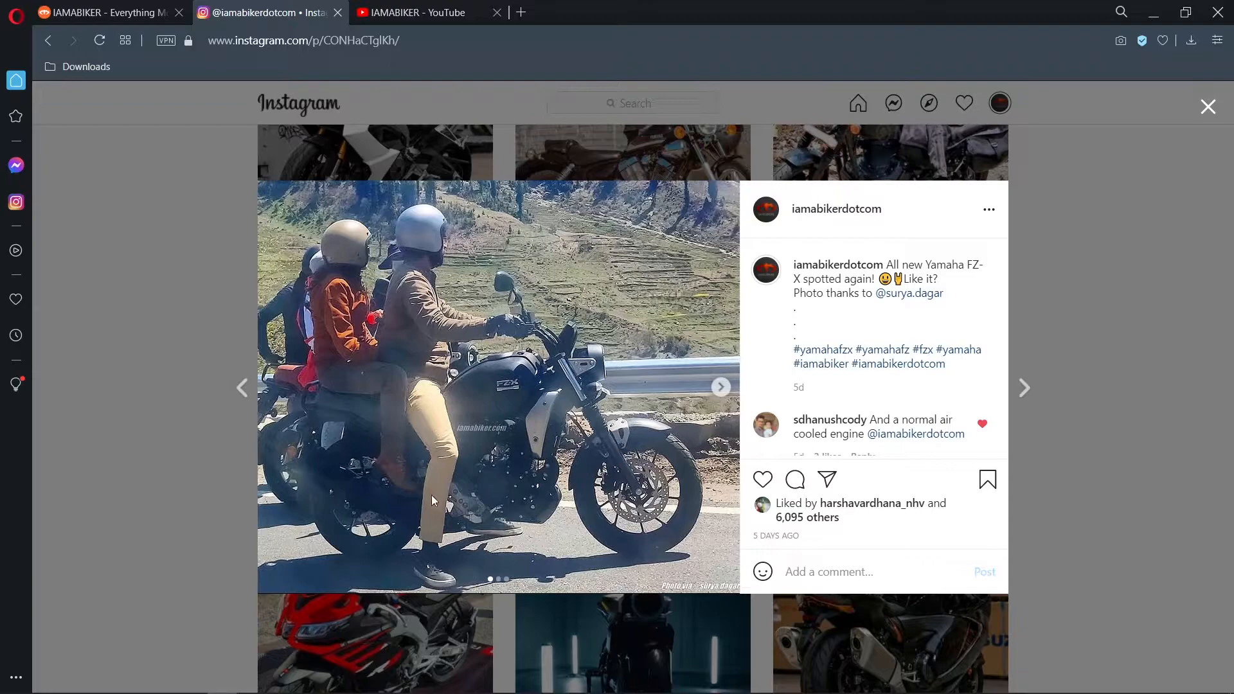
pyautogui.moveTo(667, 398)
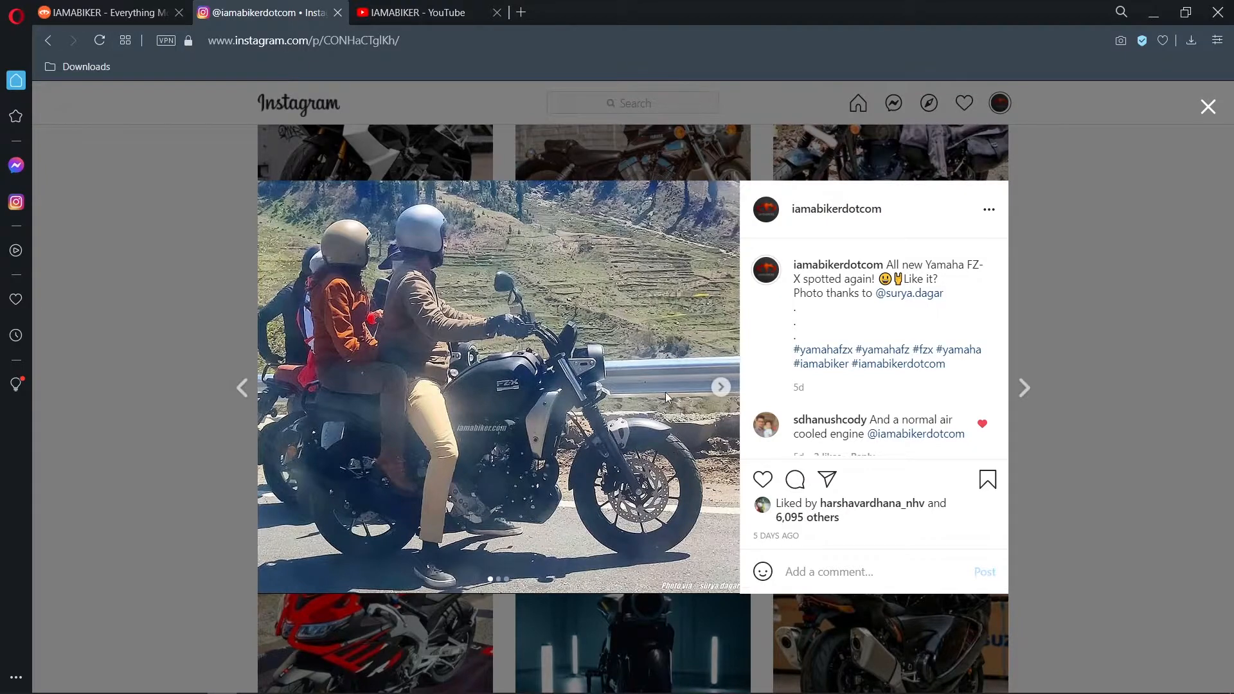
# Move through the post's photos and scroll down its caption and comments
pyautogui.click(719, 387)
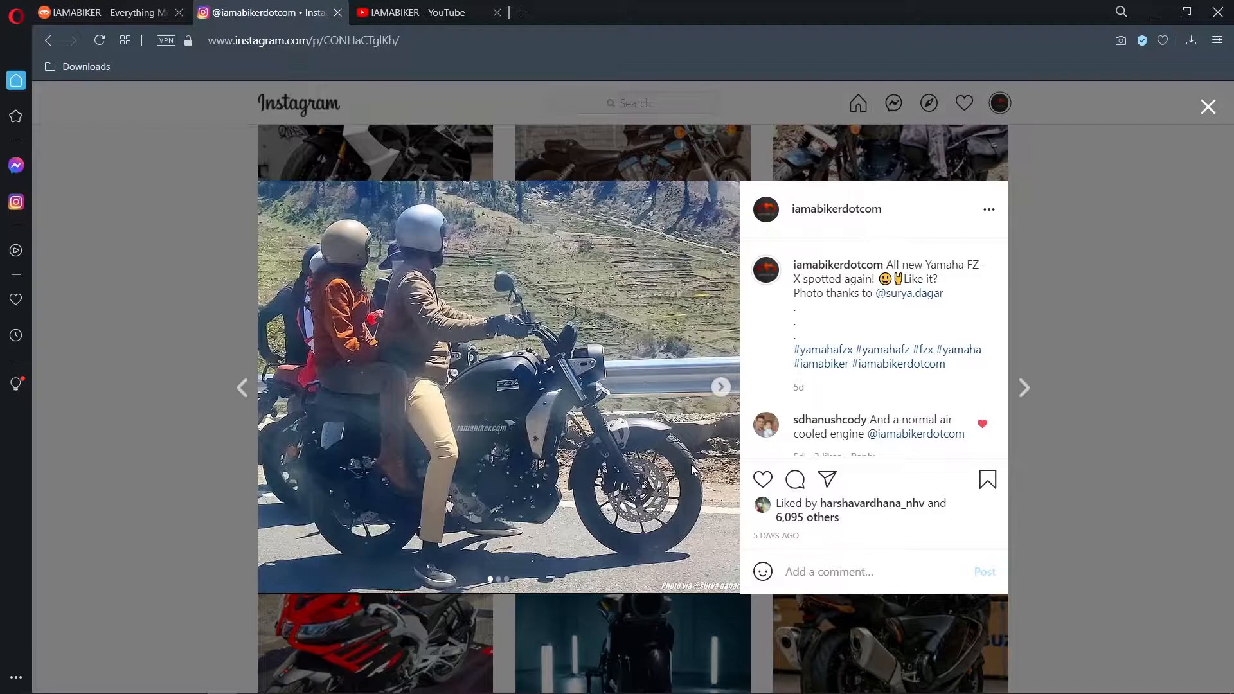
pyautogui.scroll(-3)
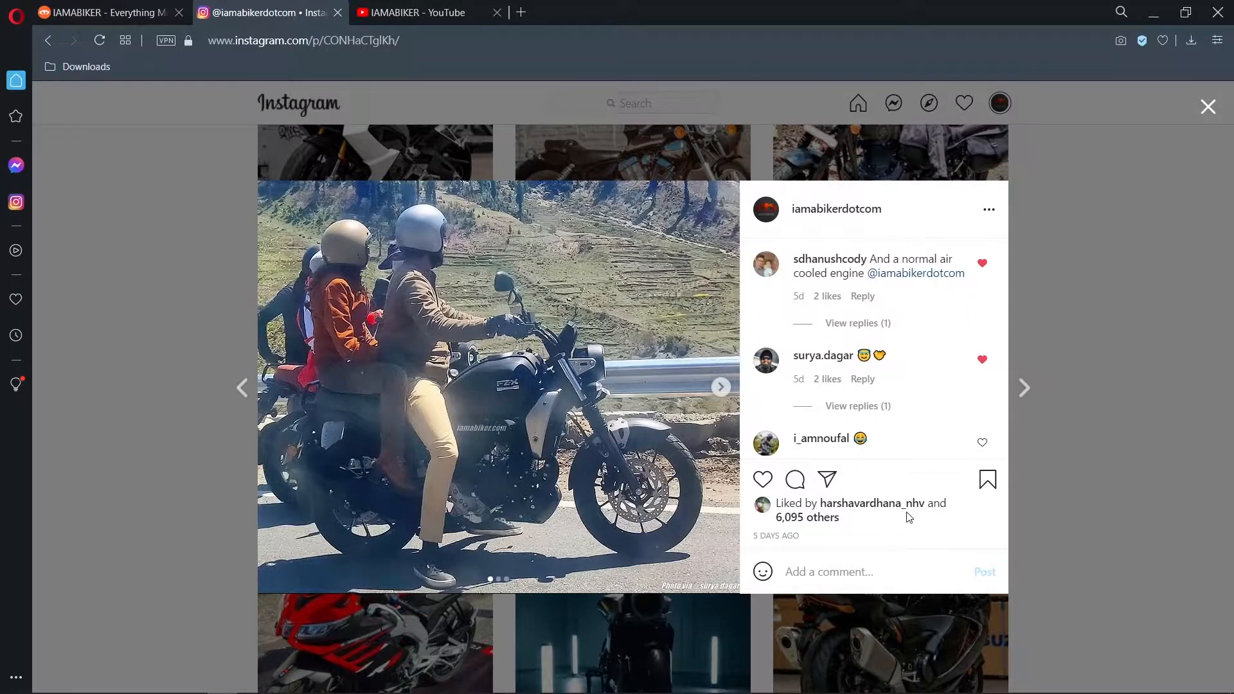
pyautogui.scroll(-3)
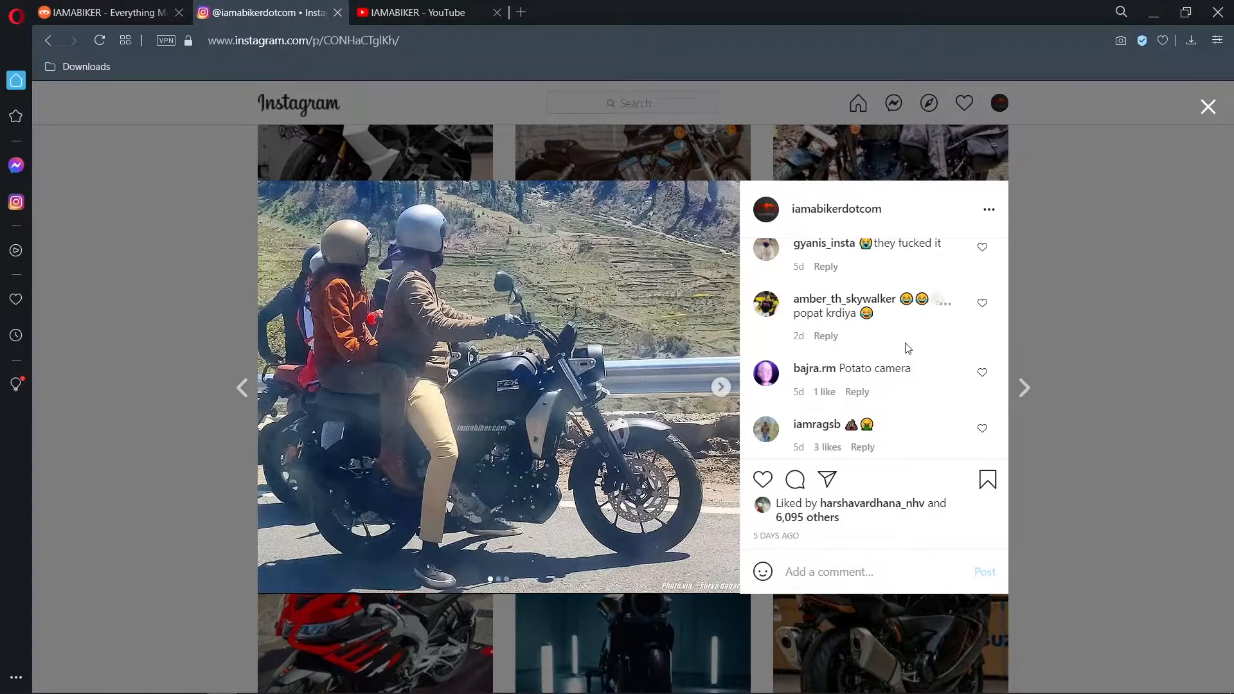
pyautogui.scroll(-3)
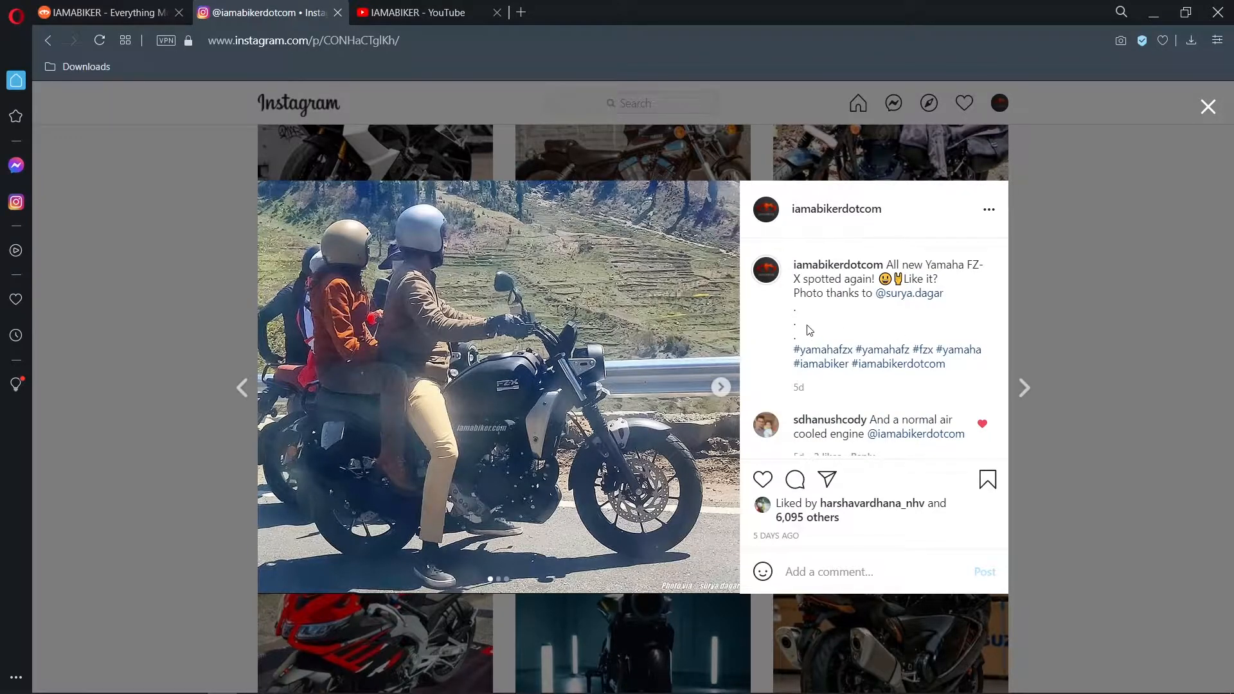
pyautogui.moveTo(929, 311)
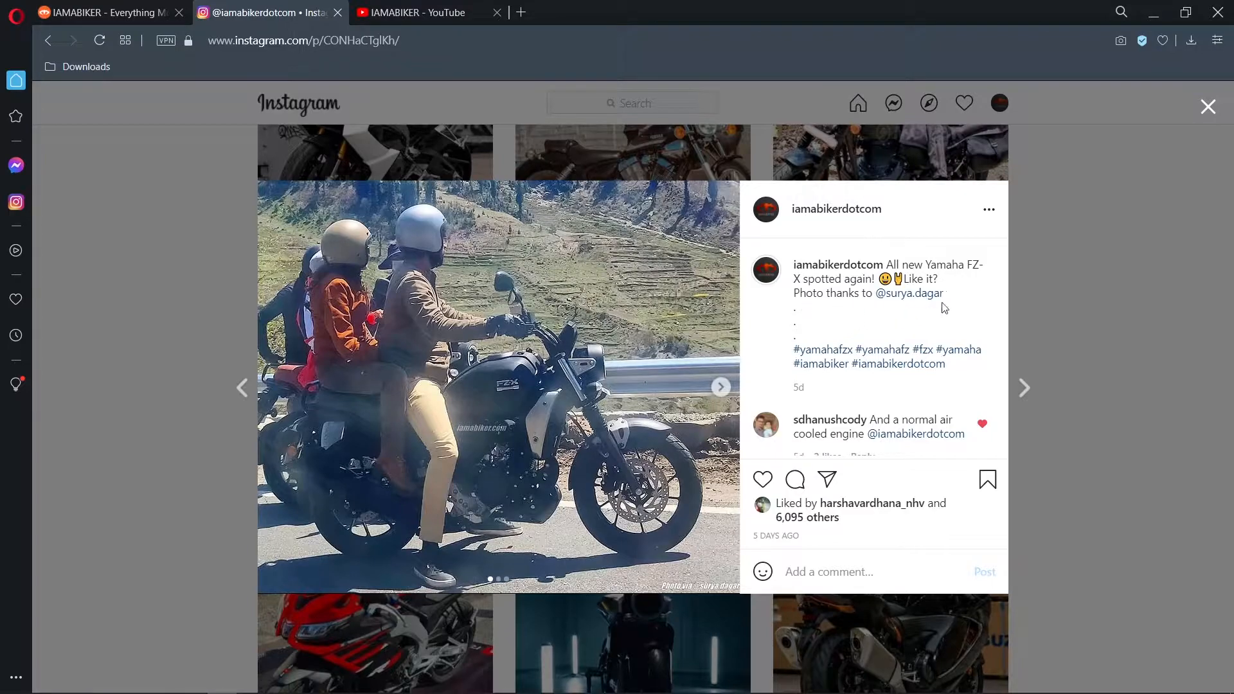
pyautogui.moveTo(905, 317)
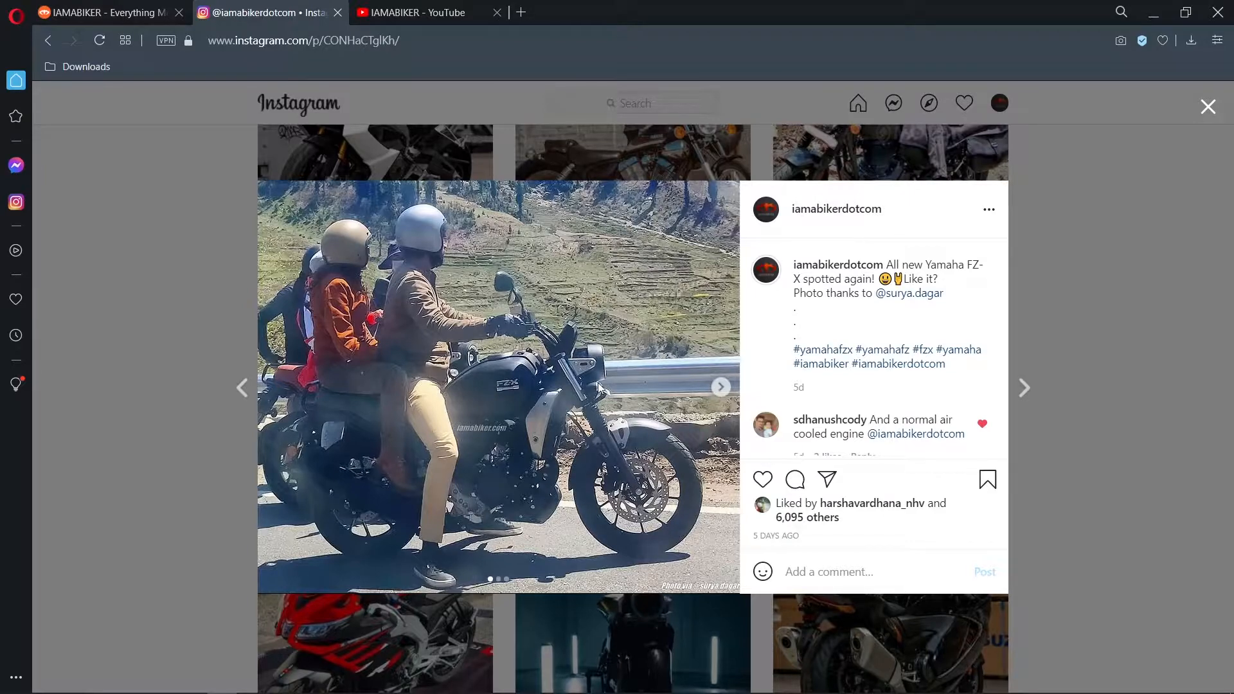
pyautogui.moveTo(600, 386)
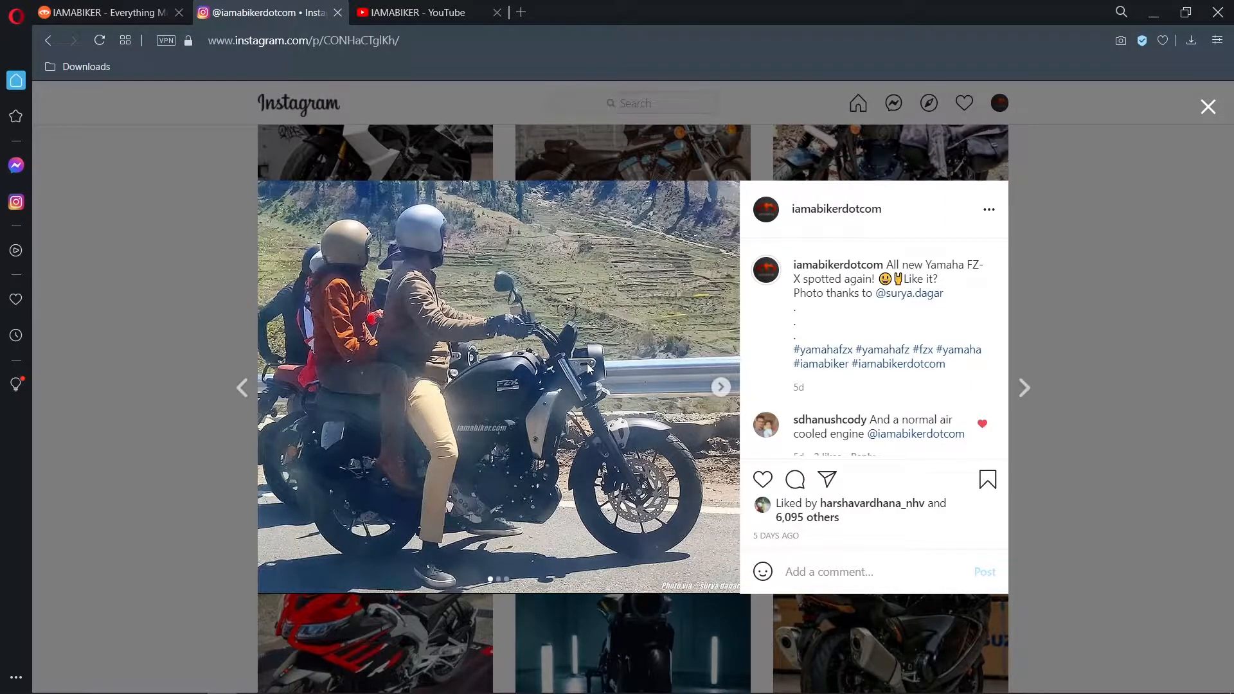
pyautogui.moveTo(606, 400)
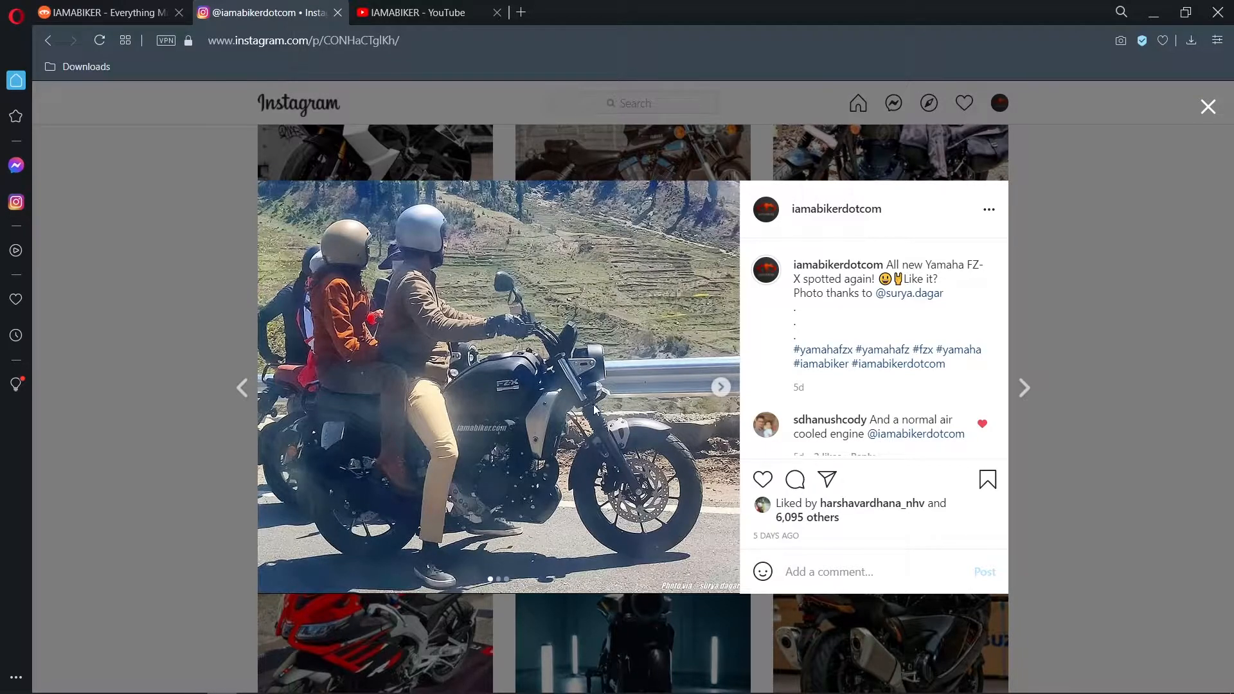
pyautogui.moveTo(598, 413)
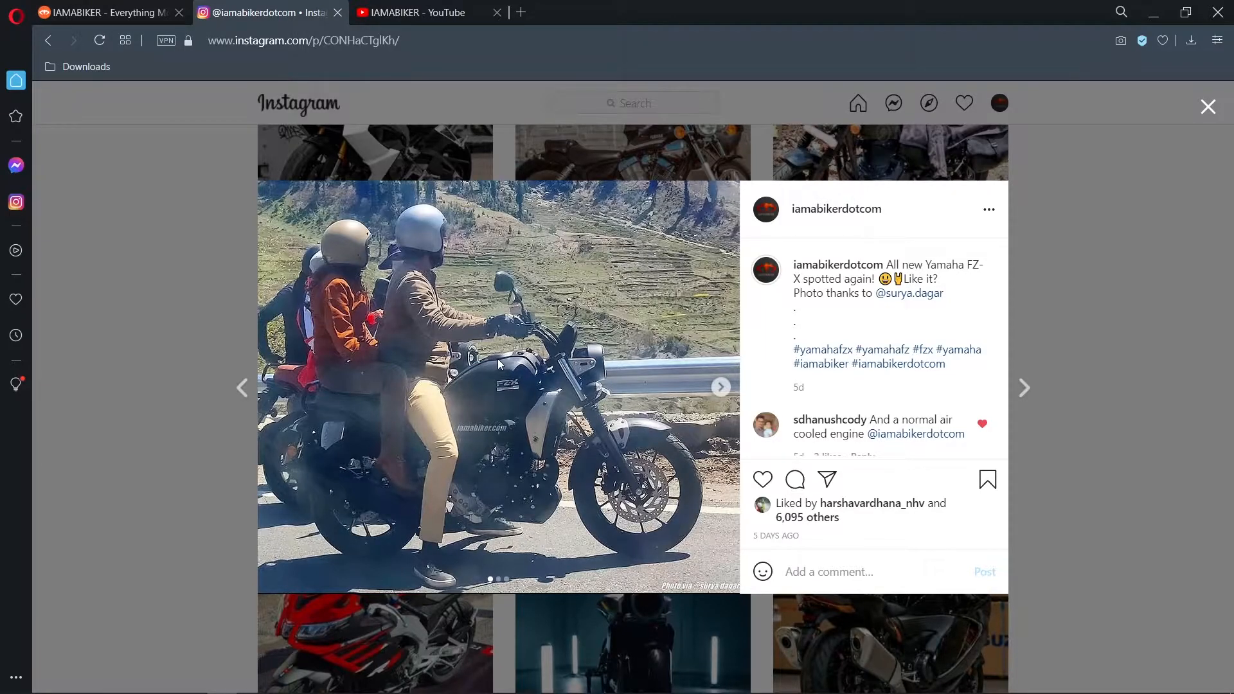
# Advance the FZ-X carousel to the lone rider on the orange-tank bike
pyautogui.click(718, 387)
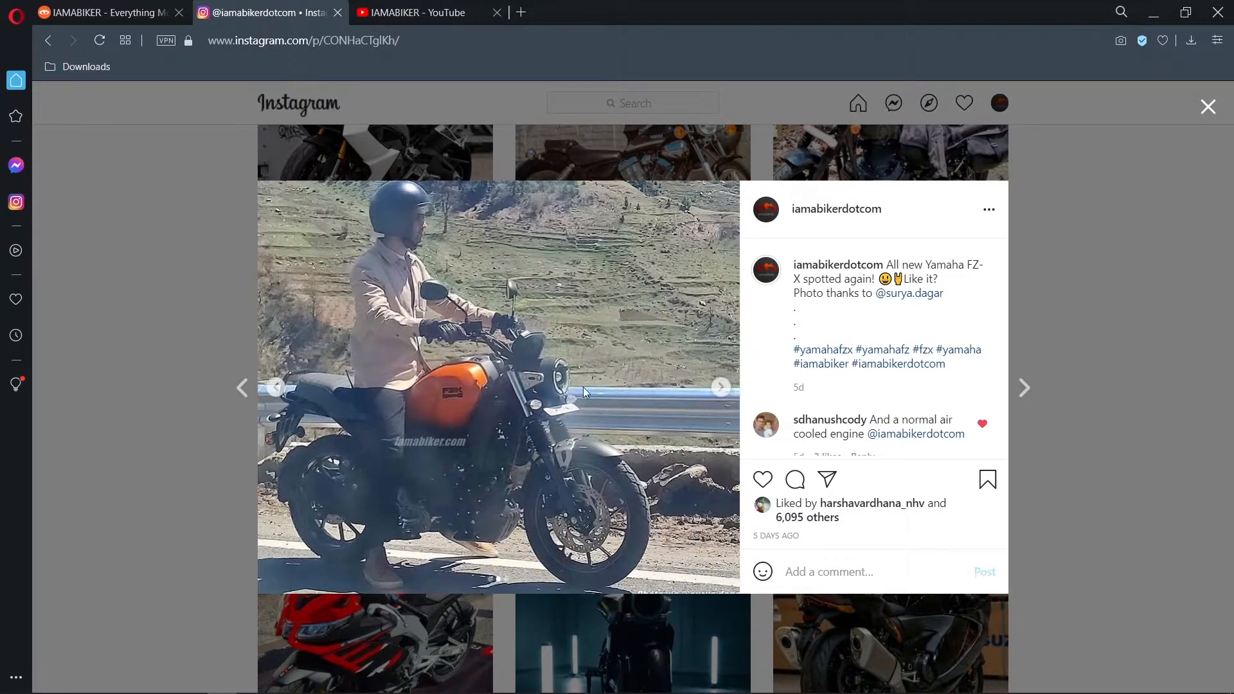
pyautogui.moveTo(546, 385)
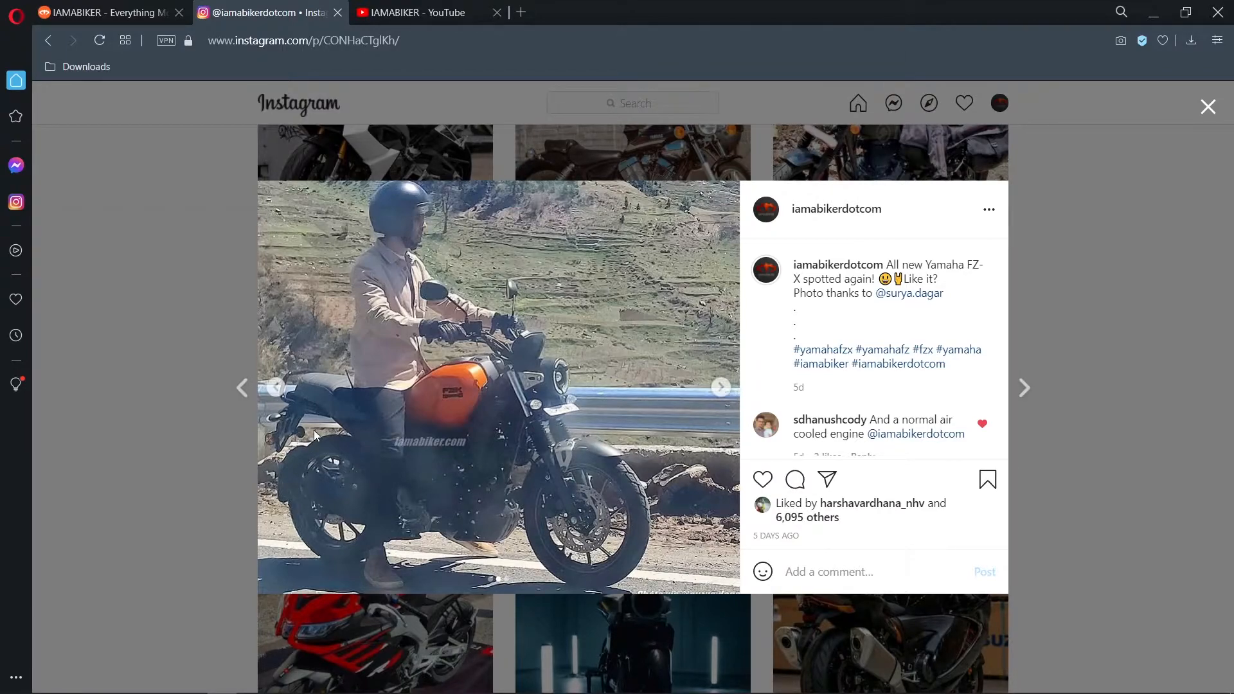
pyautogui.moveTo(358, 440)
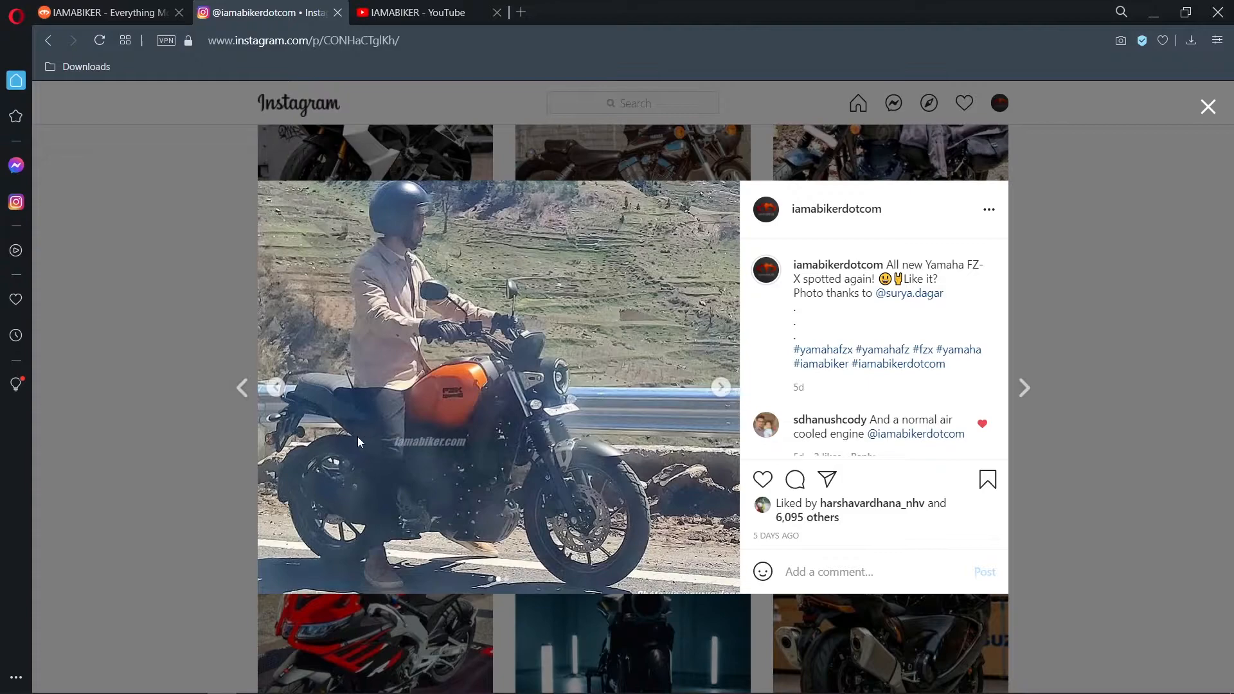
pyautogui.moveTo(512, 577)
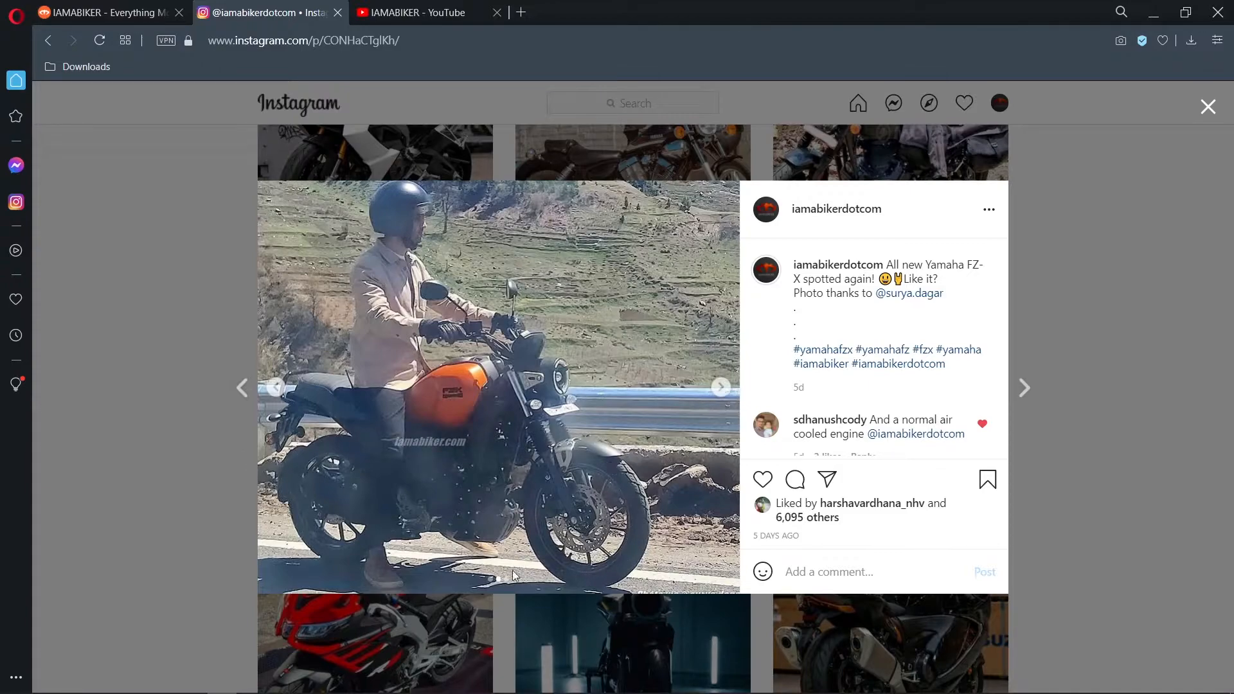
pyautogui.moveTo(652, 554)
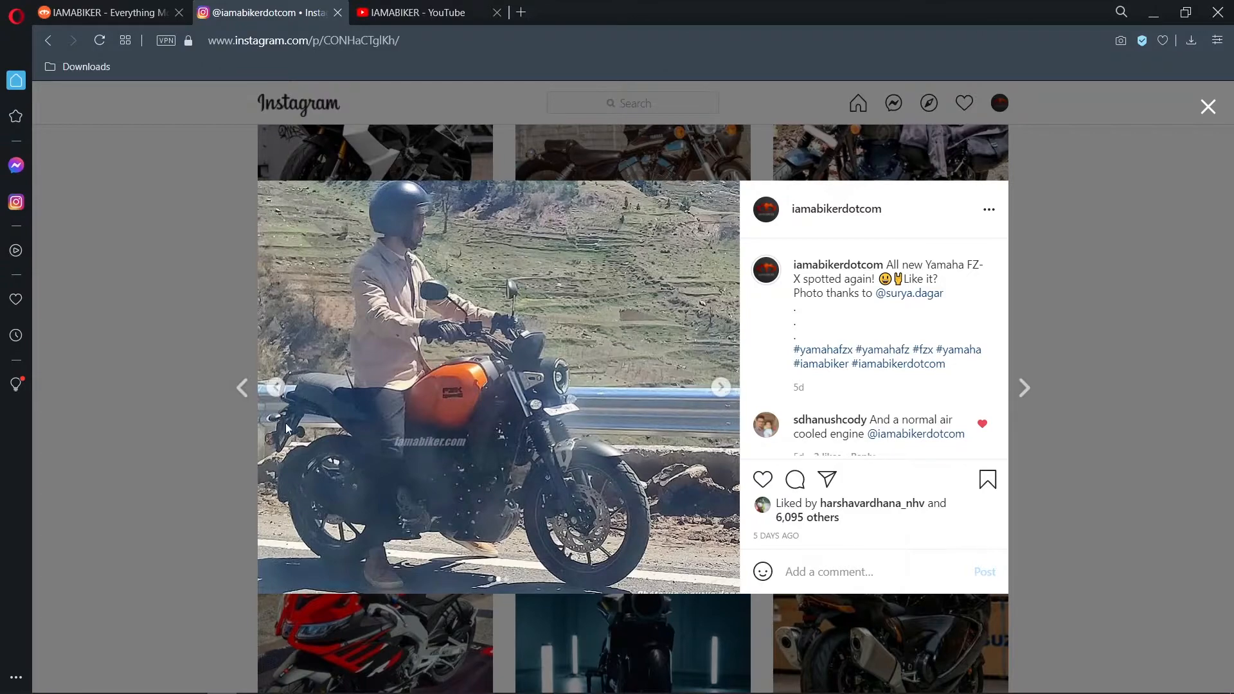
pyautogui.moveTo(701, 403)
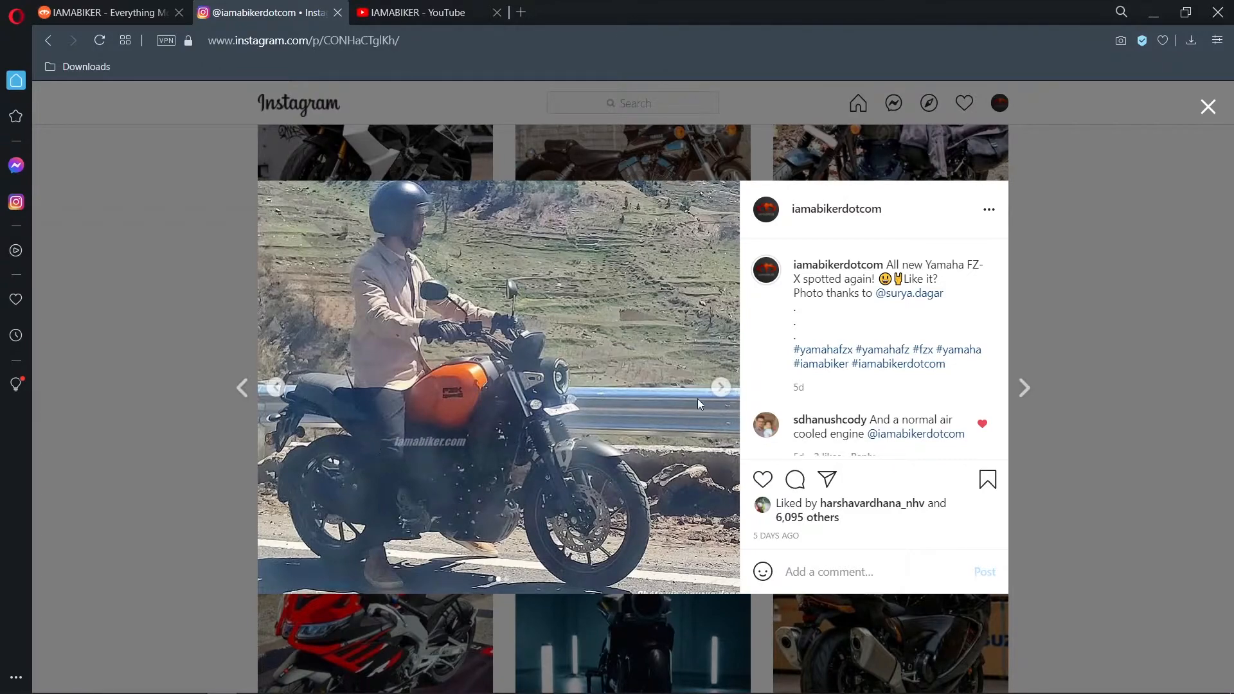
pyautogui.click(719, 387)
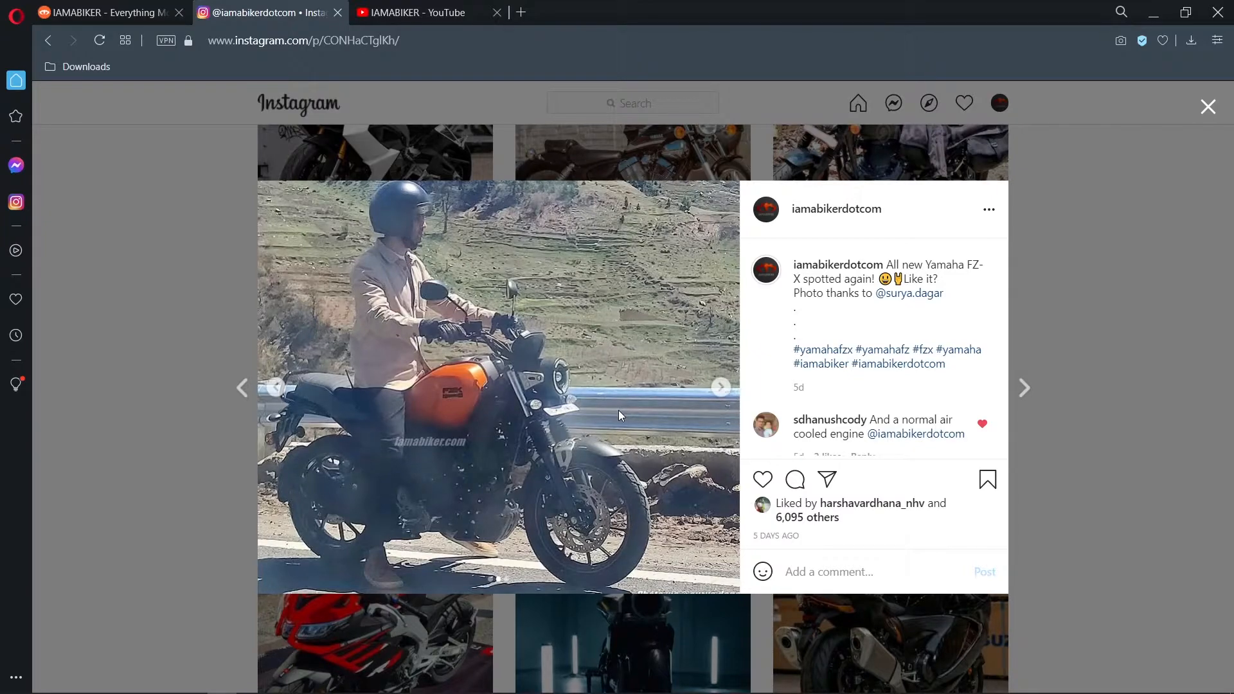
pyautogui.moveTo(719, 386)
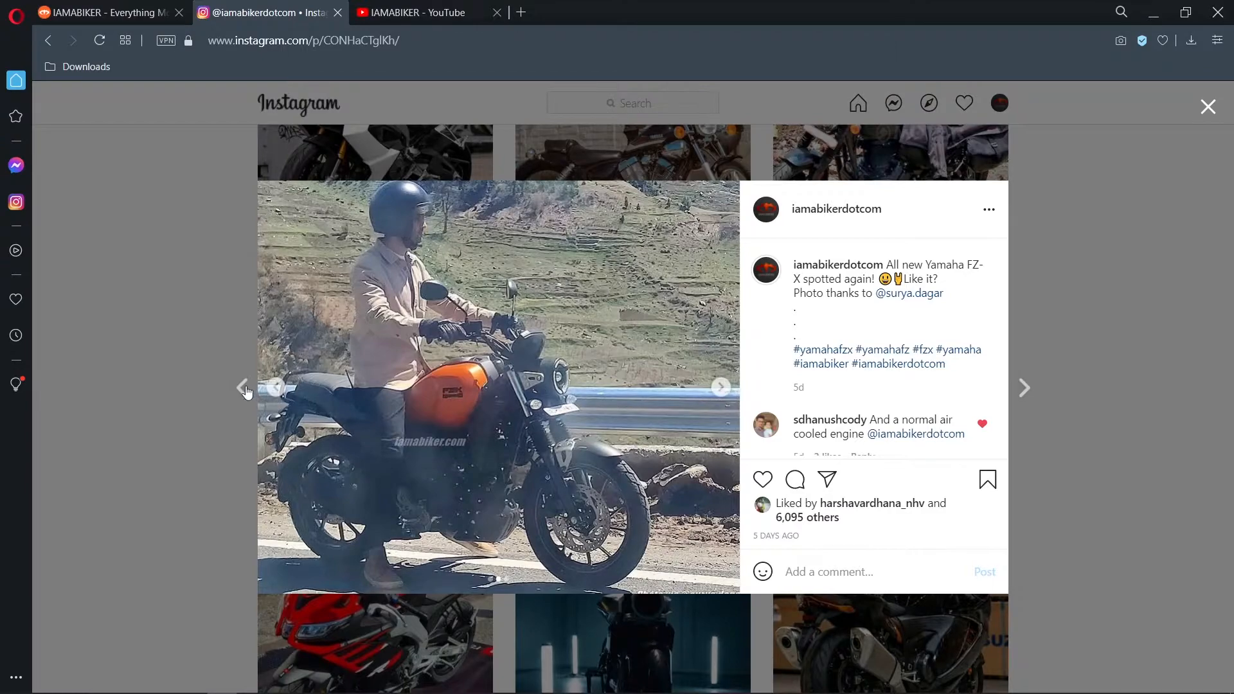
pyautogui.moveTo(273, 394)
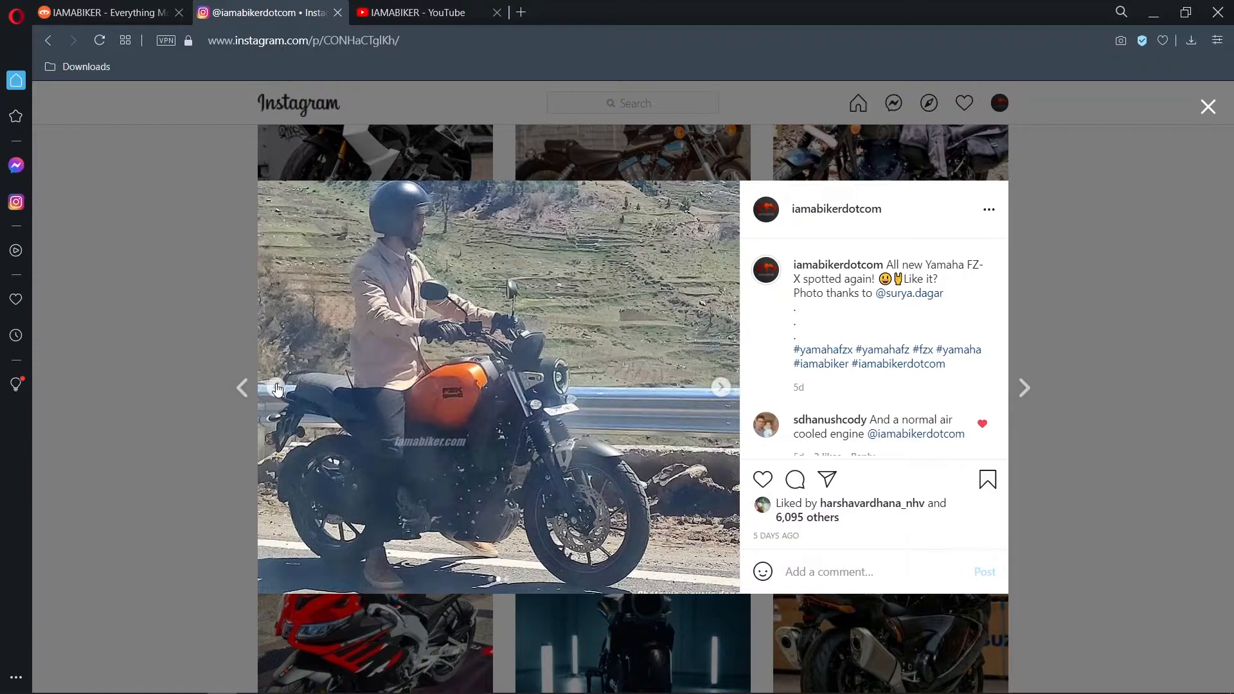
pyautogui.moveTo(376, 407)
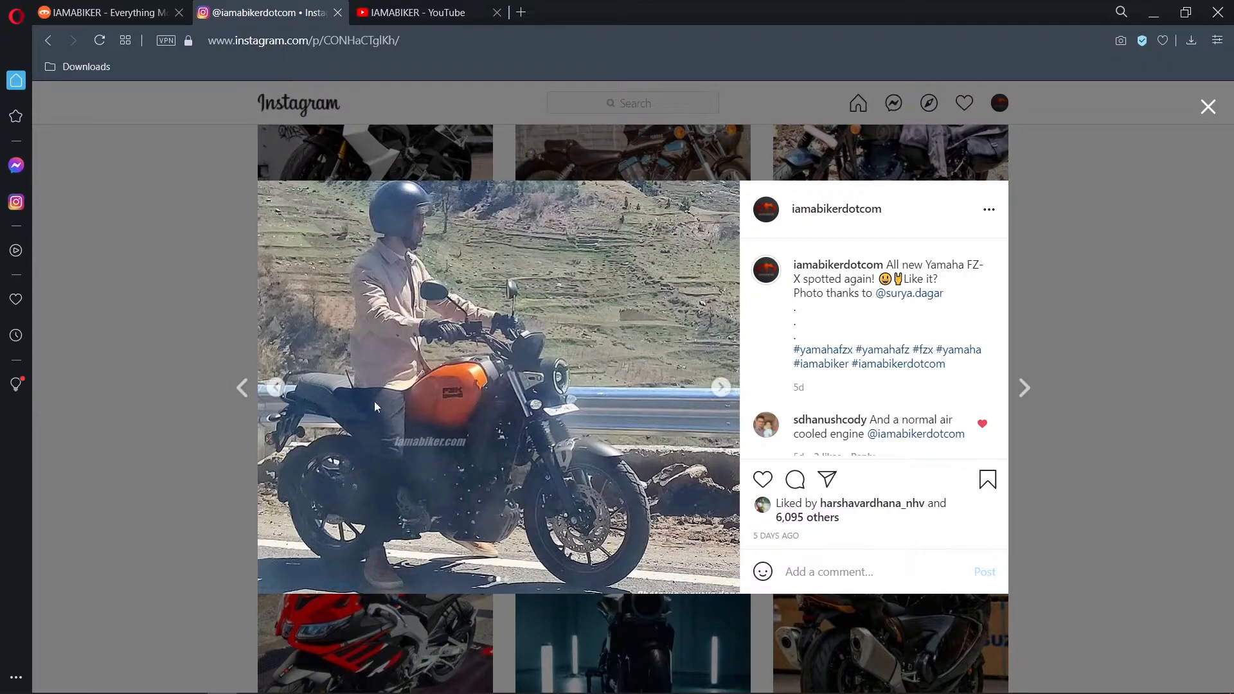
# Flip between the two-rider and orange-tank photos, scroll the comments, and land on the third photo
pyautogui.click(720, 387)
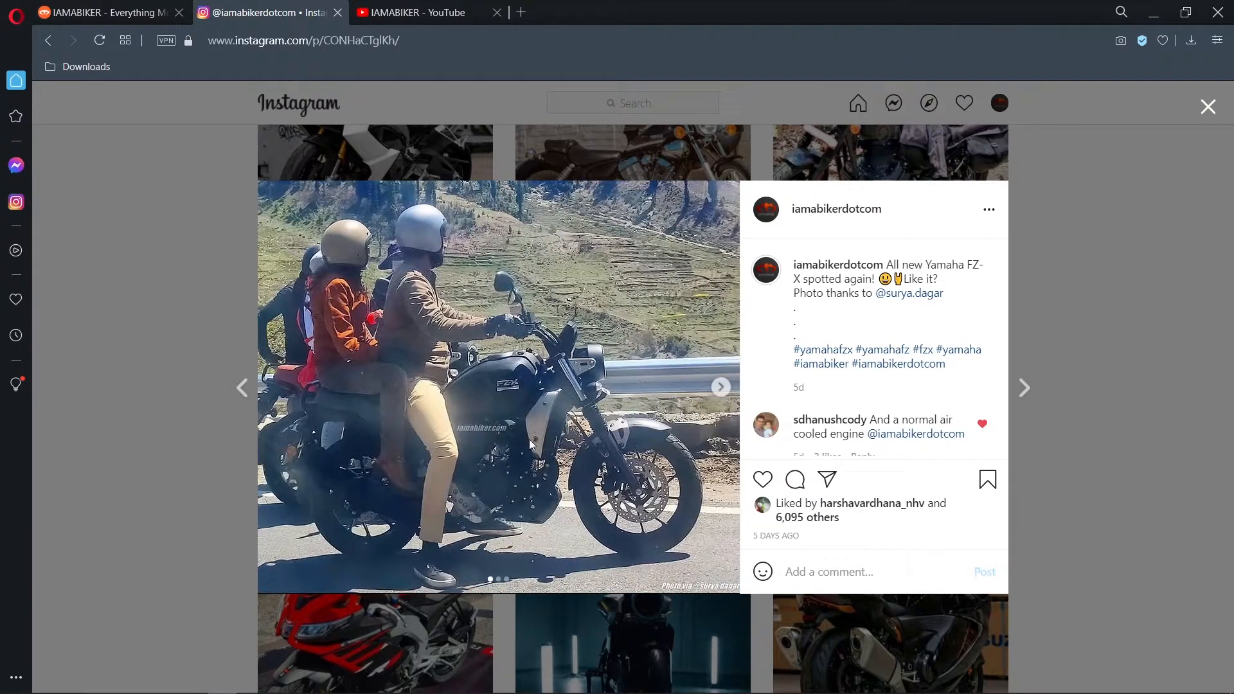
pyautogui.moveTo(504, 476)
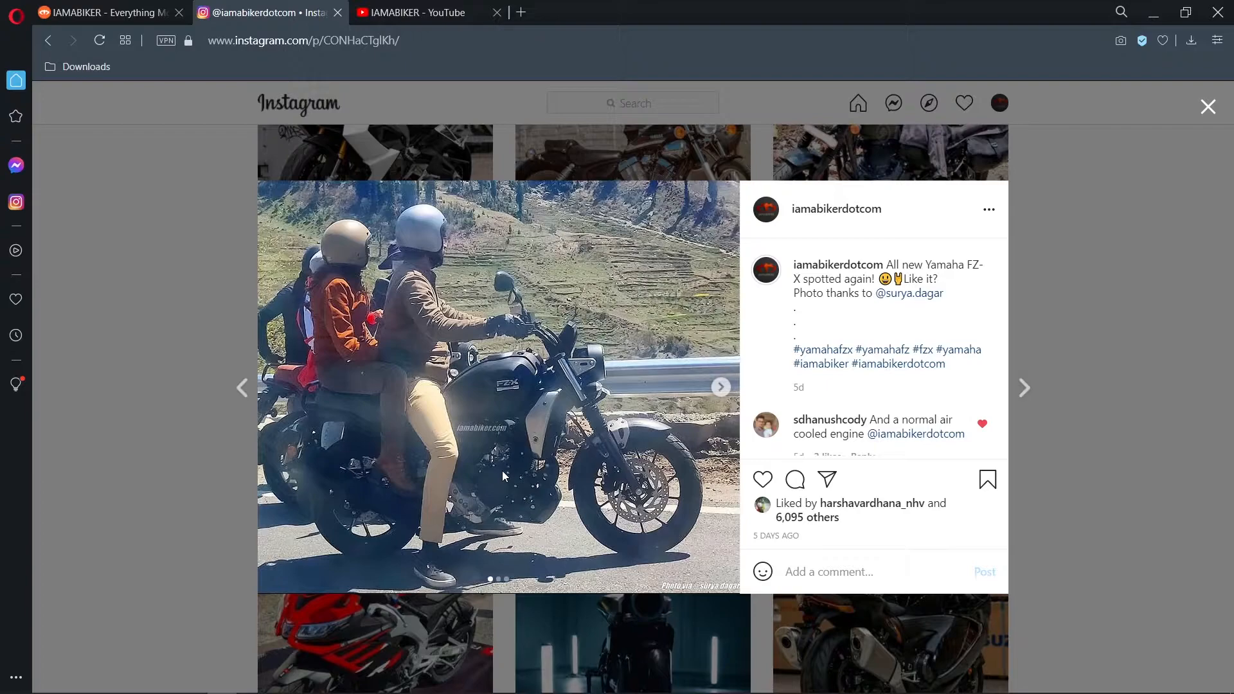
pyautogui.moveTo(506, 475)
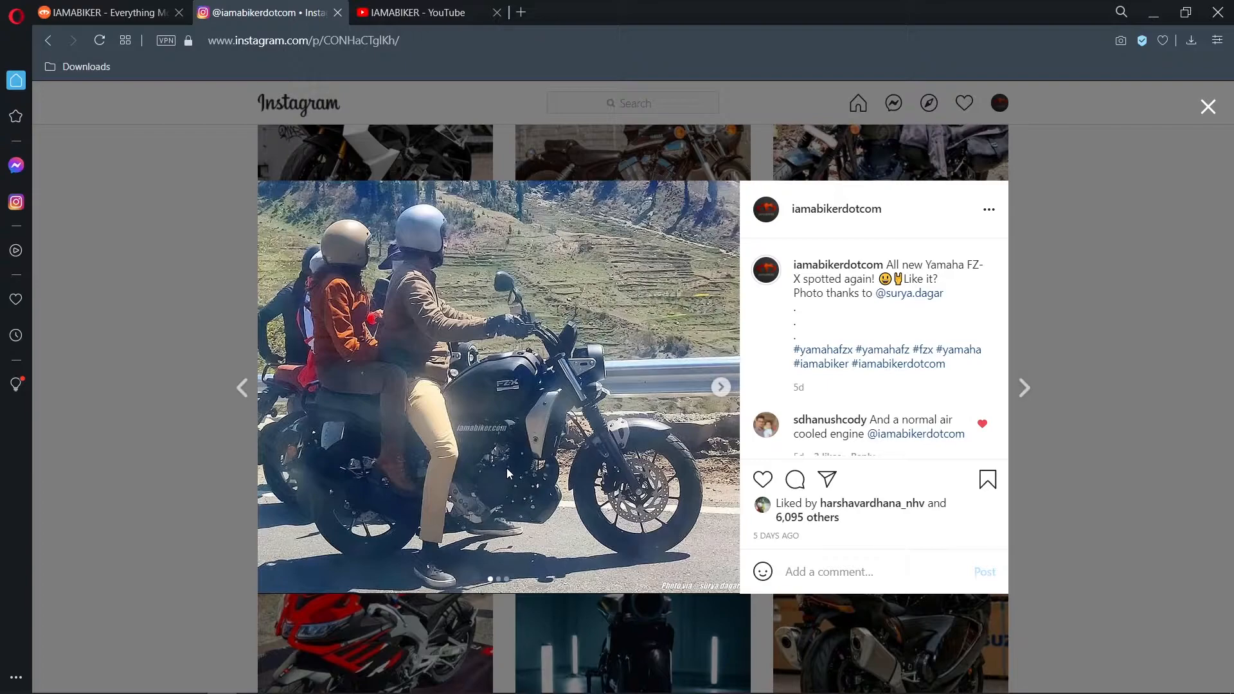
pyautogui.moveTo(568, 507)
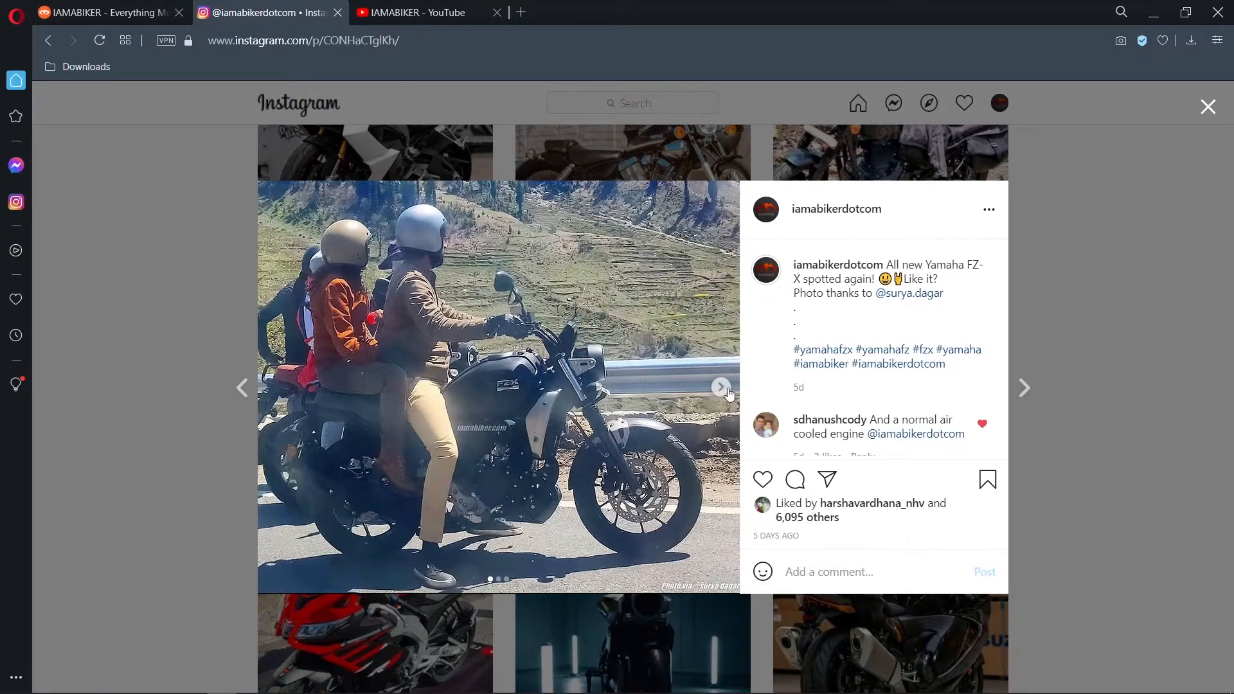
pyautogui.click(720, 387)
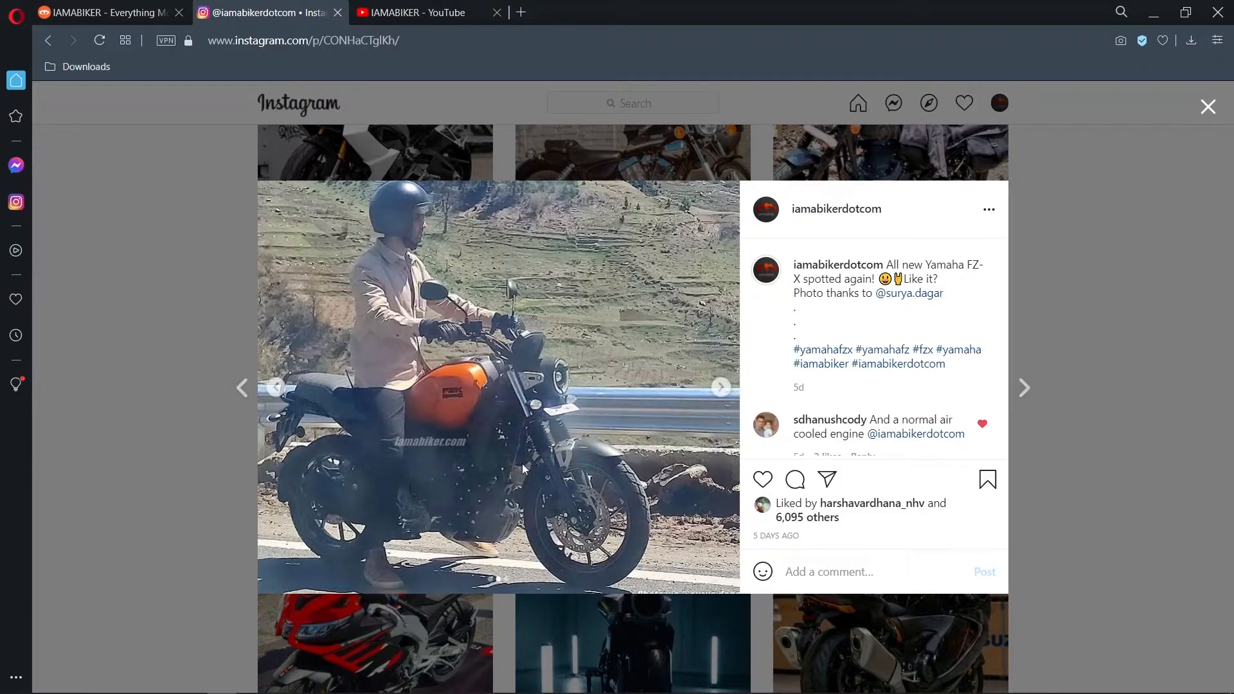
pyautogui.moveTo(505, 431)
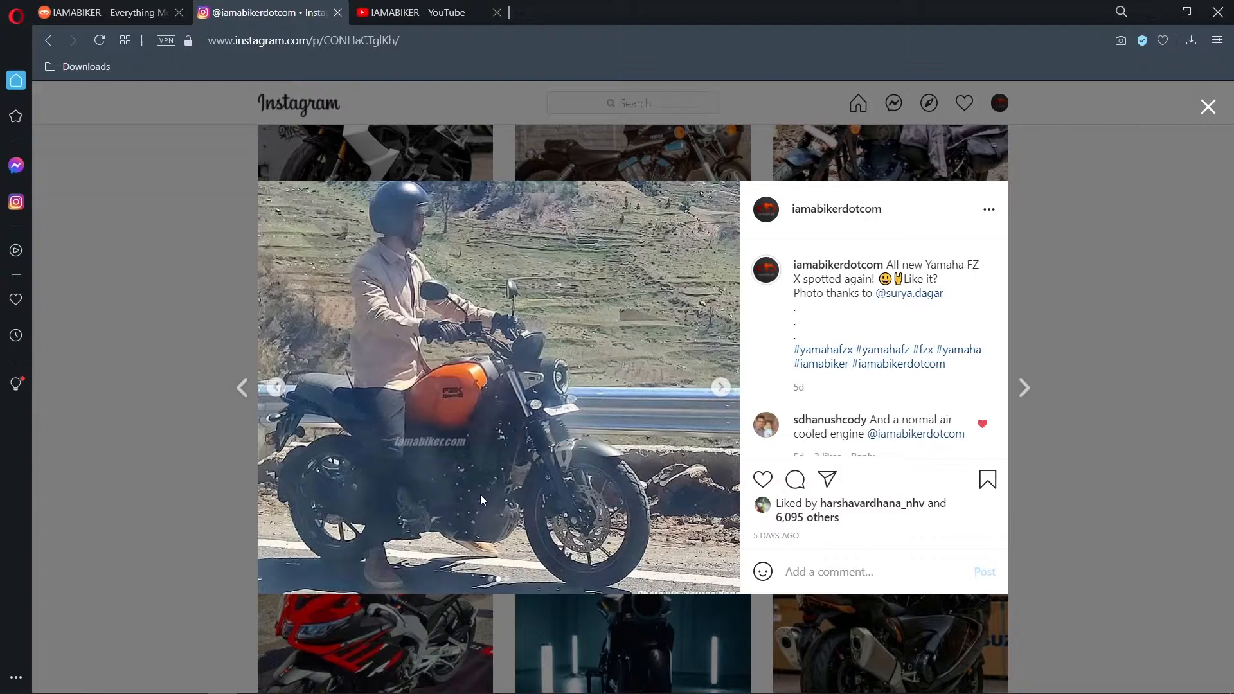
pyautogui.click(719, 386)
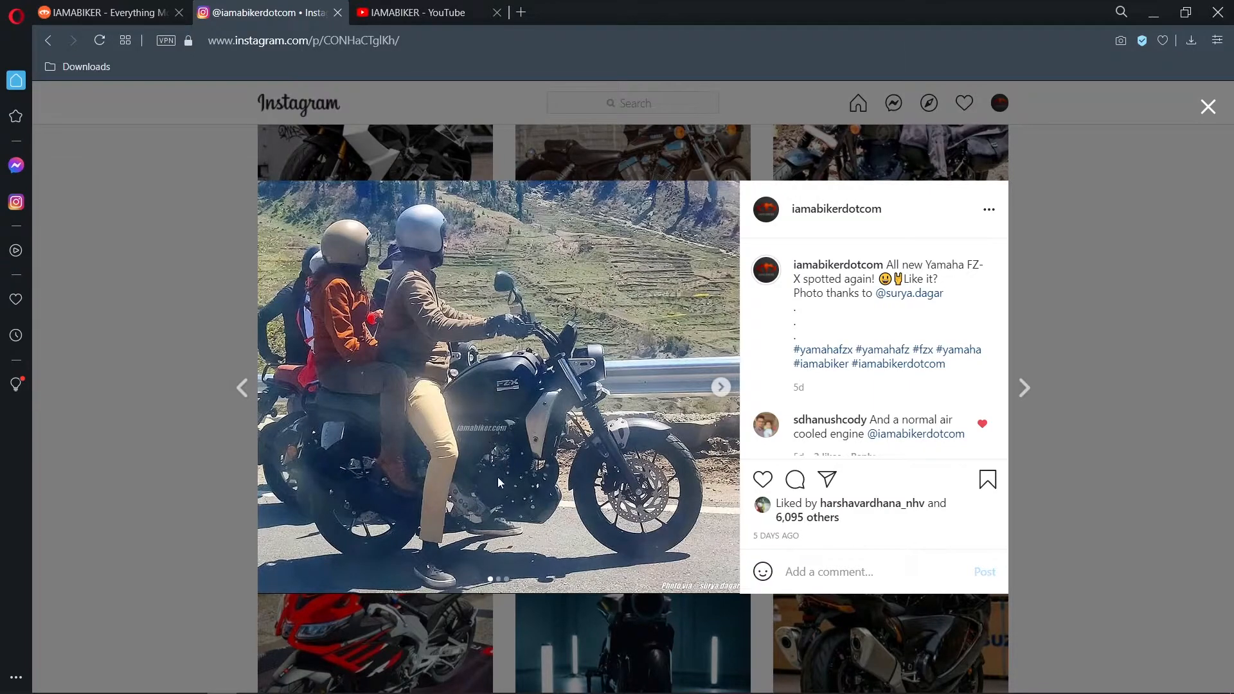
pyautogui.moveTo(508, 411)
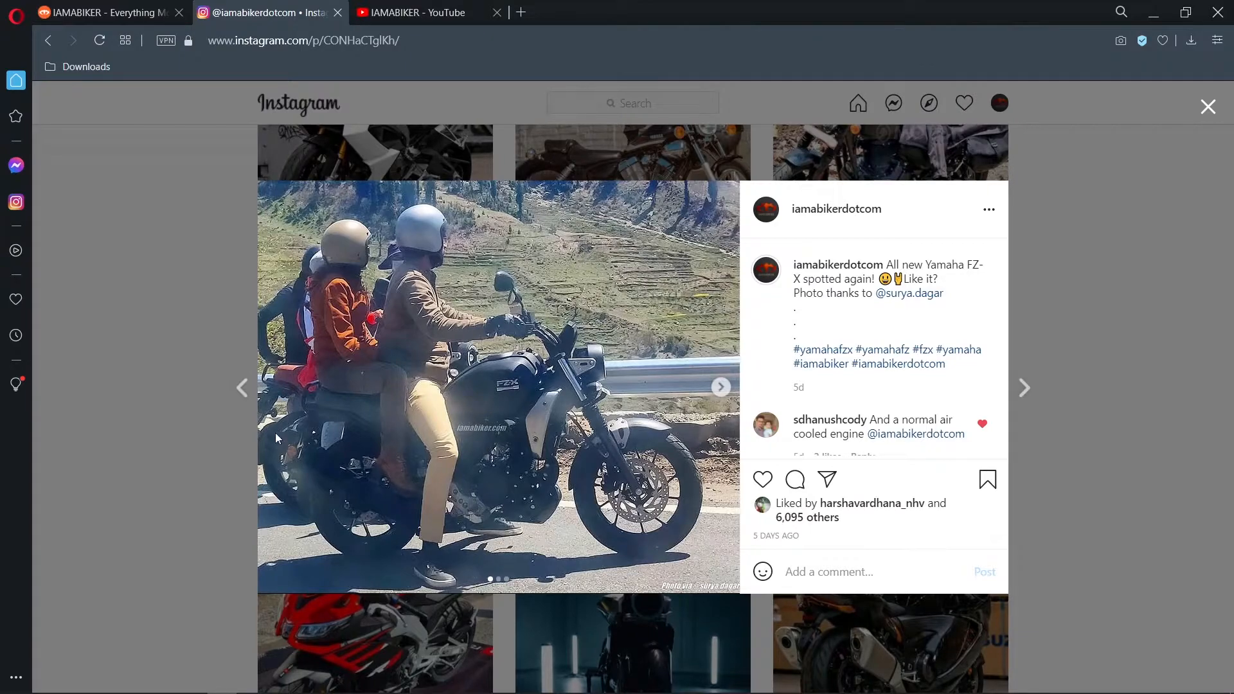
pyautogui.moveTo(372, 481)
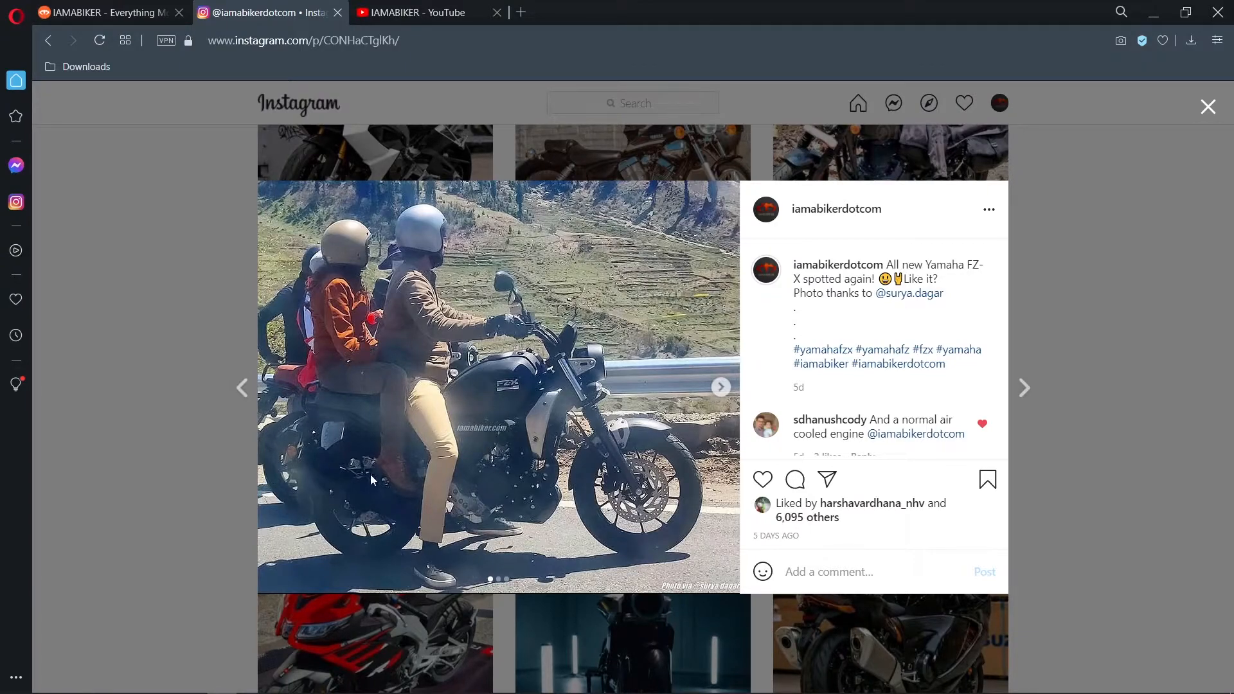
pyautogui.moveTo(321, 409)
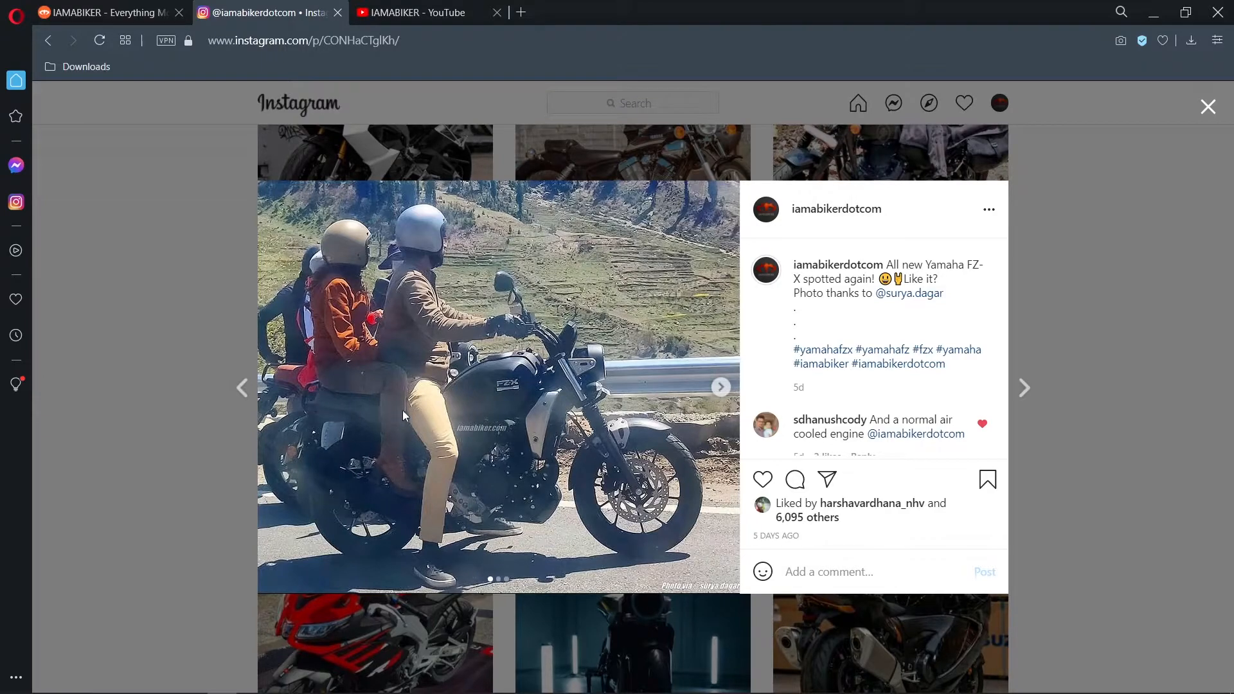
pyautogui.moveTo(364, 403)
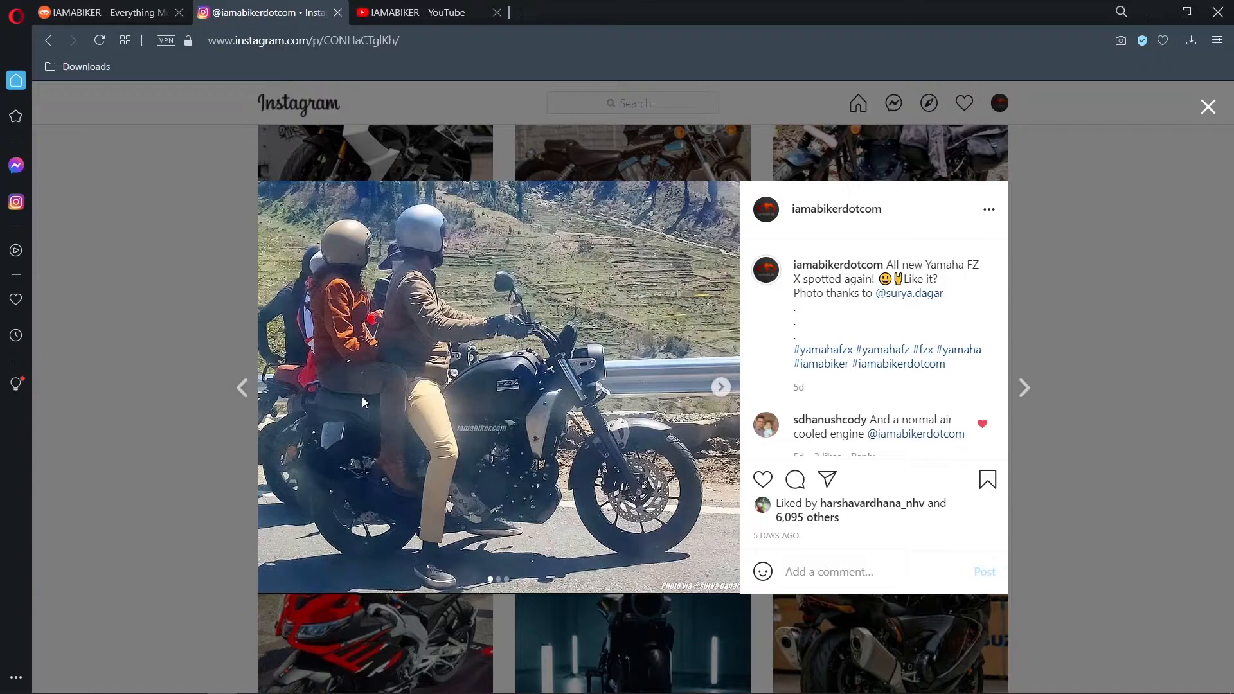
pyautogui.moveTo(387, 409)
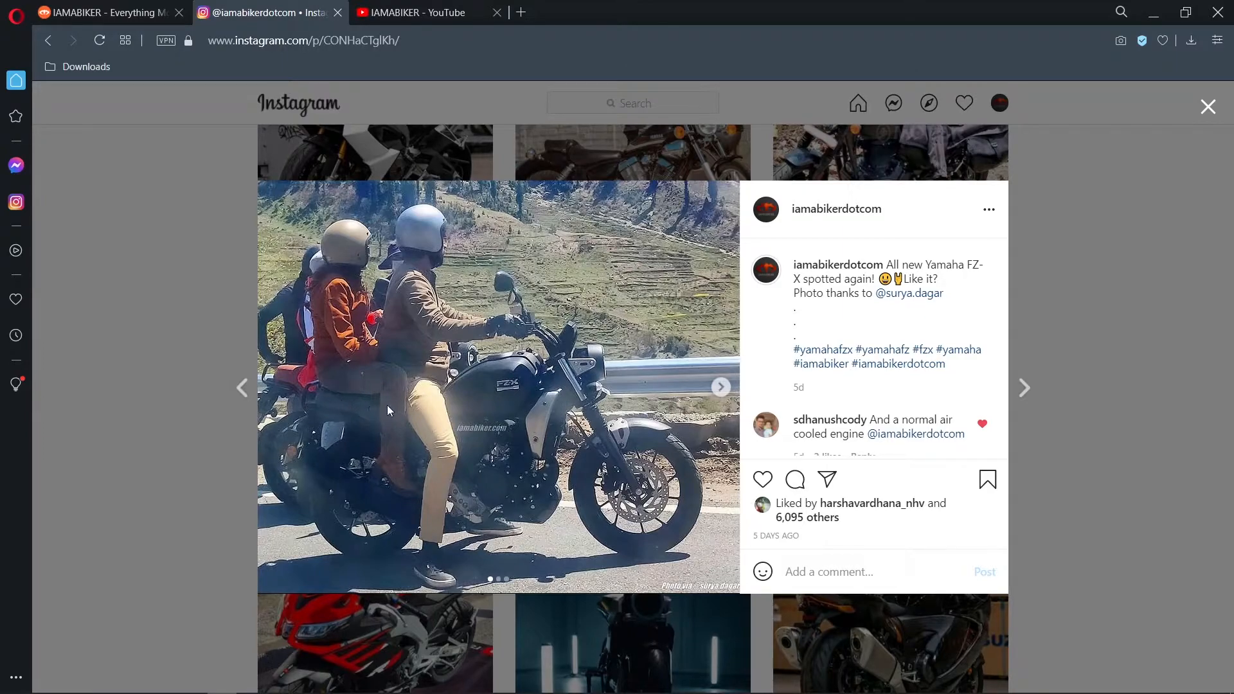
pyautogui.moveTo(410, 418)
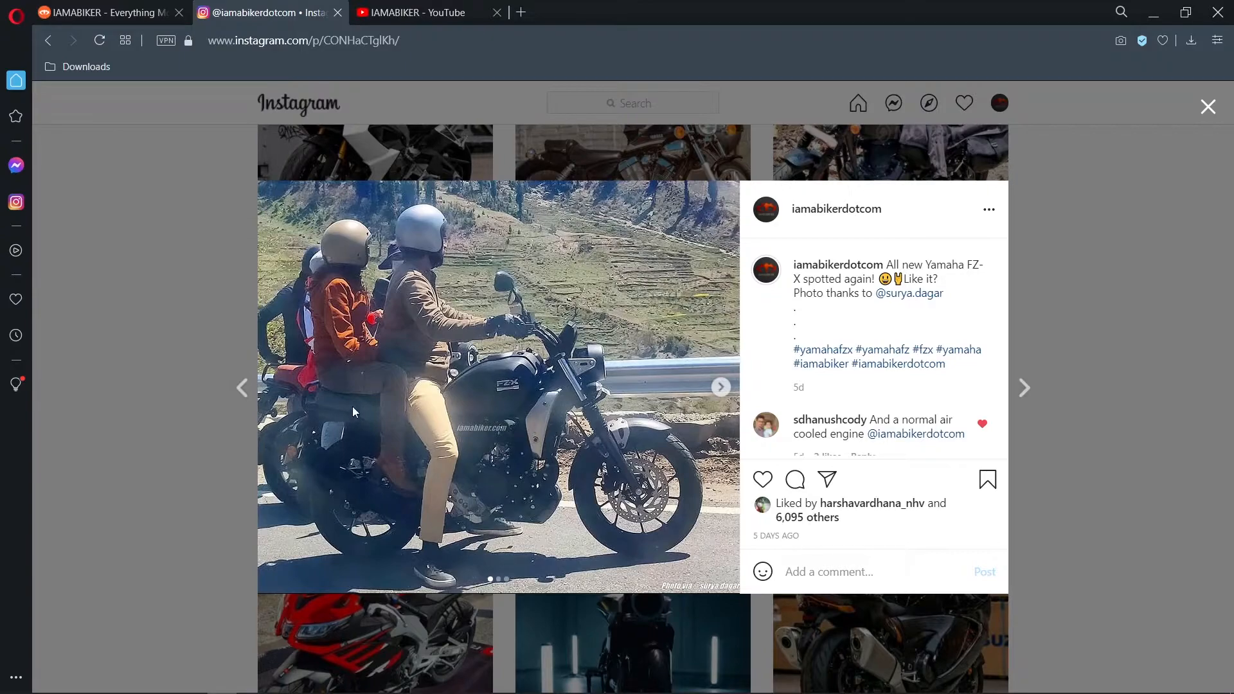
pyautogui.moveTo(651, 438)
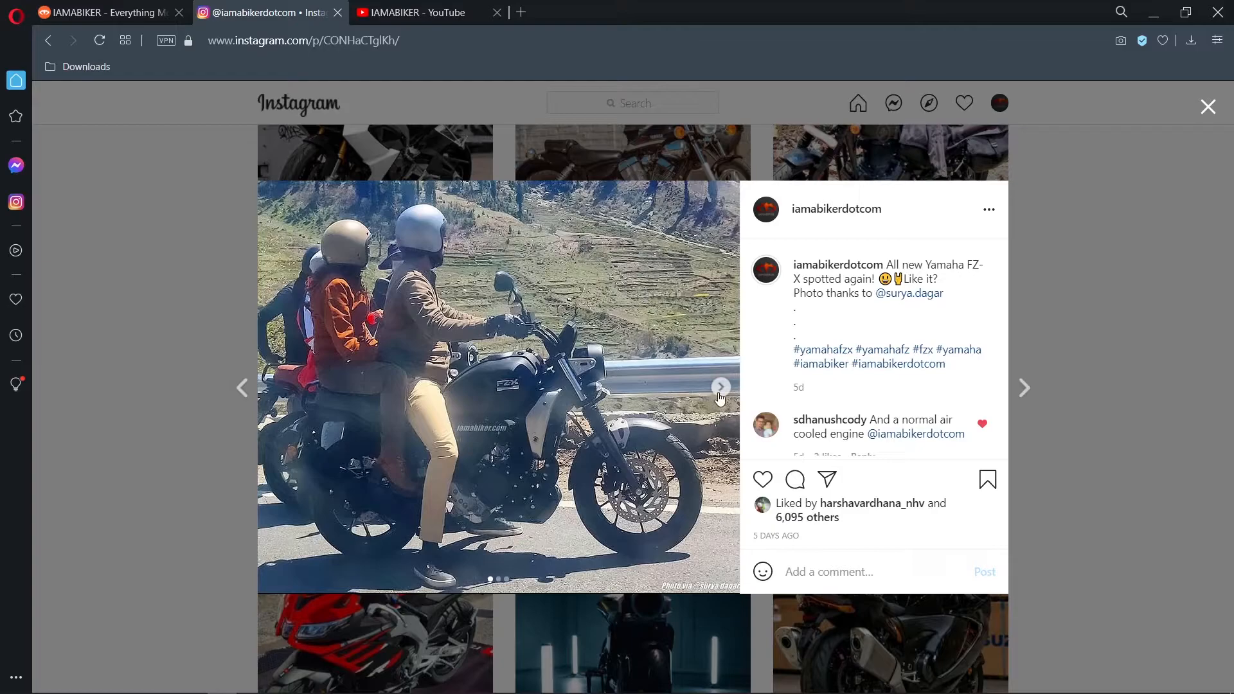
pyautogui.click(719, 387)
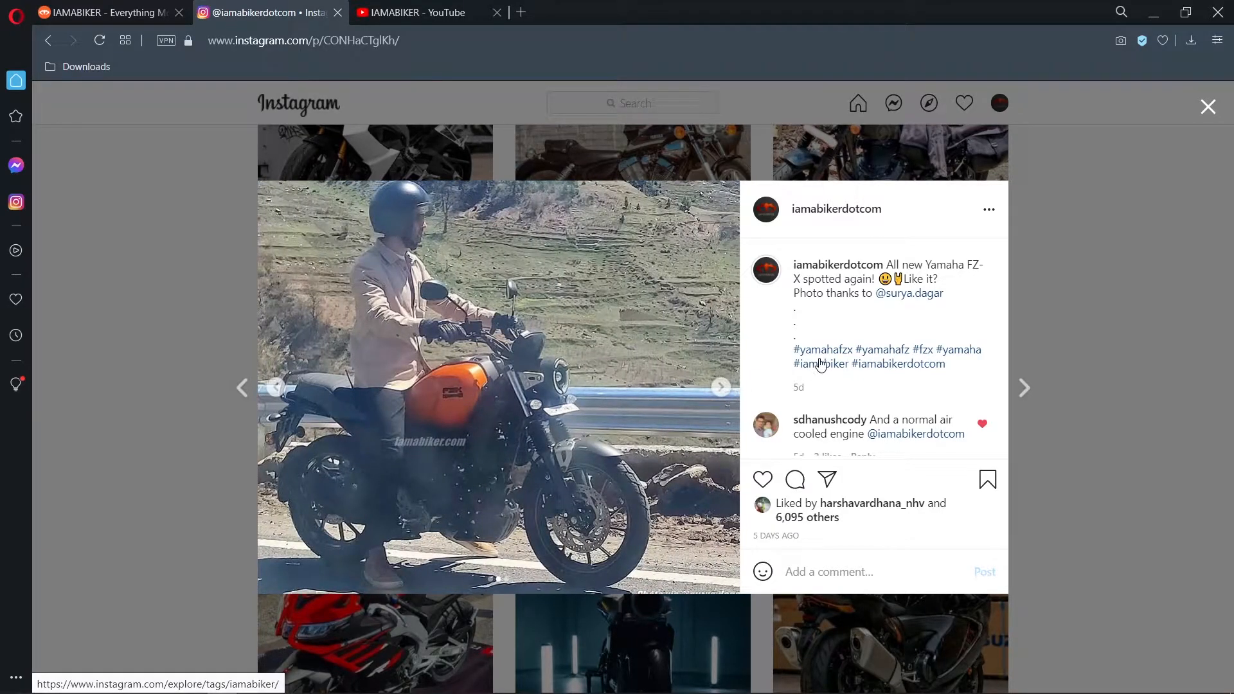
pyautogui.scroll(-3)
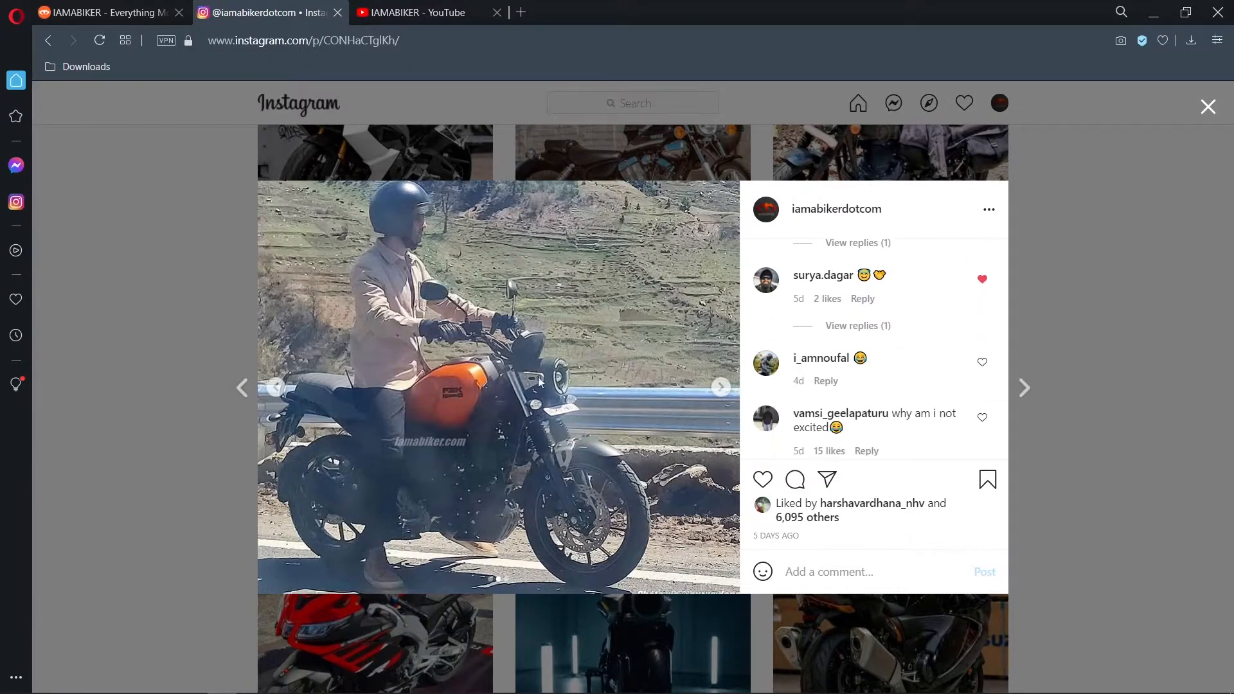
pyautogui.moveTo(277, 391)
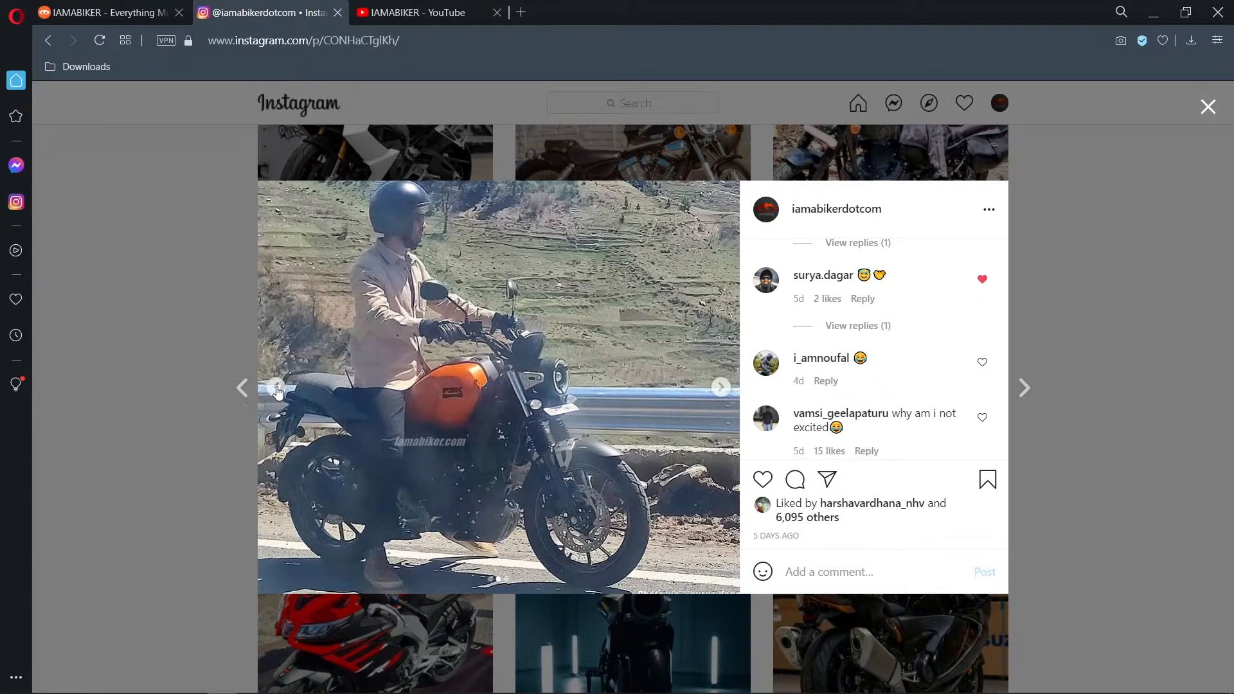
pyautogui.click(719, 386)
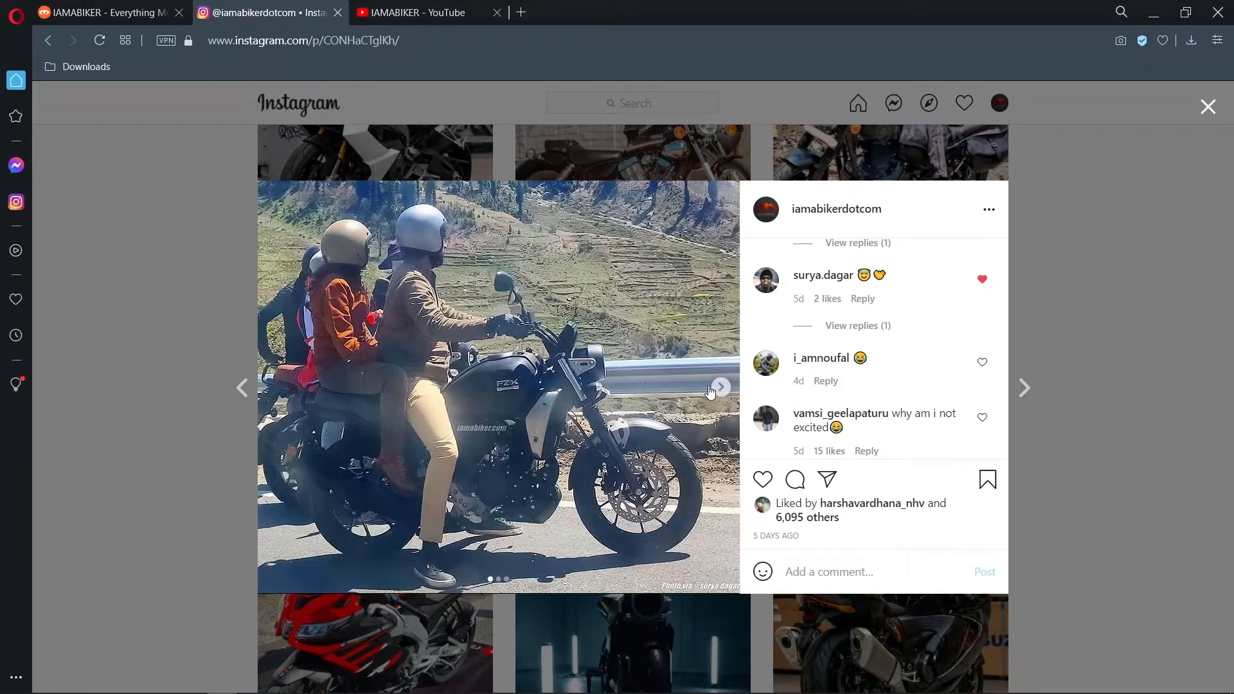
pyautogui.moveTo(460, 284)
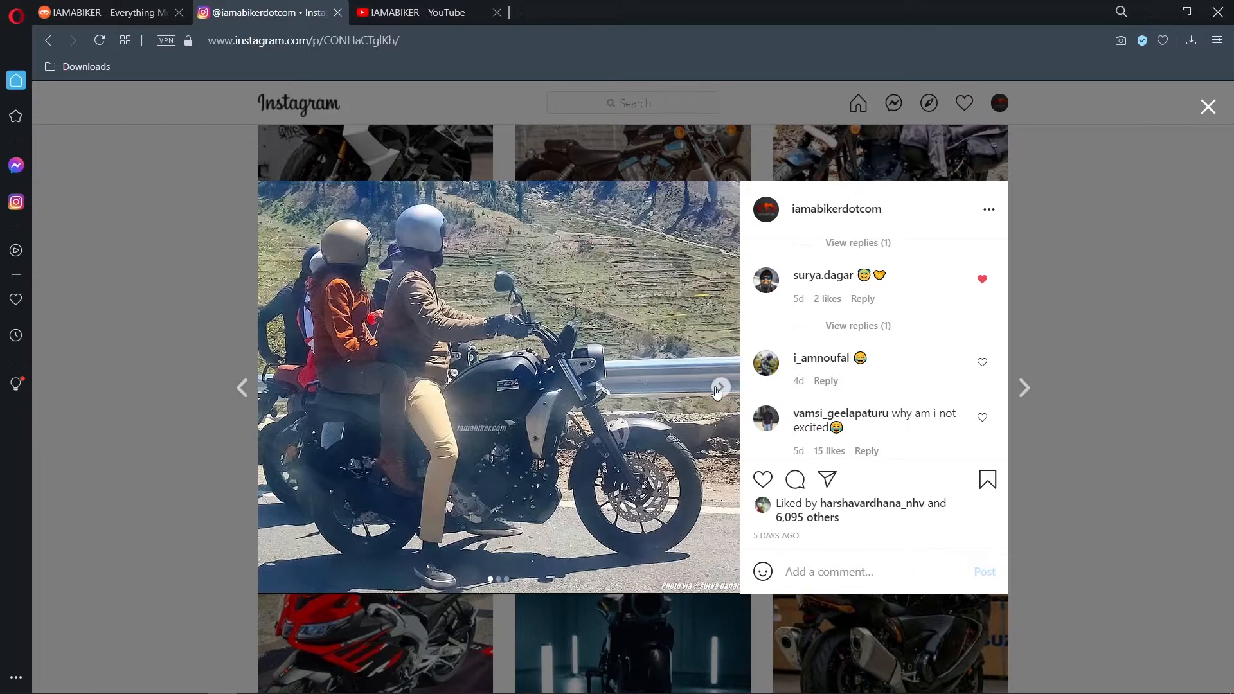
pyautogui.click(718, 387)
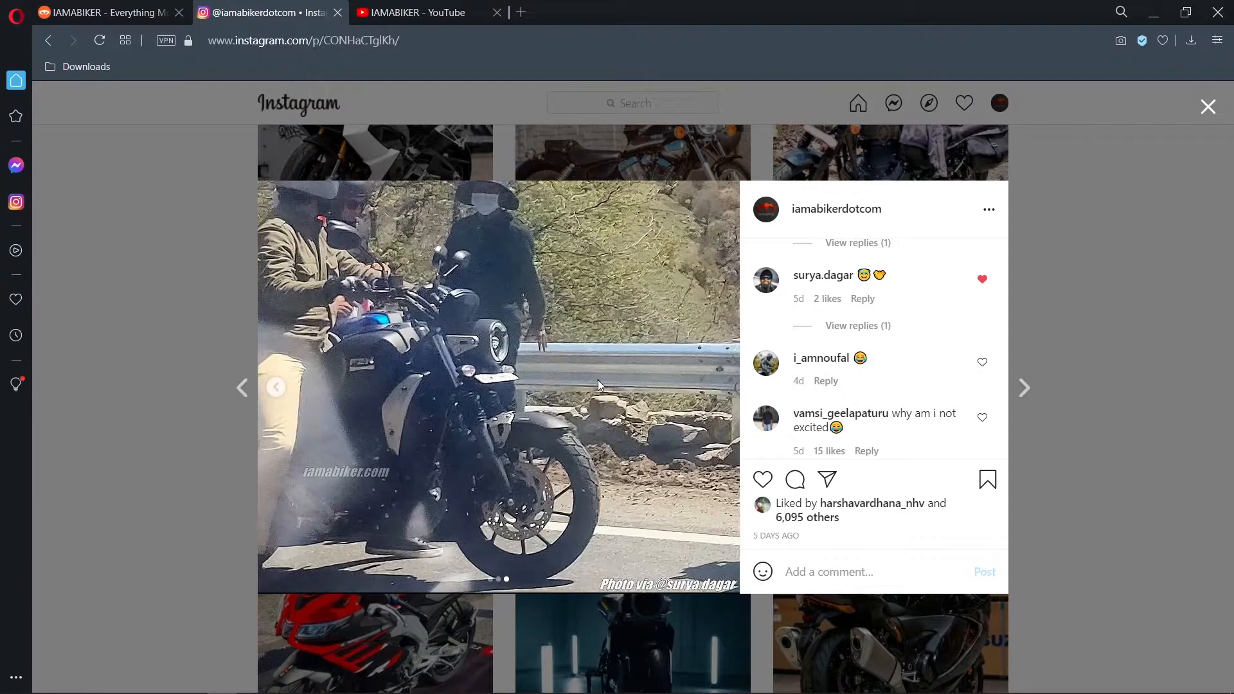
pyautogui.moveTo(594, 386)
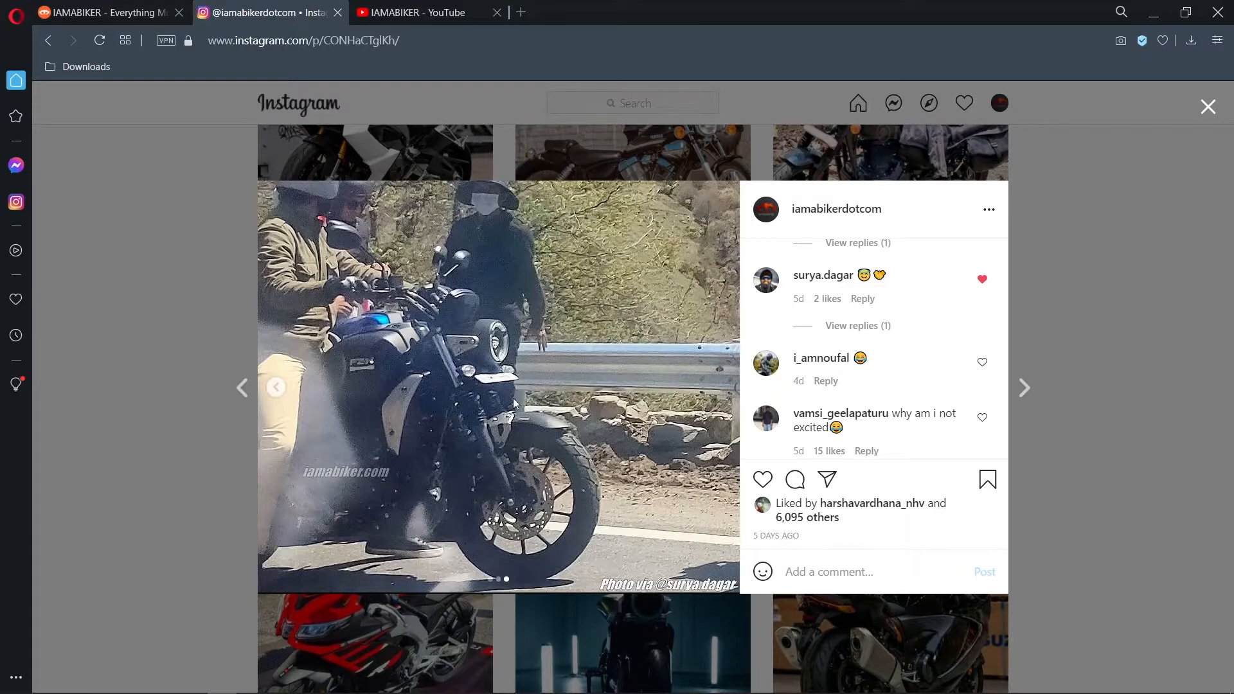
pyautogui.moveTo(518, 312)
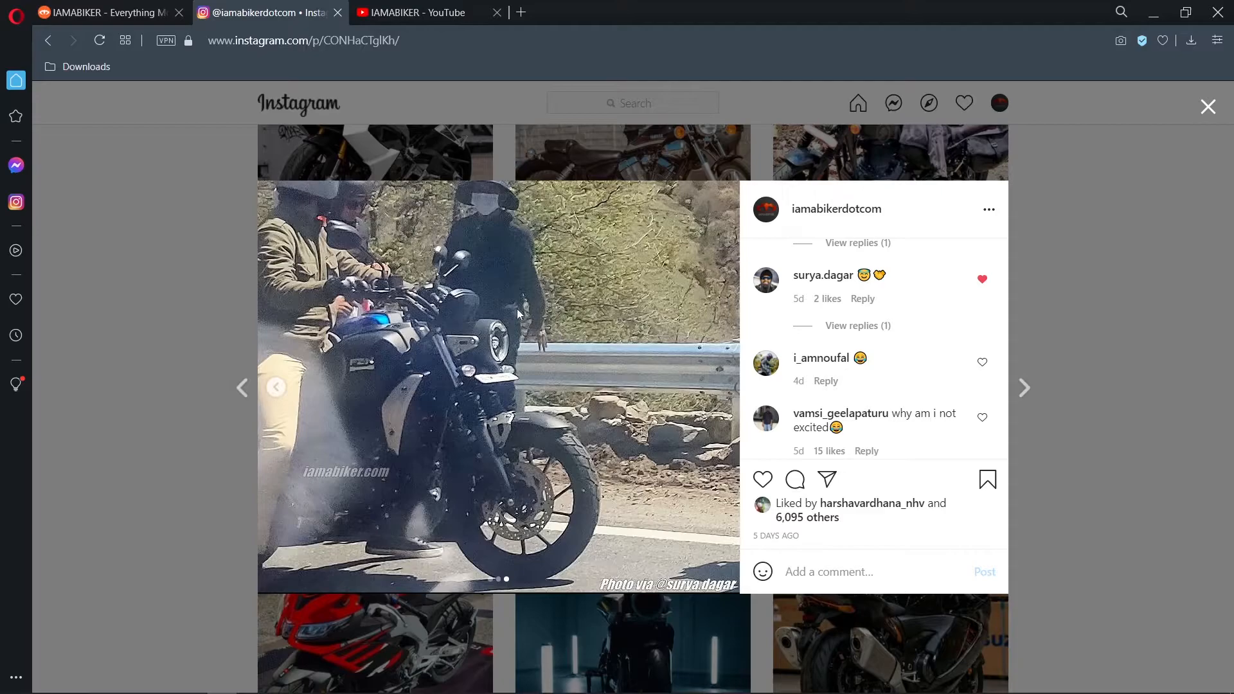
pyautogui.moveTo(283, 371)
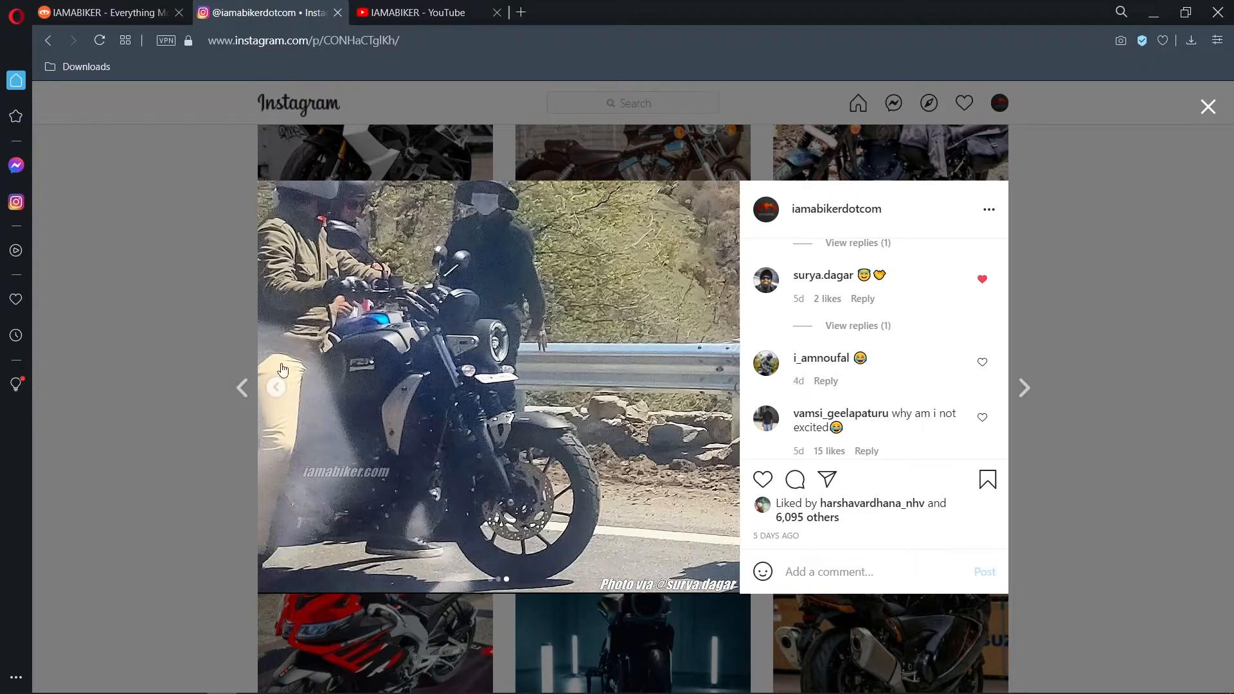
pyautogui.moveTo(466, 295)
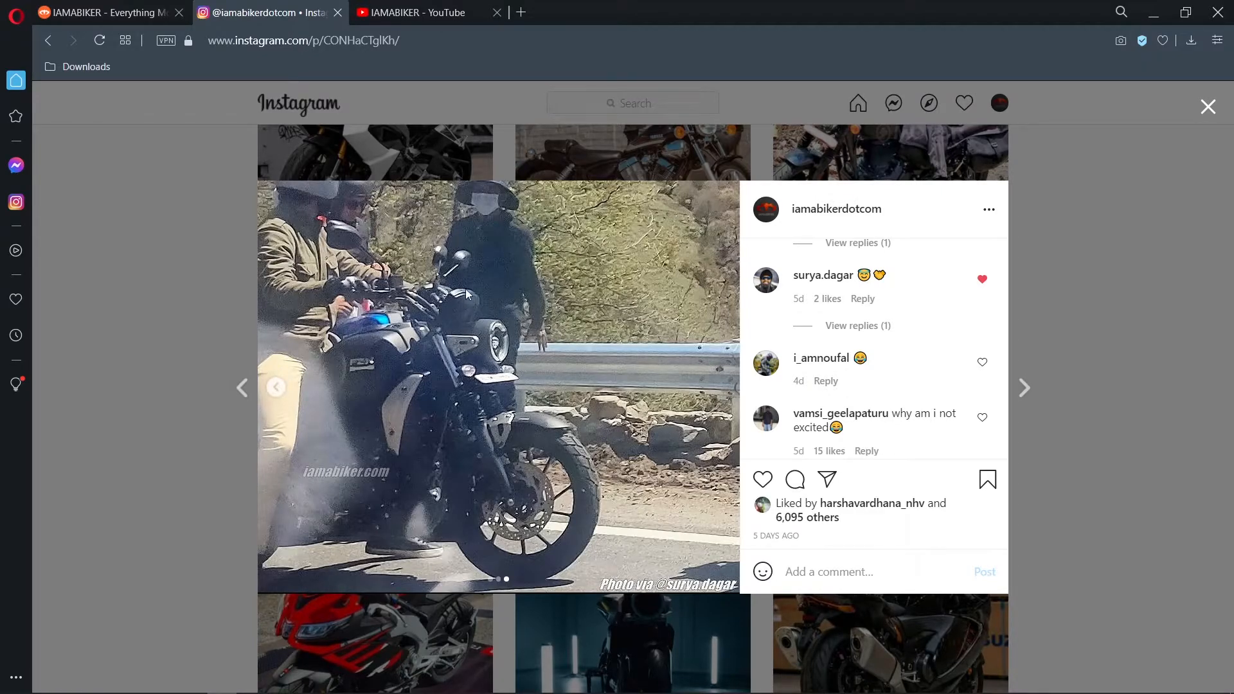
pyautogui.moveTo(494, 356)
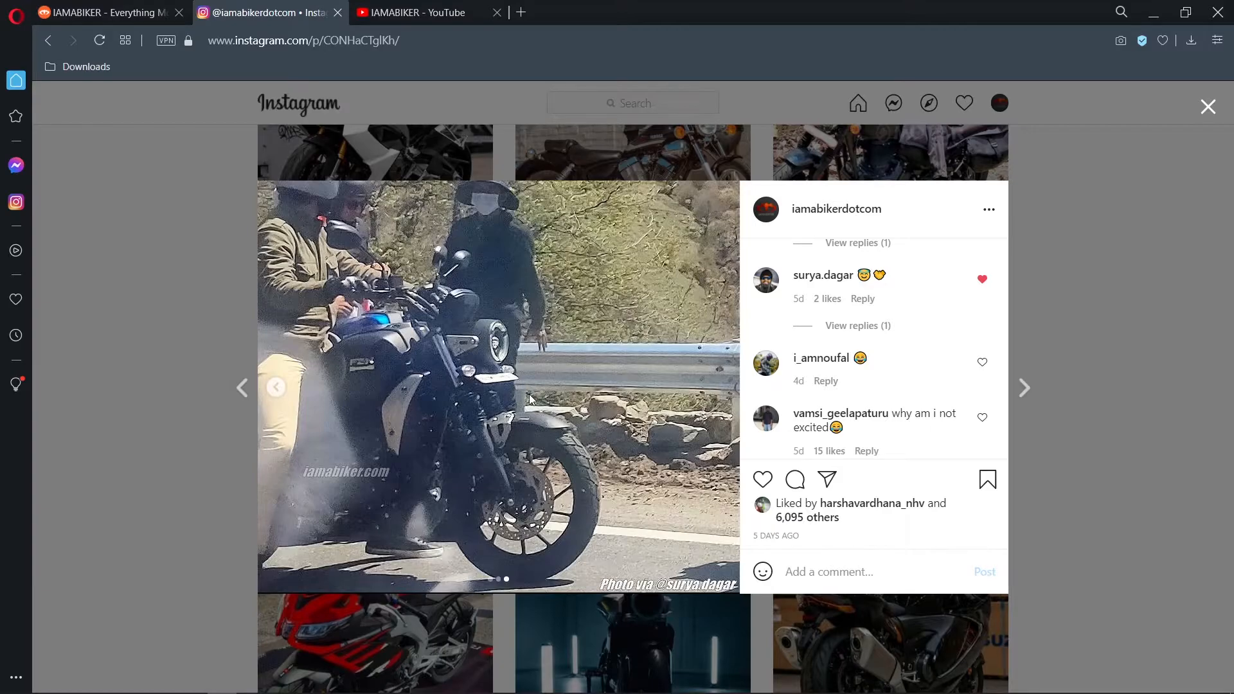
pyautogui.moveTo(347, 386)
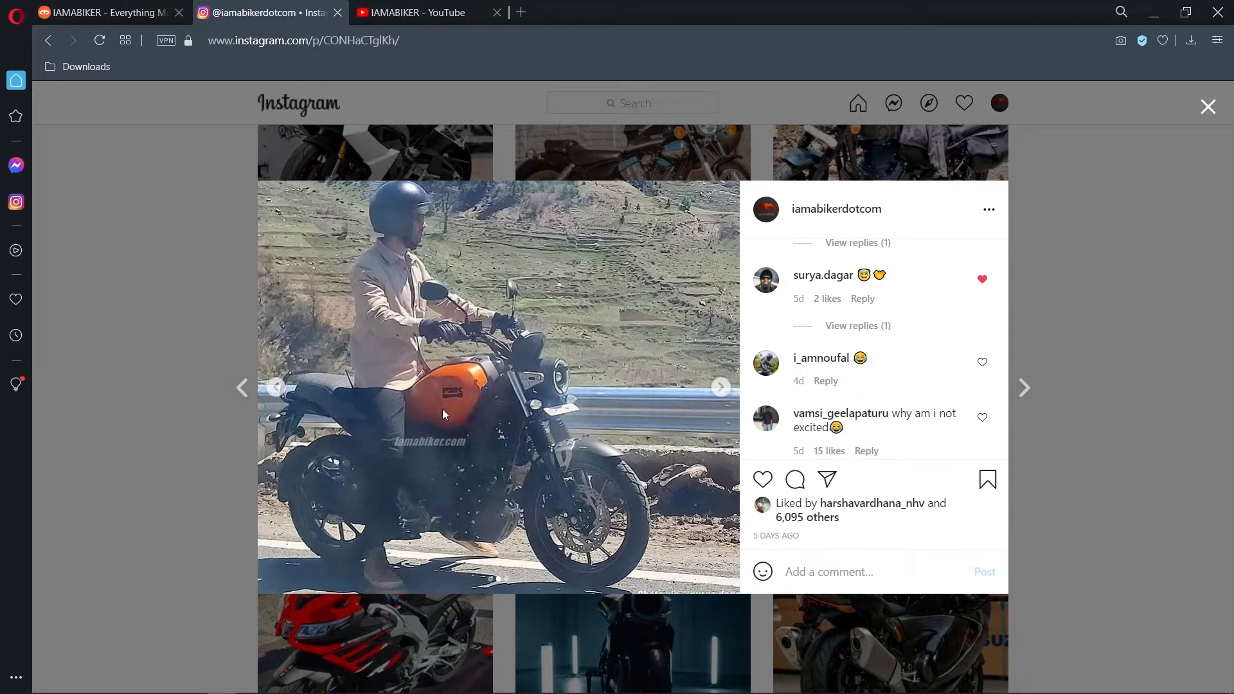
# Return the FZ-X post to its two-rider photo with later comments in view
pyautogui.click(720, 386)
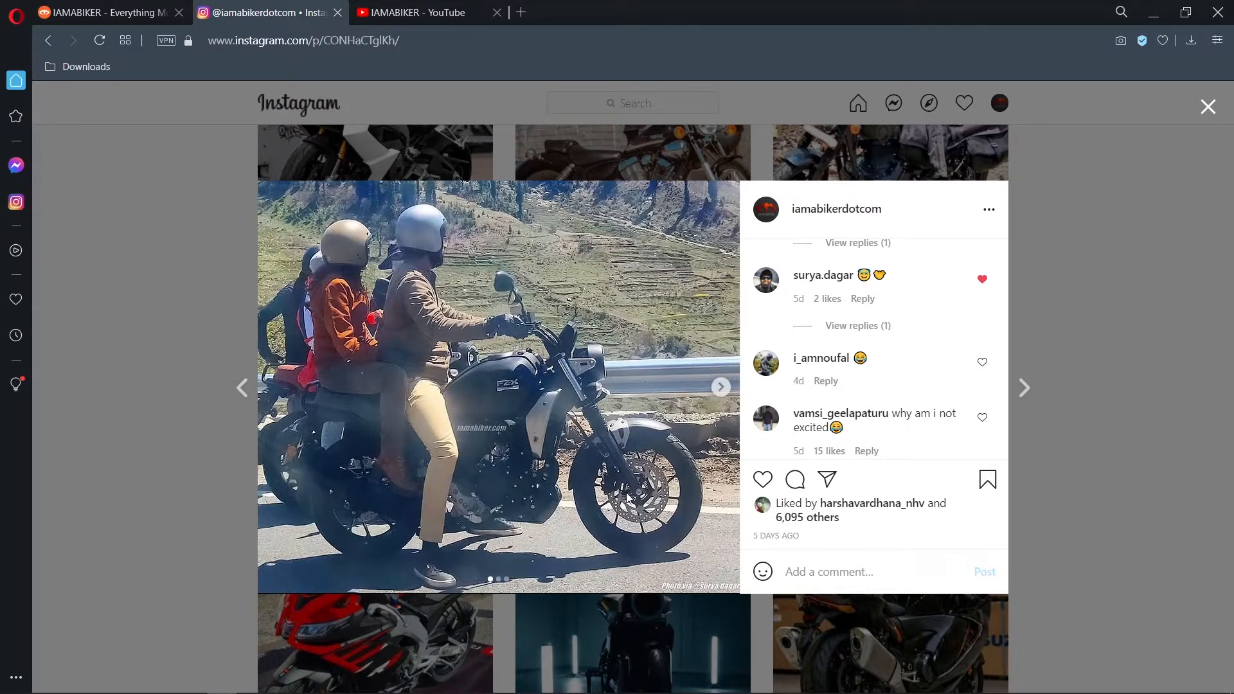
pyautogui.moveTo(416, 271)
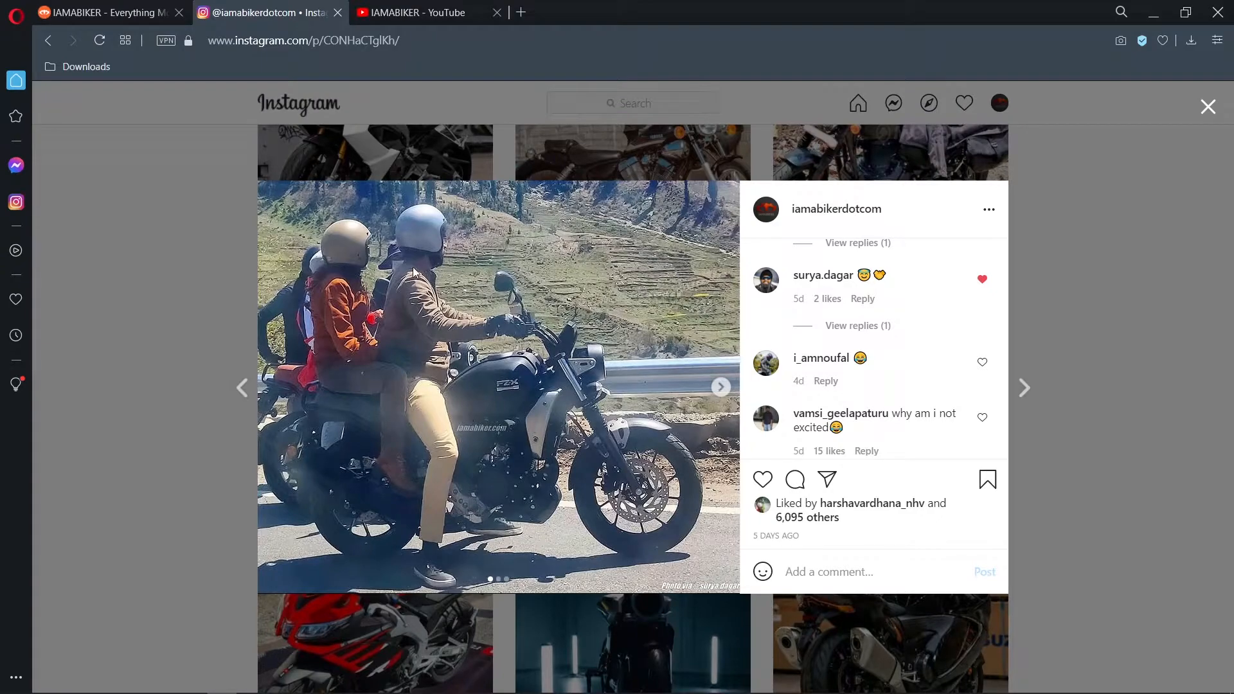
pyautogui.moveTo(551, 393)
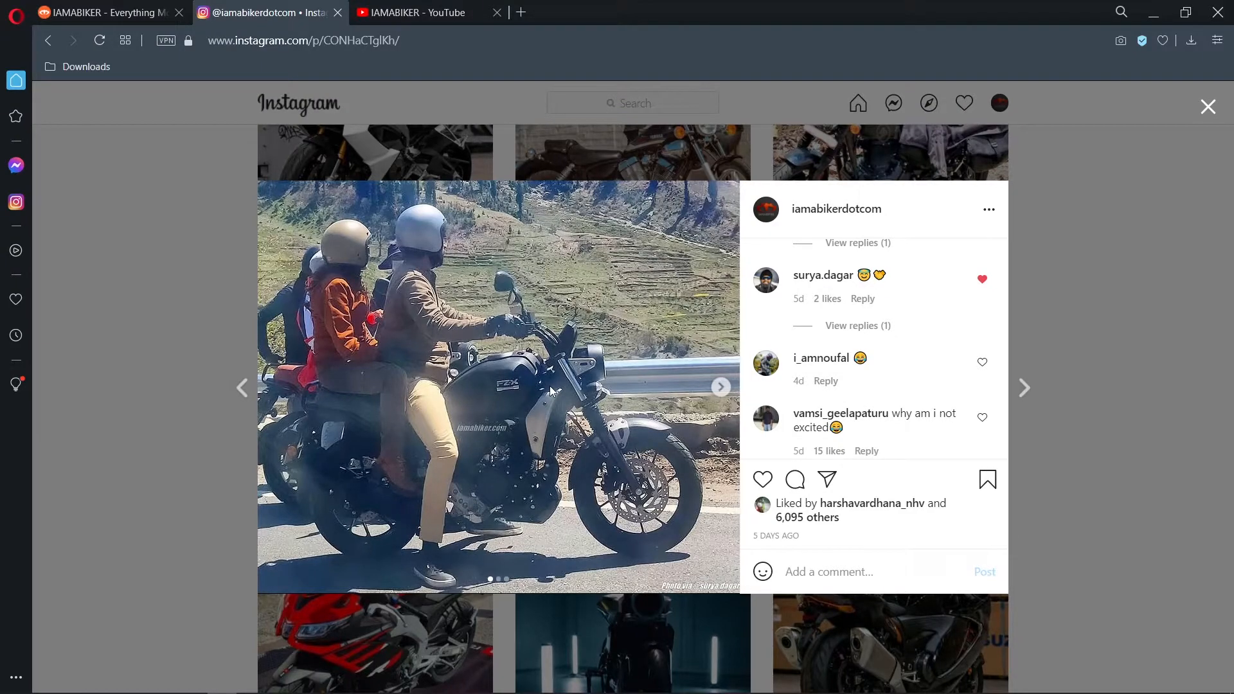
pyautogui.moveTo(456, 382)
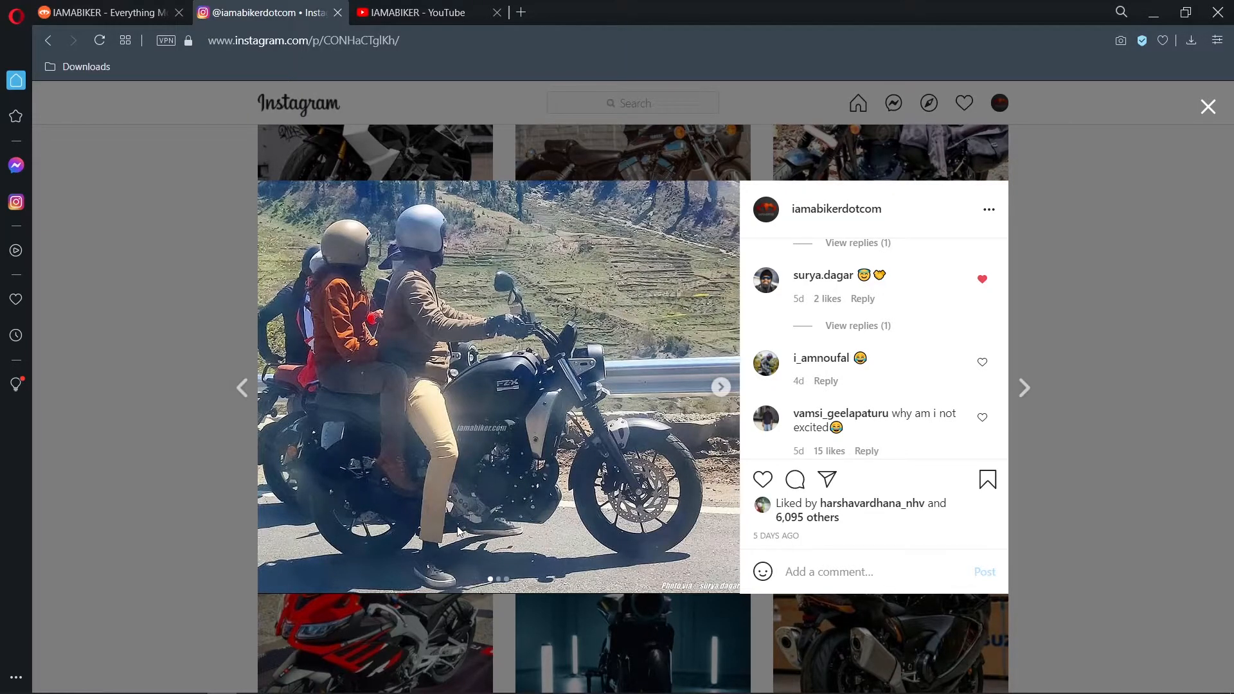
pyautogui.moveTo(700, 406)
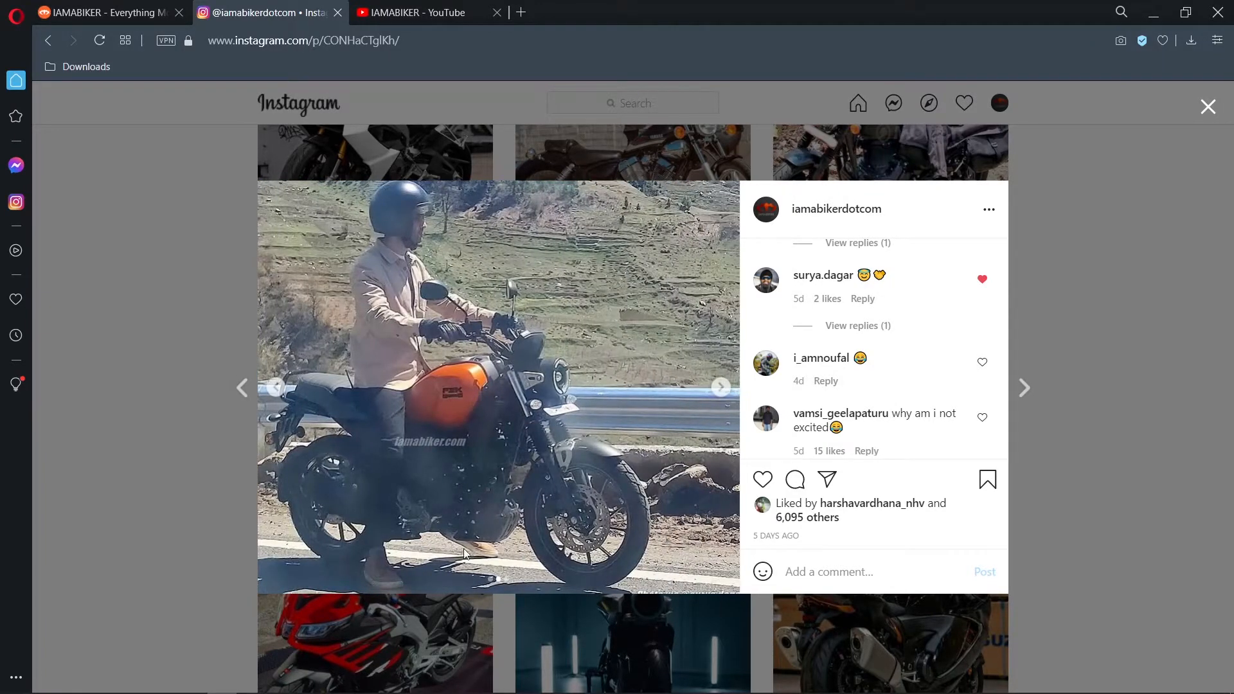
pyautogui.click(719, 387)
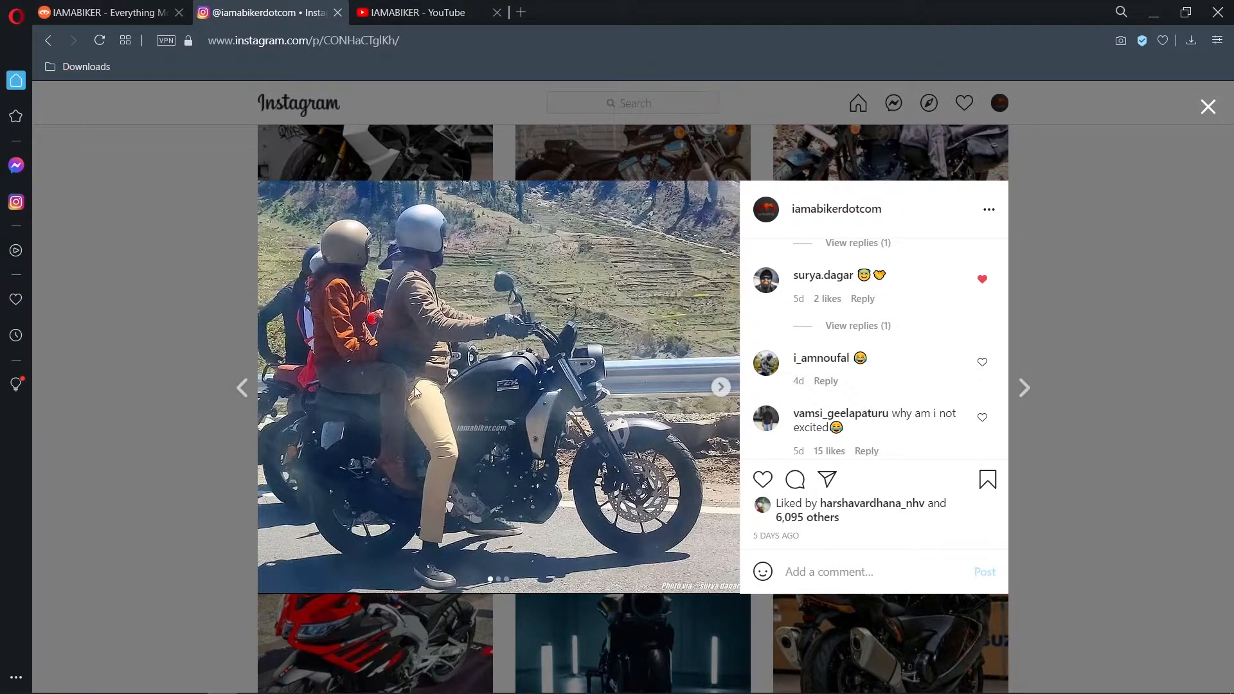
pyautogui.moveTo(398, 410)
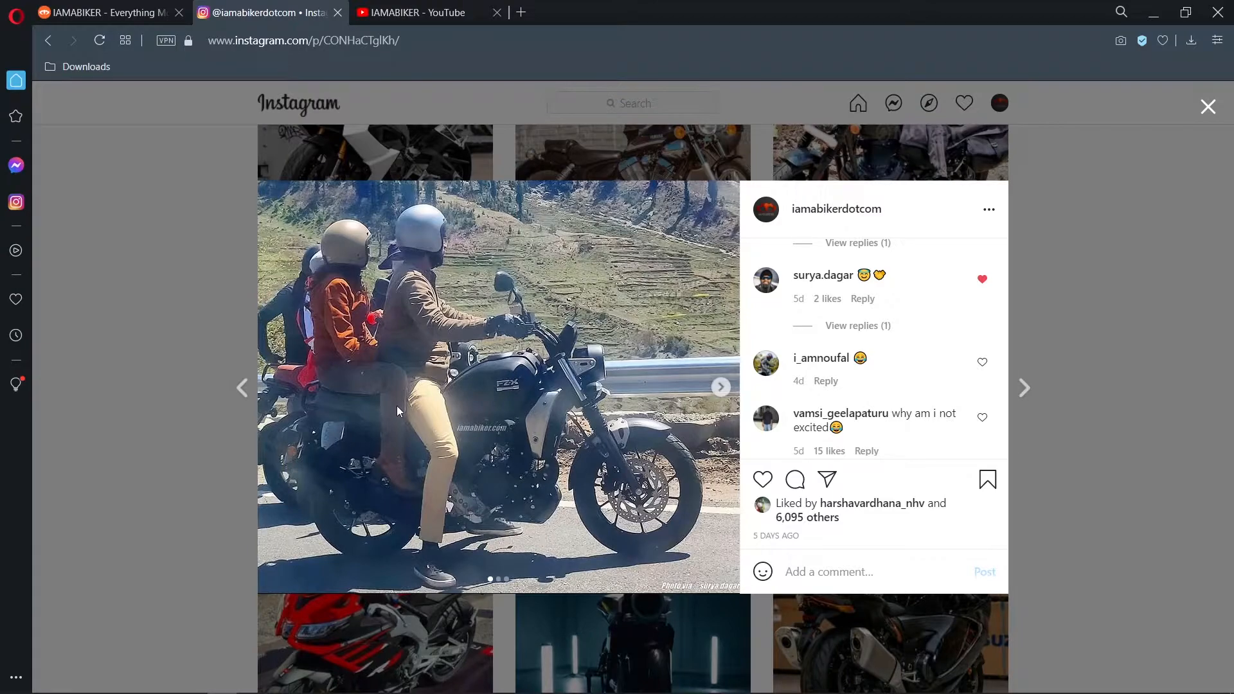
pyautogui.moveTo(473, 512)
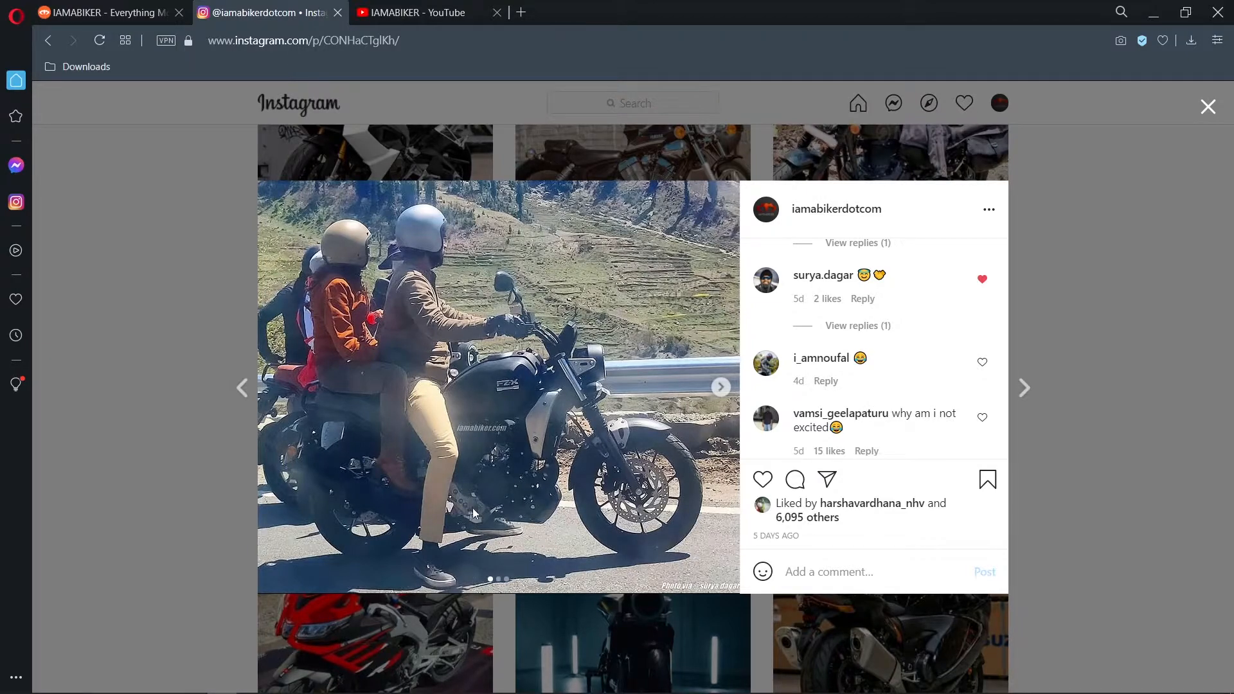
pyautogui.moveTo(507, 513)
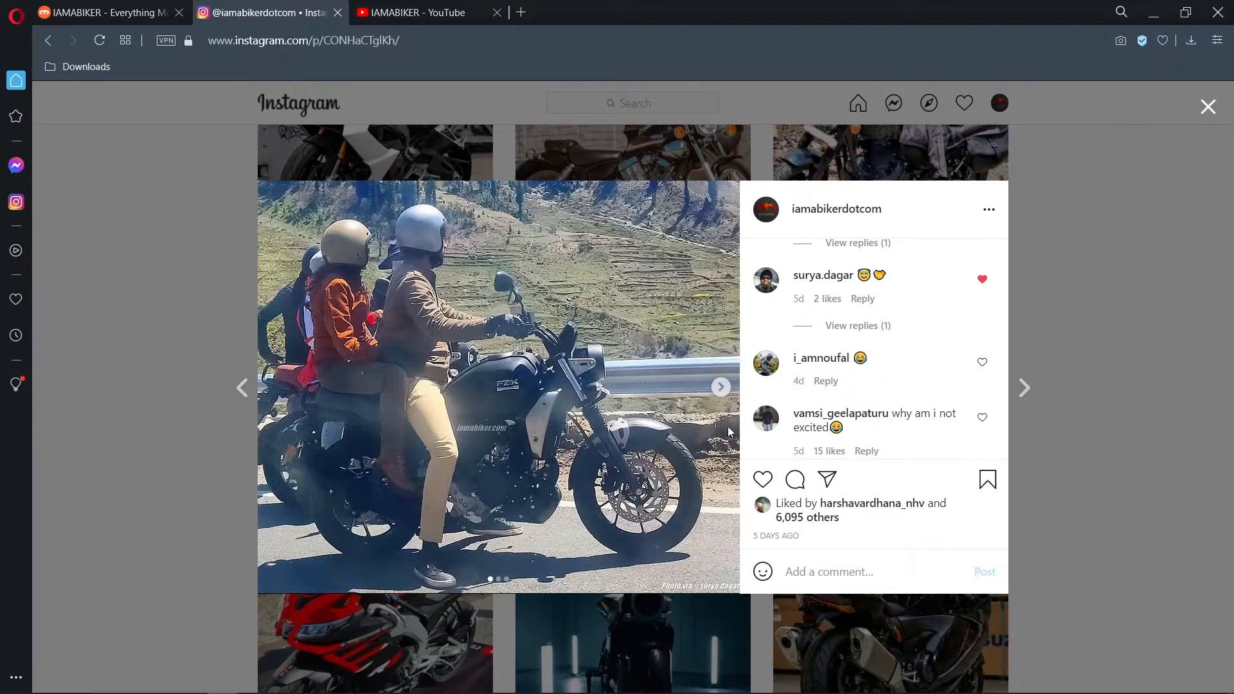
pyautogui.click(719, 387)
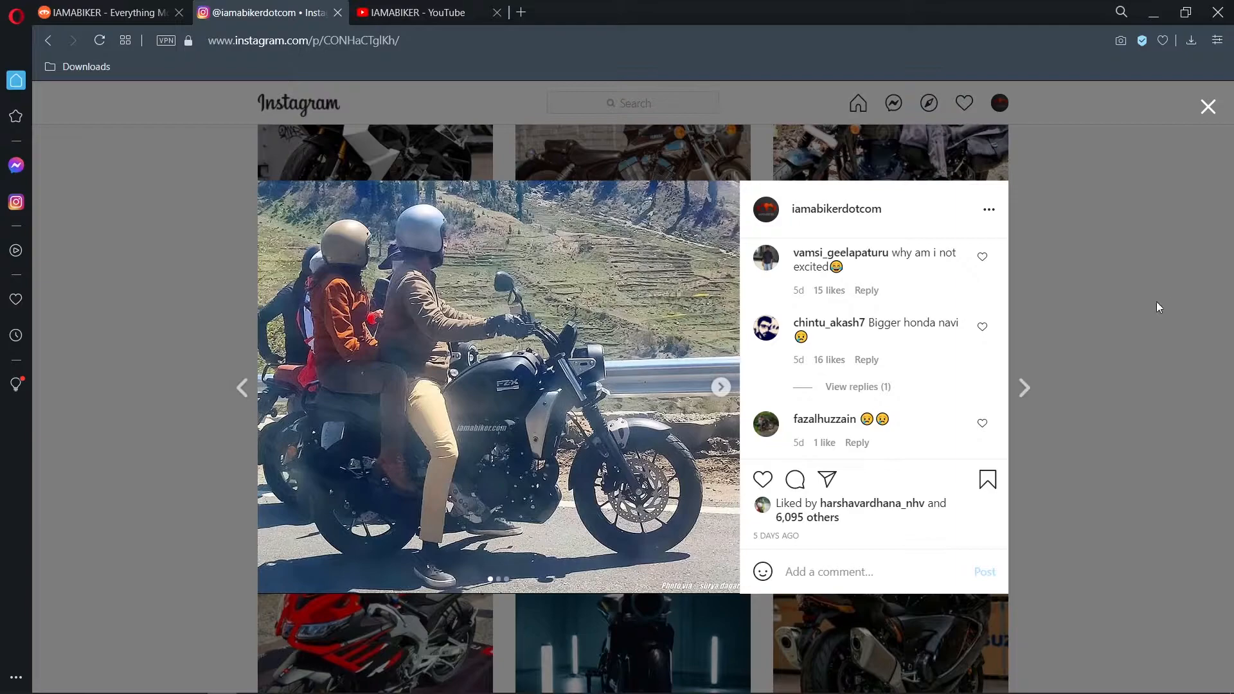
pyautogui.moveTo(931, 399)
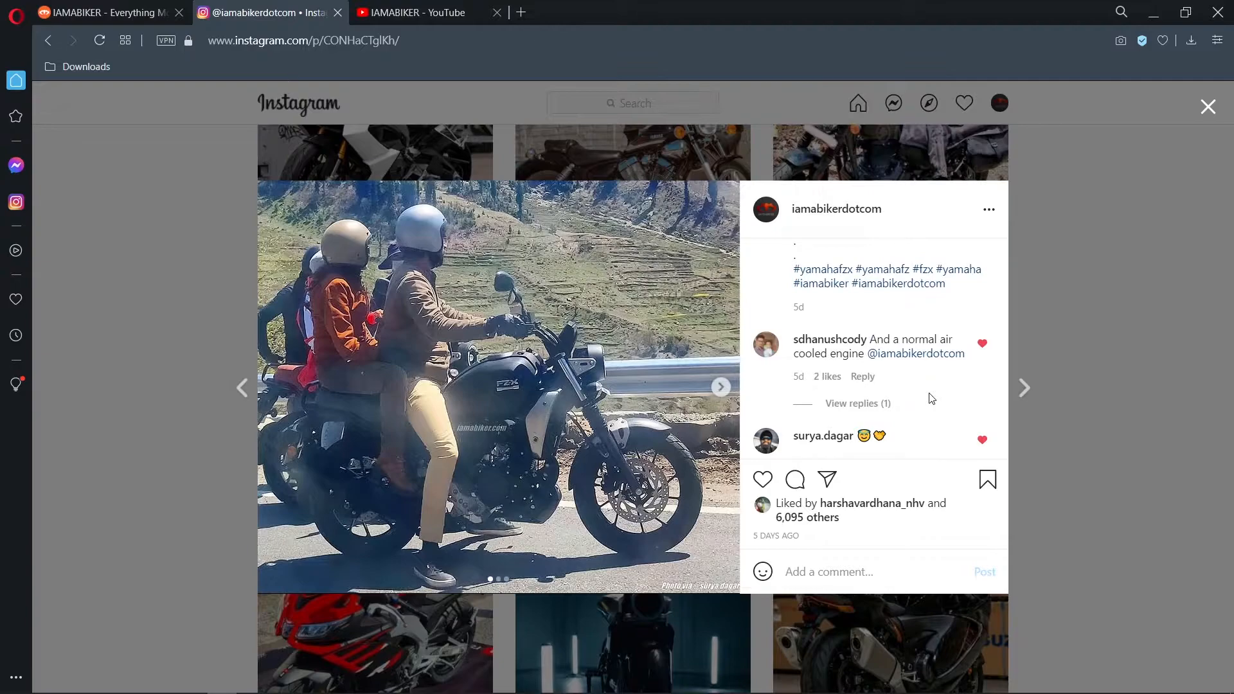
# Scroll down the FZ-X comments to the remarks comparing it to the XSR
pyautogui.scroll(-3)
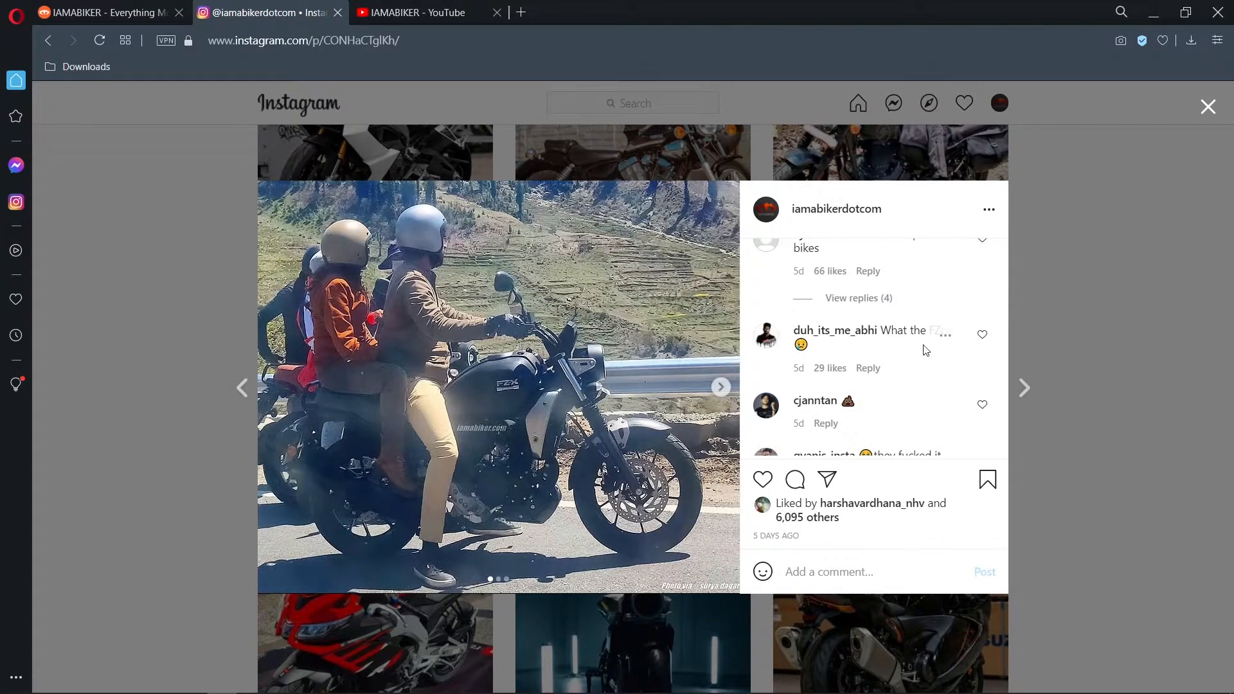
pyautogui.scroll(-3)
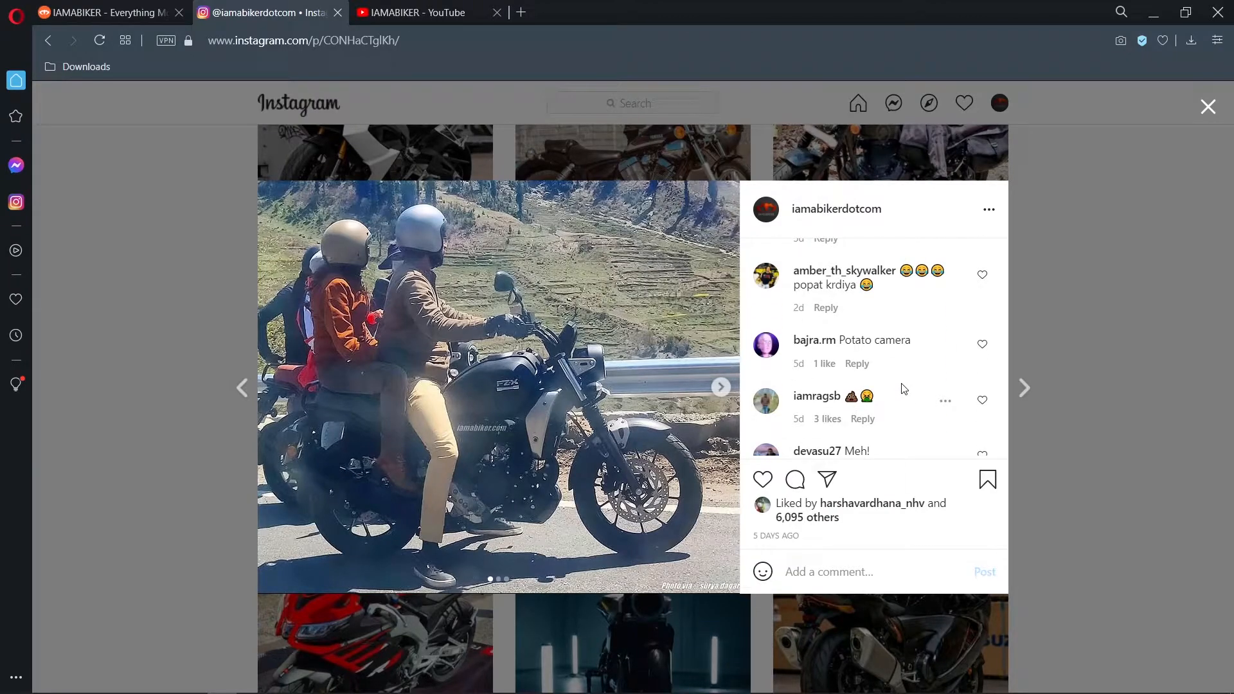
pyautogui.scroll(-3)
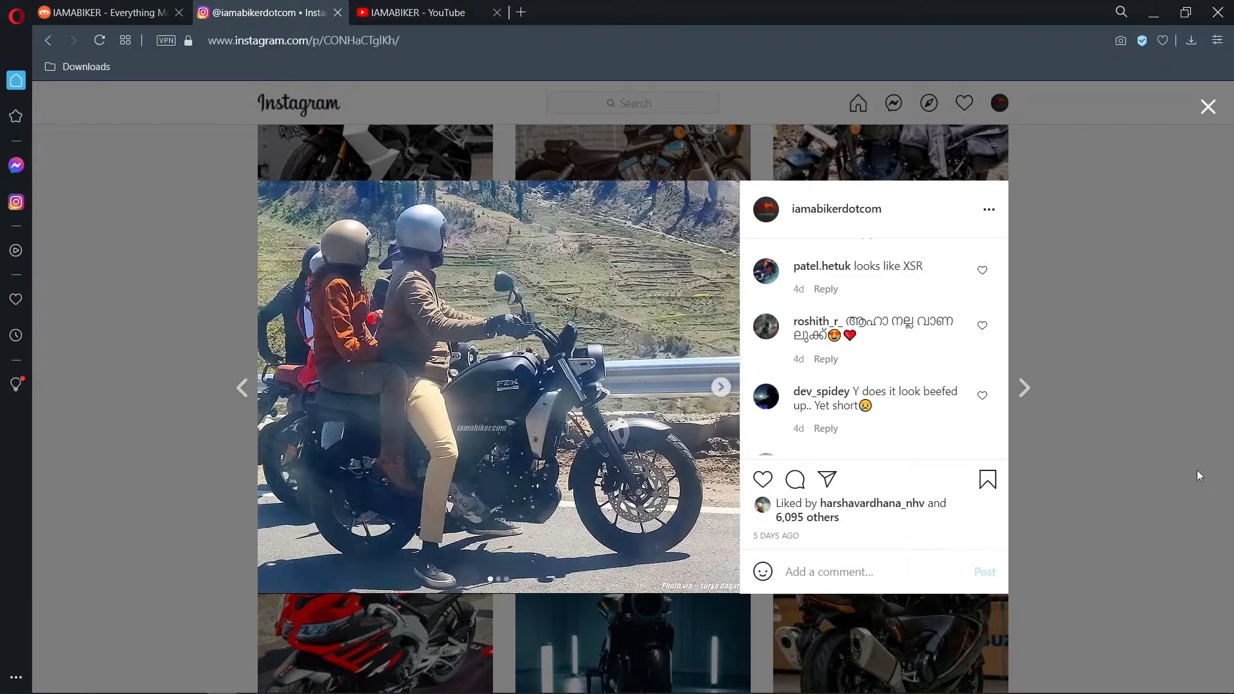
pyautogui.moveTo(439, 393)
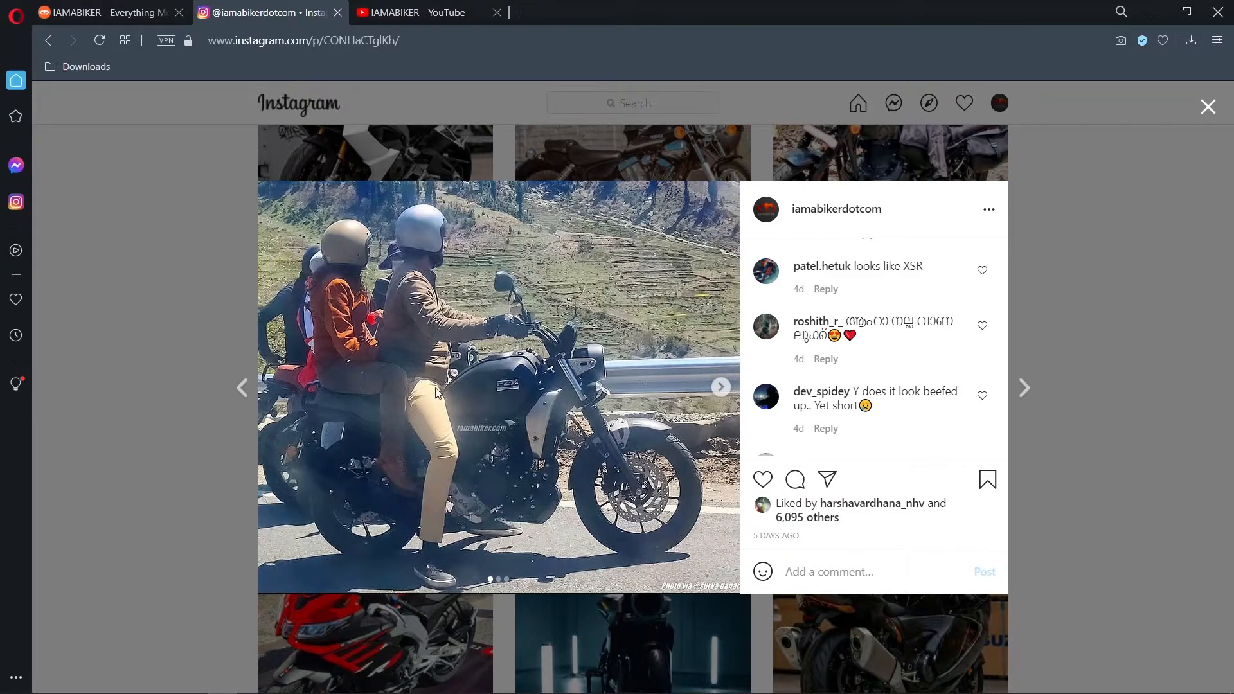
pyautogui.moveTo(365, 409)
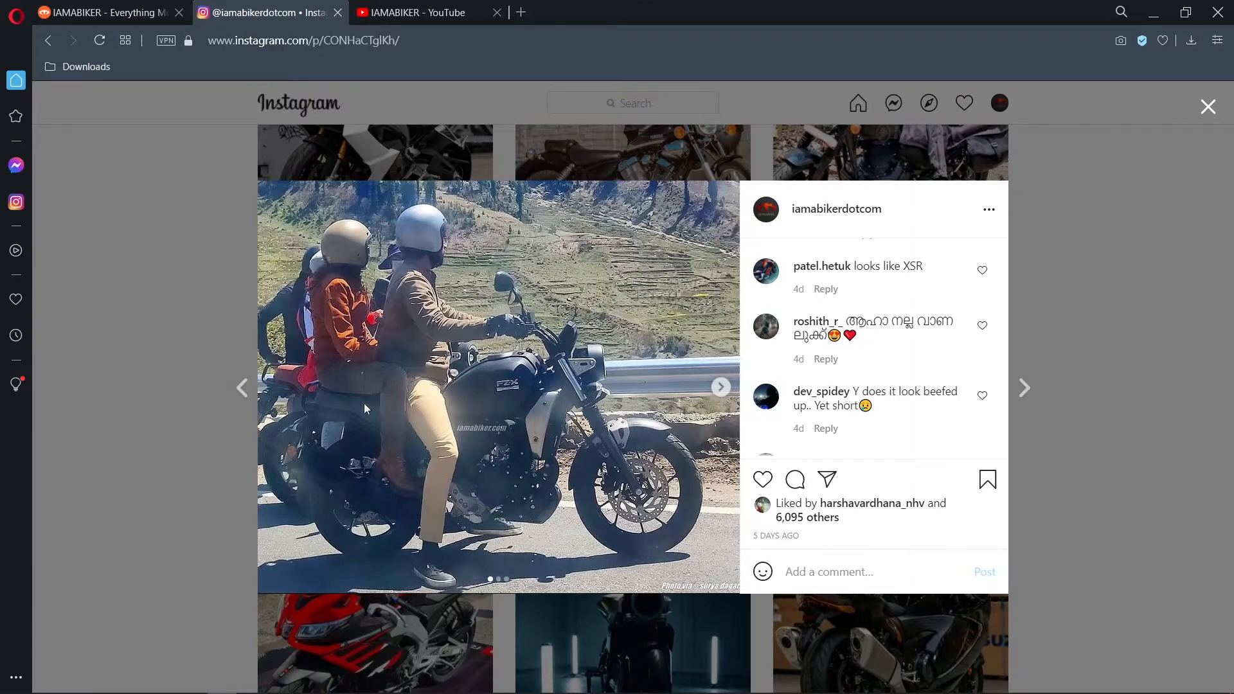
pyautogui.moveTo(382, 429)
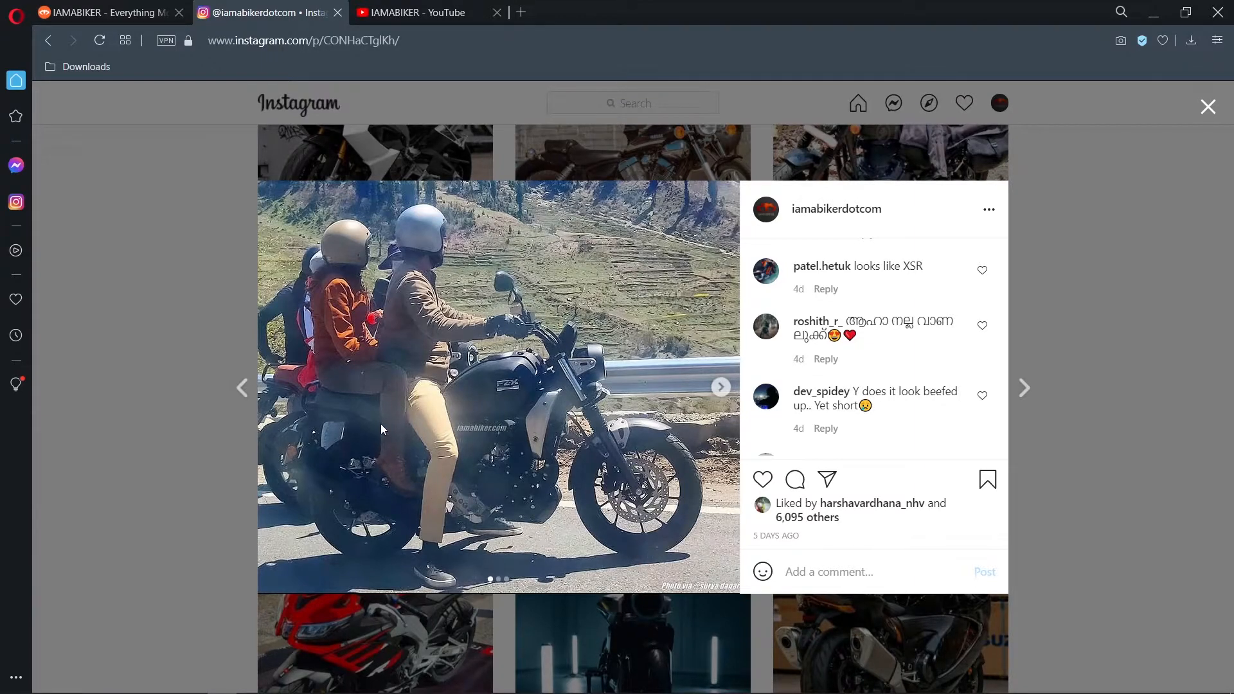
pyautogui.moveTo(333, 496)
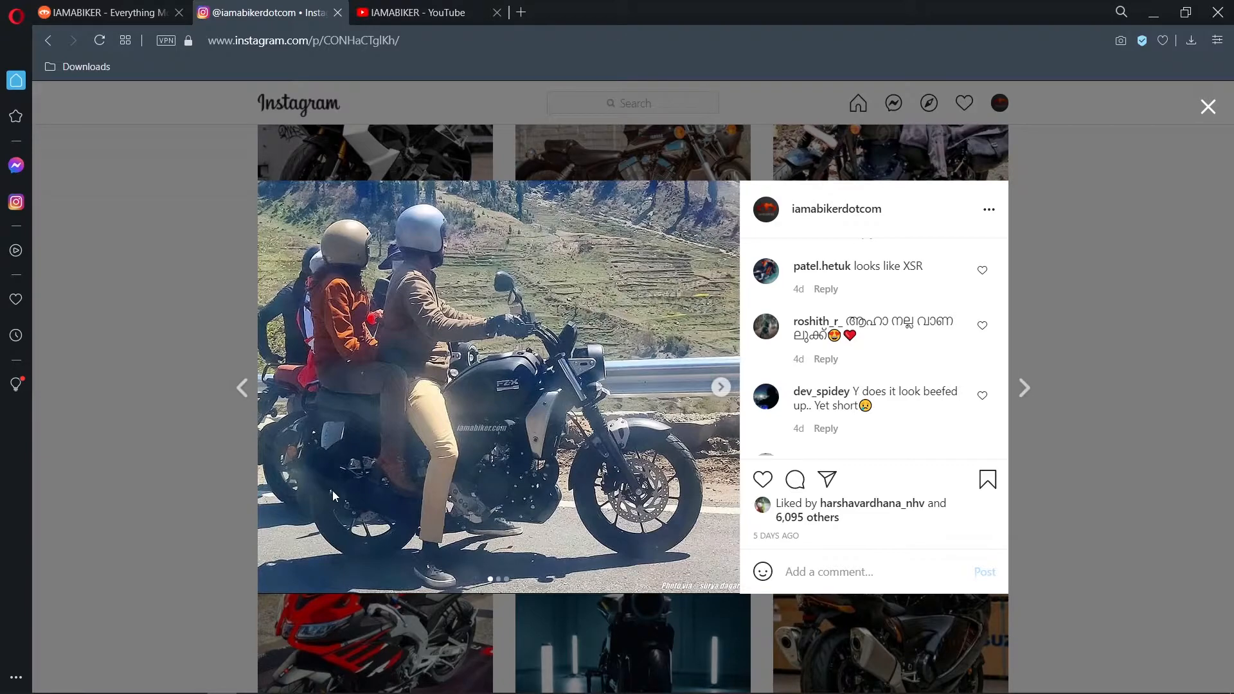
pyautogui.moveTo(389, 491)
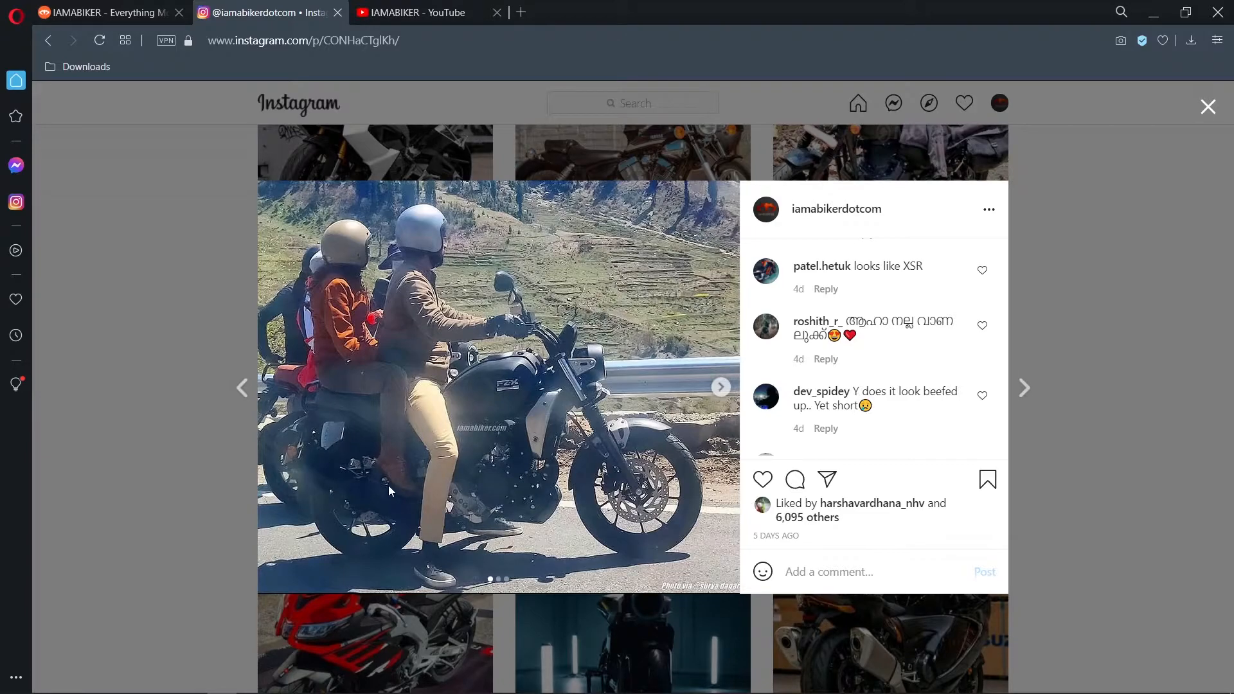
pyautogui.moveTo(726, 393)
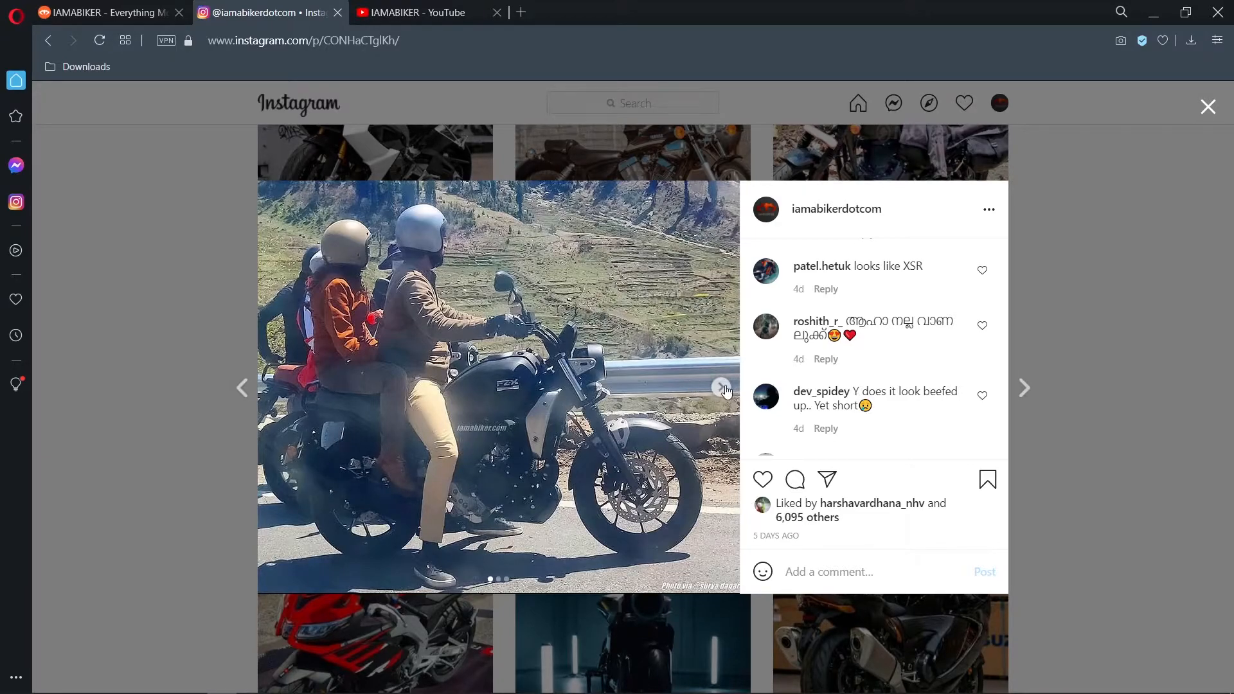
pyautogui.click(718, 387)
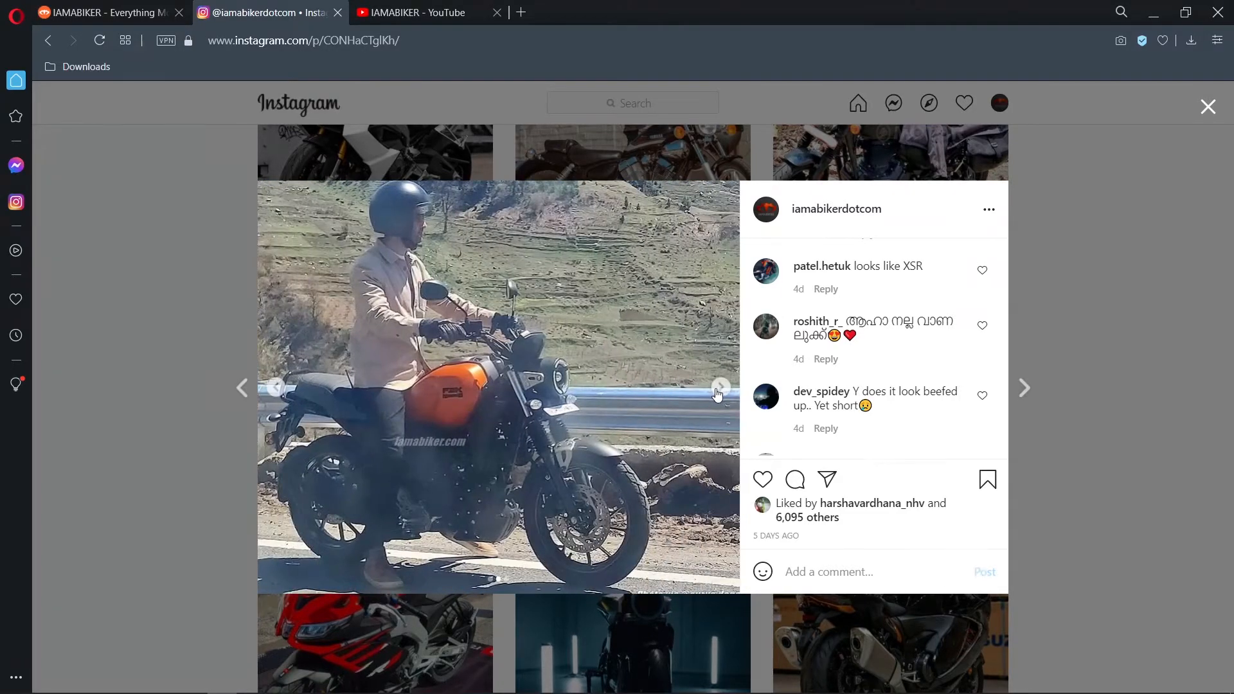
pyautogui.moveTo(711, 397)
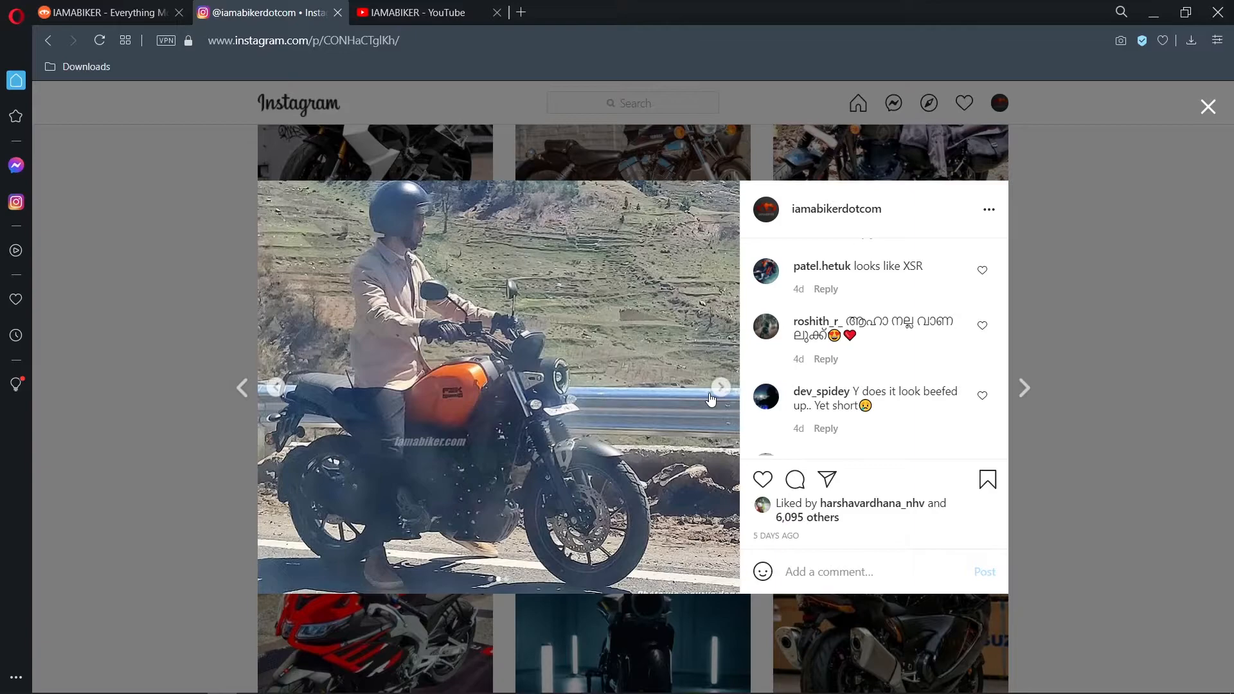
pyautogui.moveTo(723, 388)
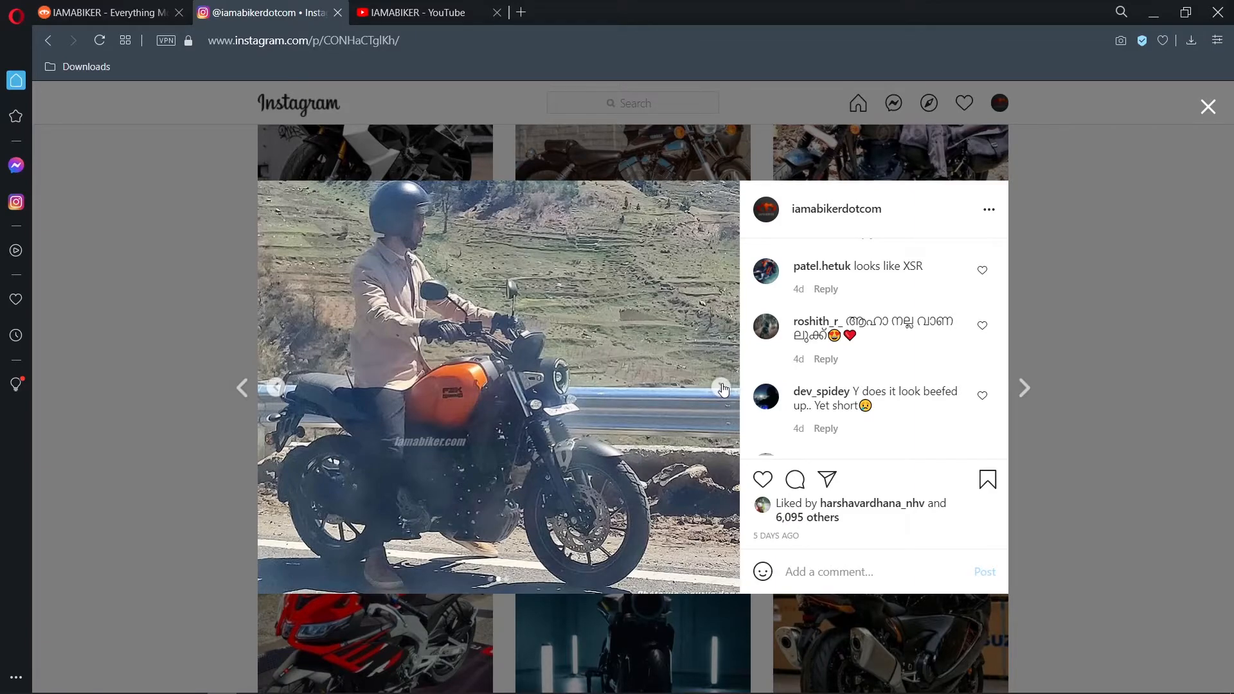
pyautogui.moveTo(676, 483)
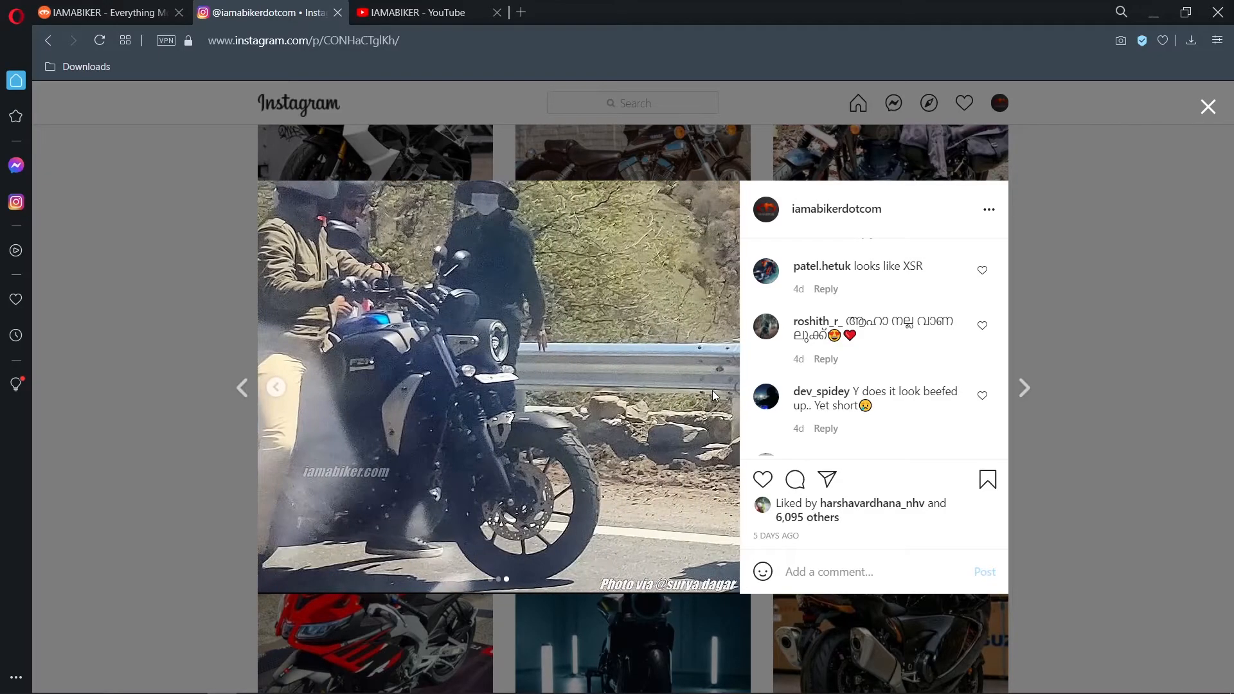
pyautogui.moveTo(536, 376)
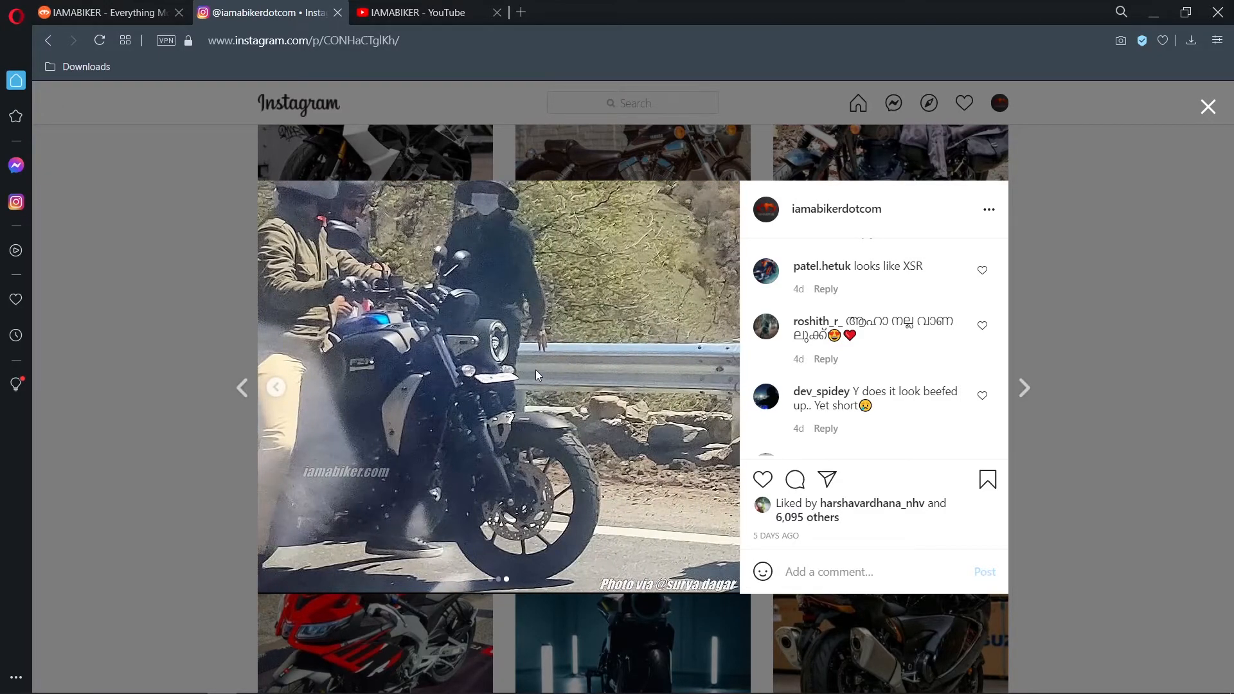
pyautogui.click(274, 387)
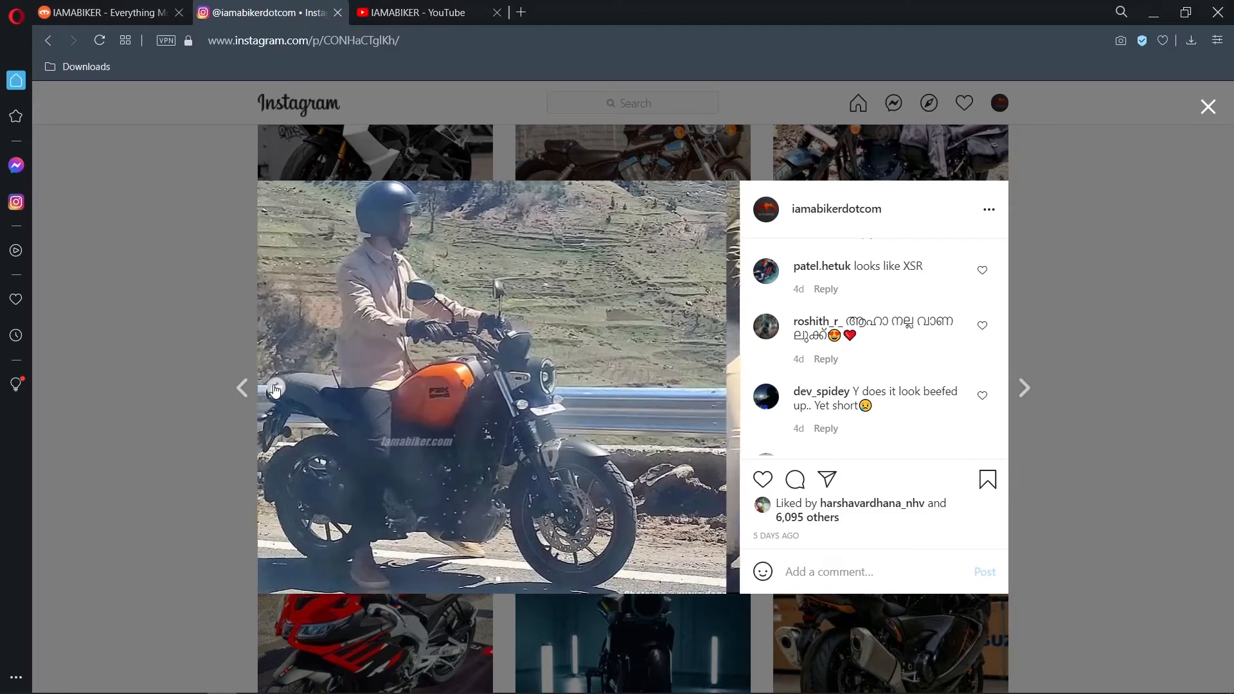
pyautogui.click(274, 387)
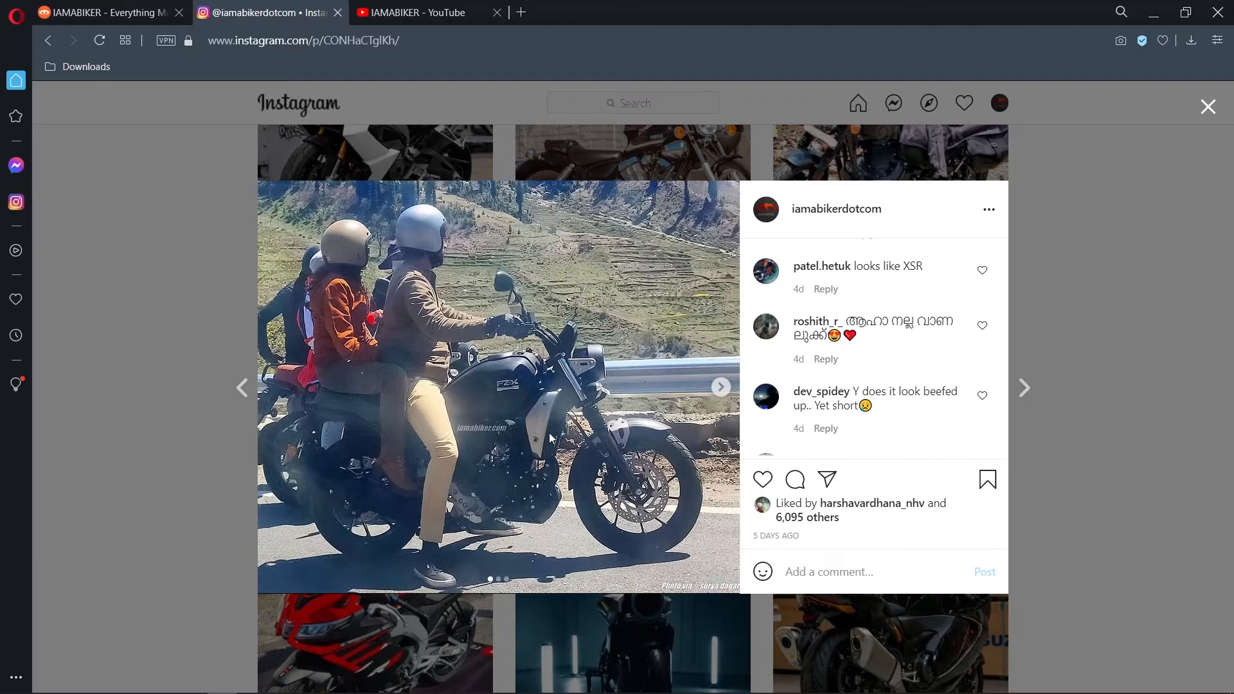
pyautogui.moveTo(551, 439)
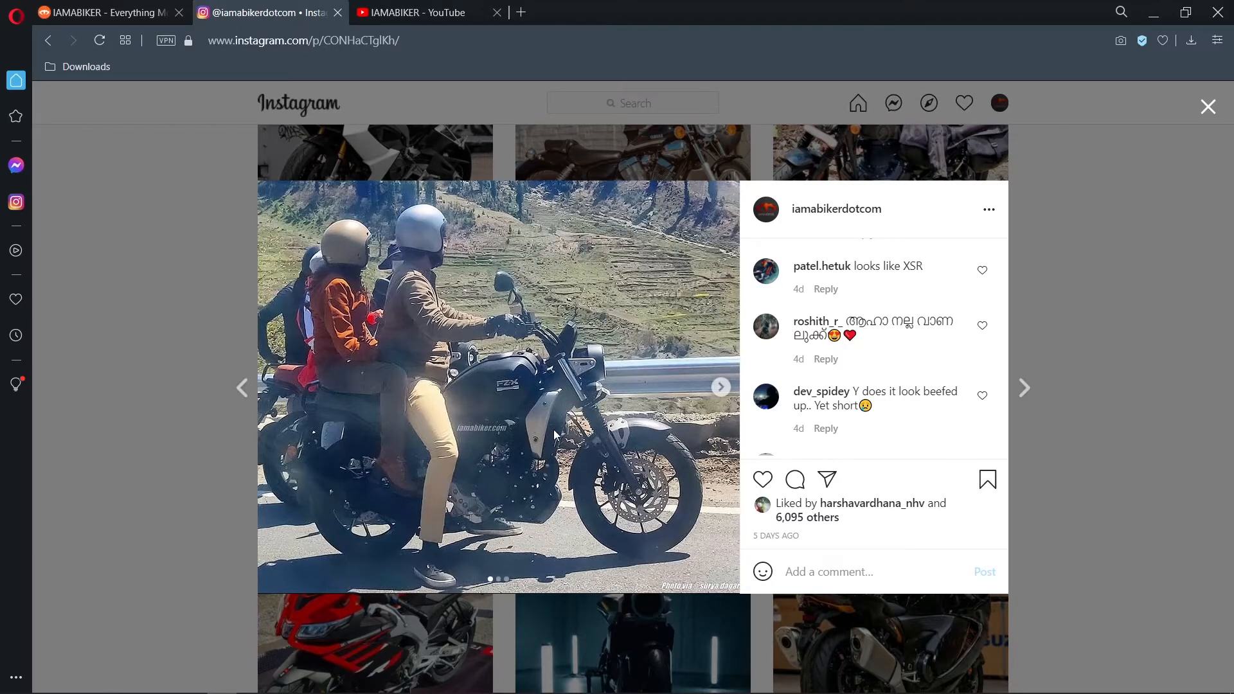
pyautogui.moveTo(547, 437)
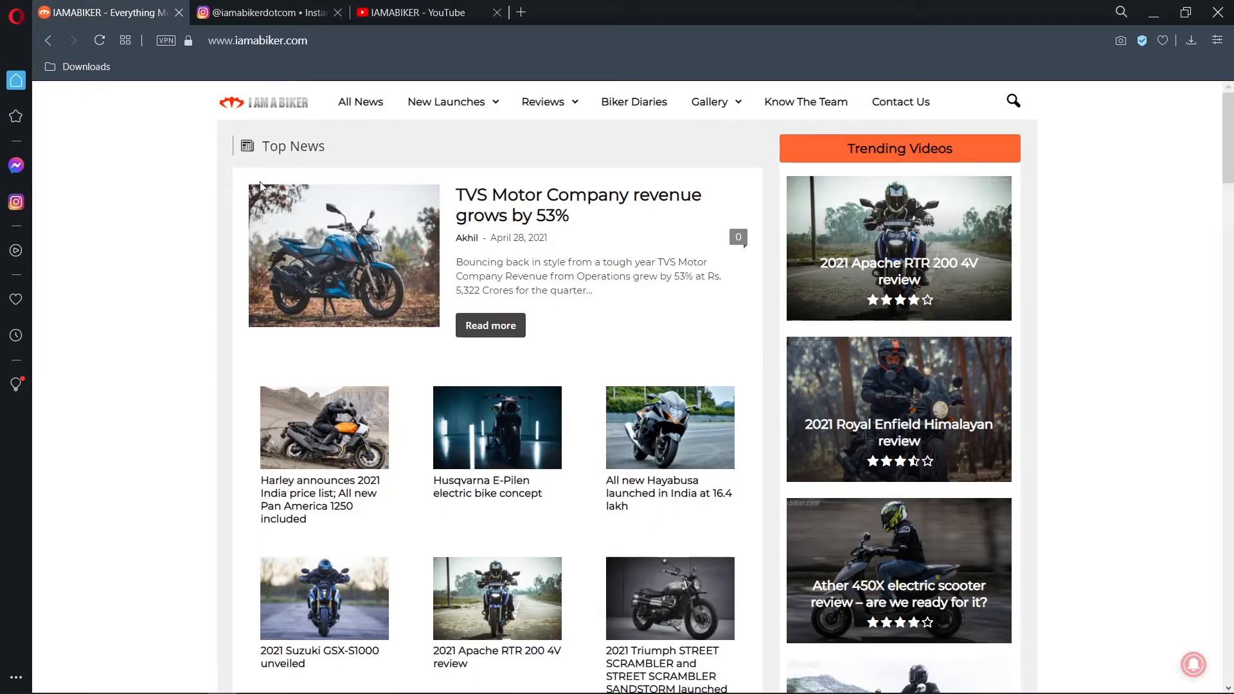
pyautogui.moveTo(1096, 317)
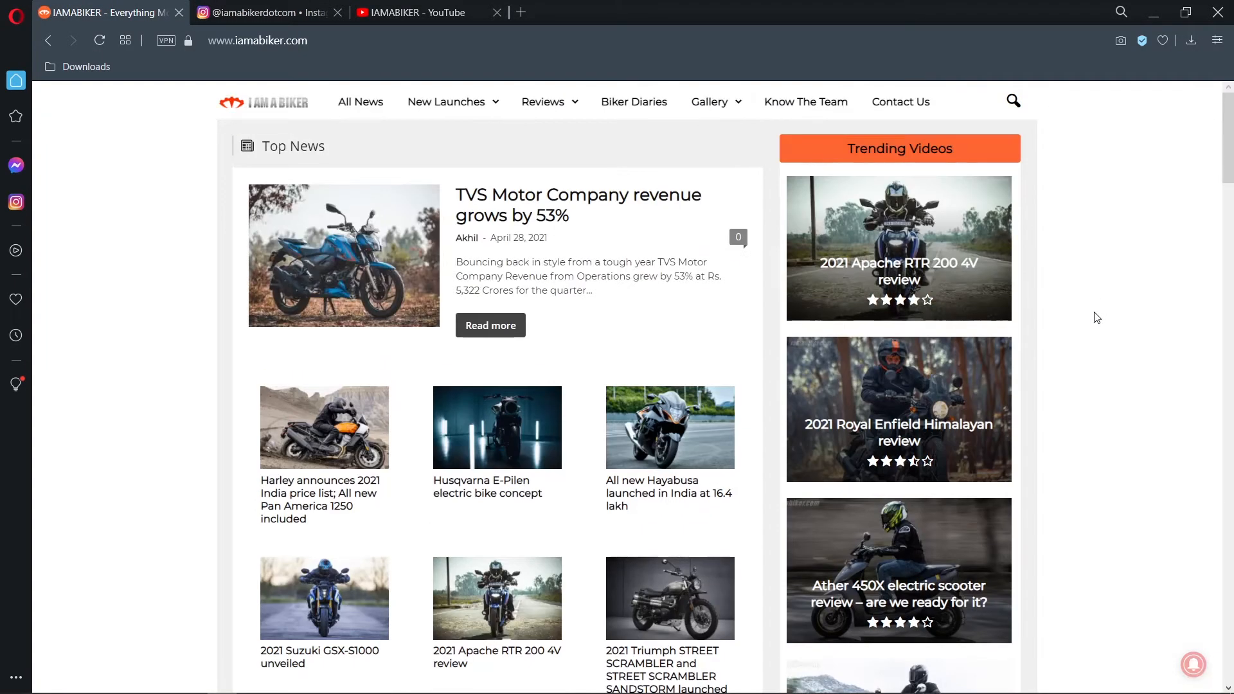
# Scroll the iamabiker.com homepage news and reviews, then show the IAMABIKER YouTube channel
pyautogui.scroll(-3)
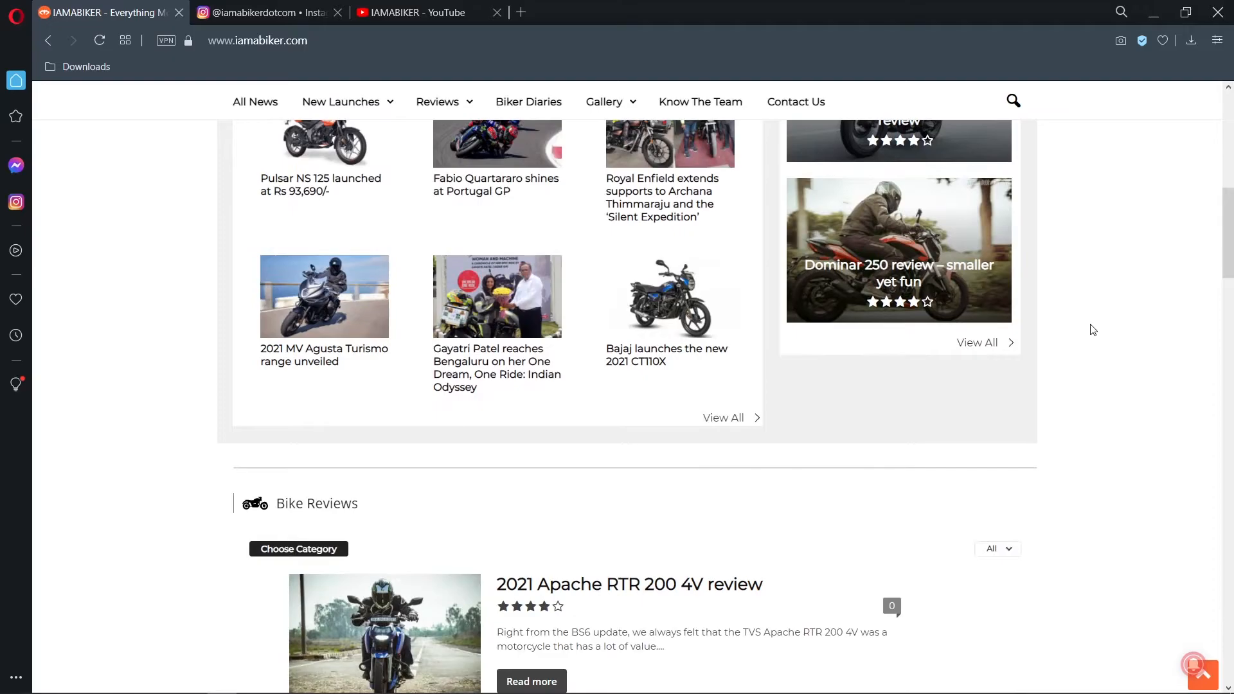
pyautogui.scroll(-3)
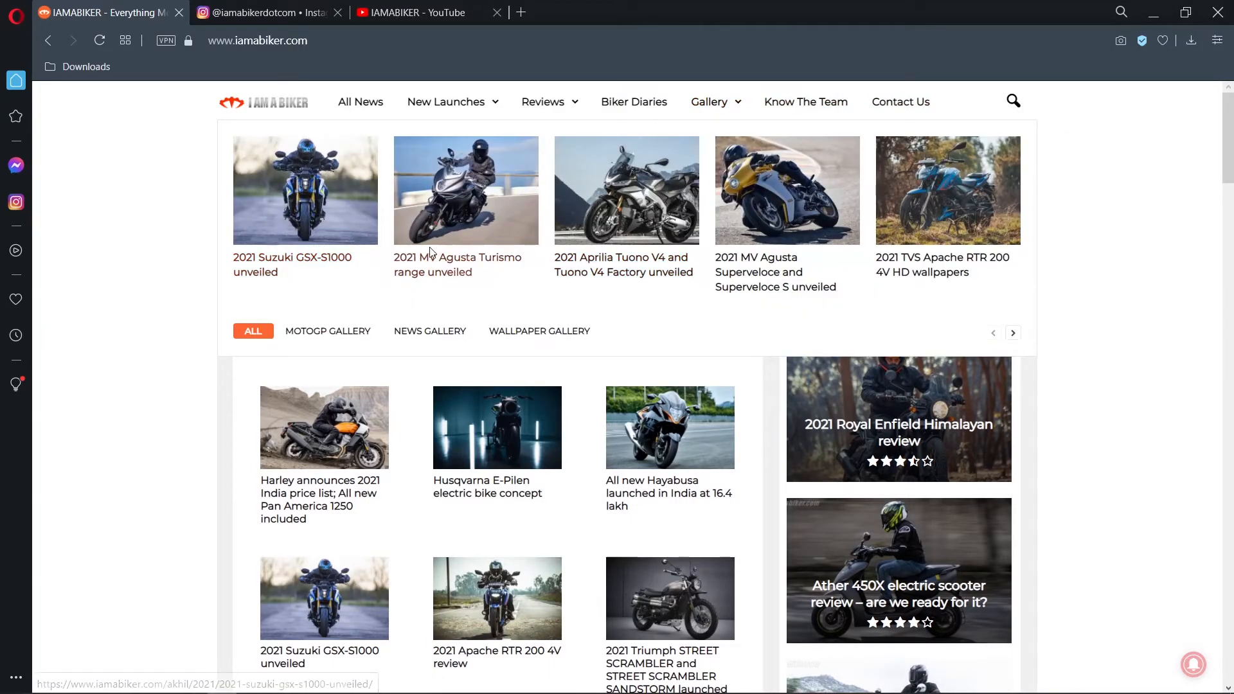
pyautogui.moveTo(734, 217)
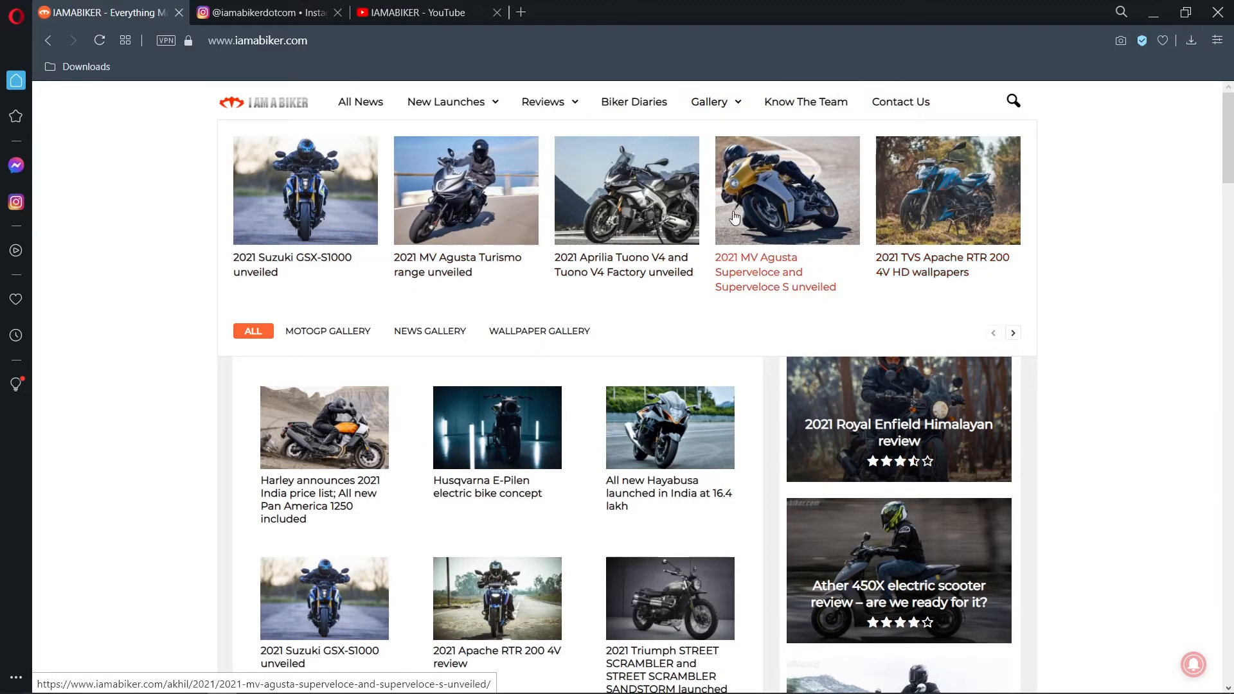
pyautogui.moveTo(309, 200)
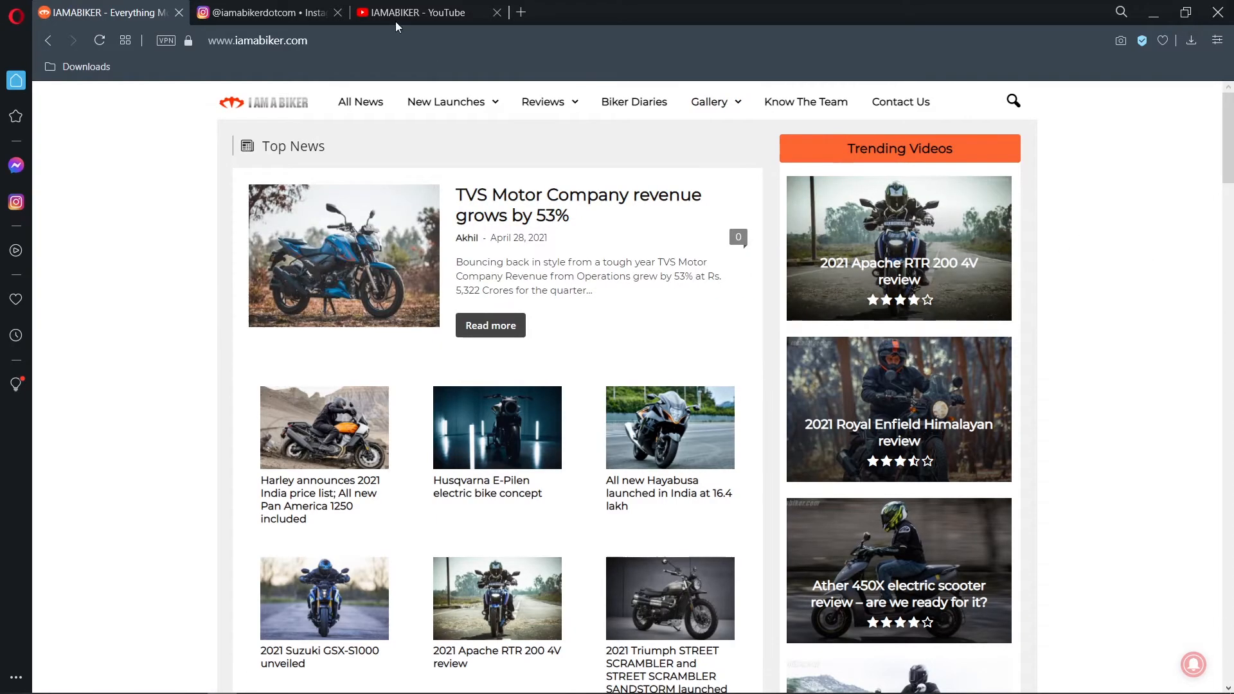
pyautogui.click(409, 13)
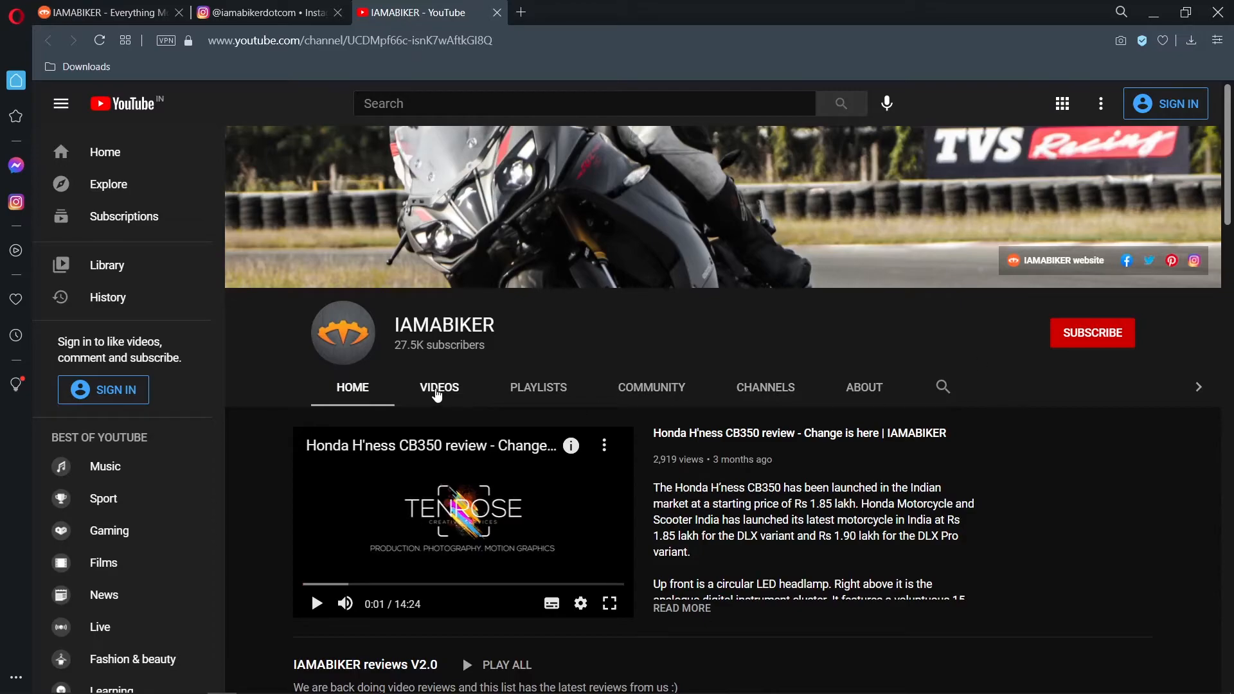
# Browse the IAMABIKER channel's uploaded videos, then go back to the Instagram FZ-X post
pyautogui.click(438, 386)
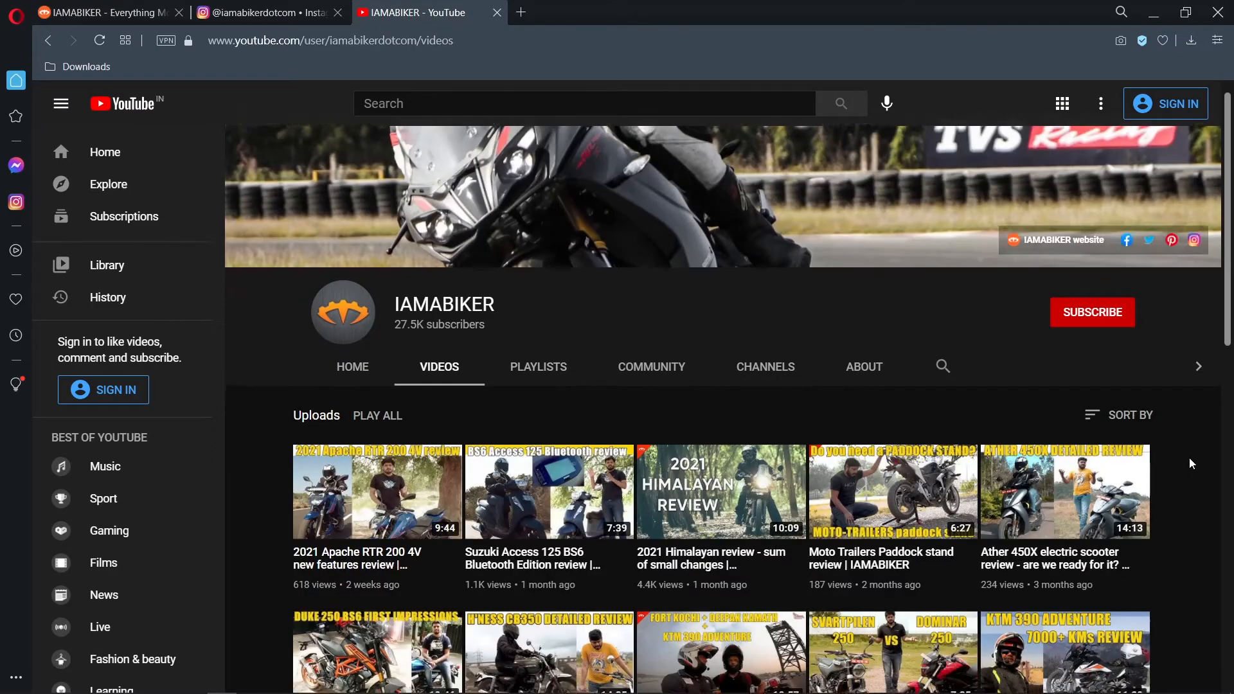
pyautogui.scroll(-3)
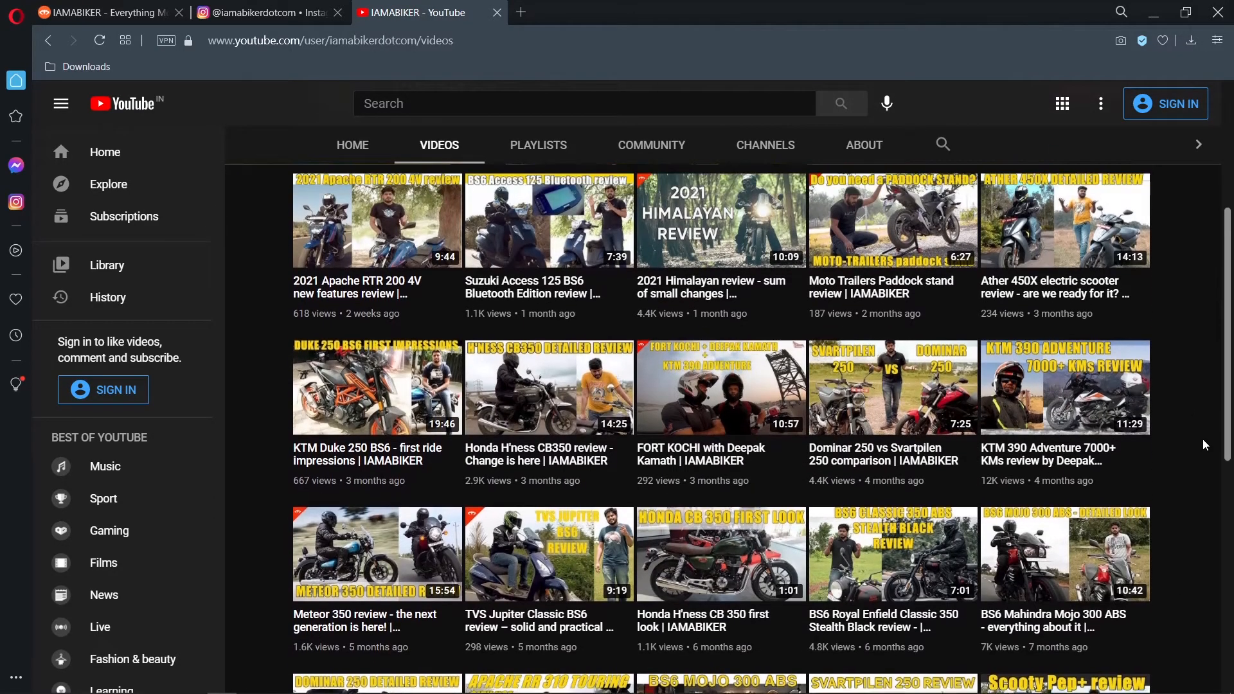
pyautogui.scroll(-3)
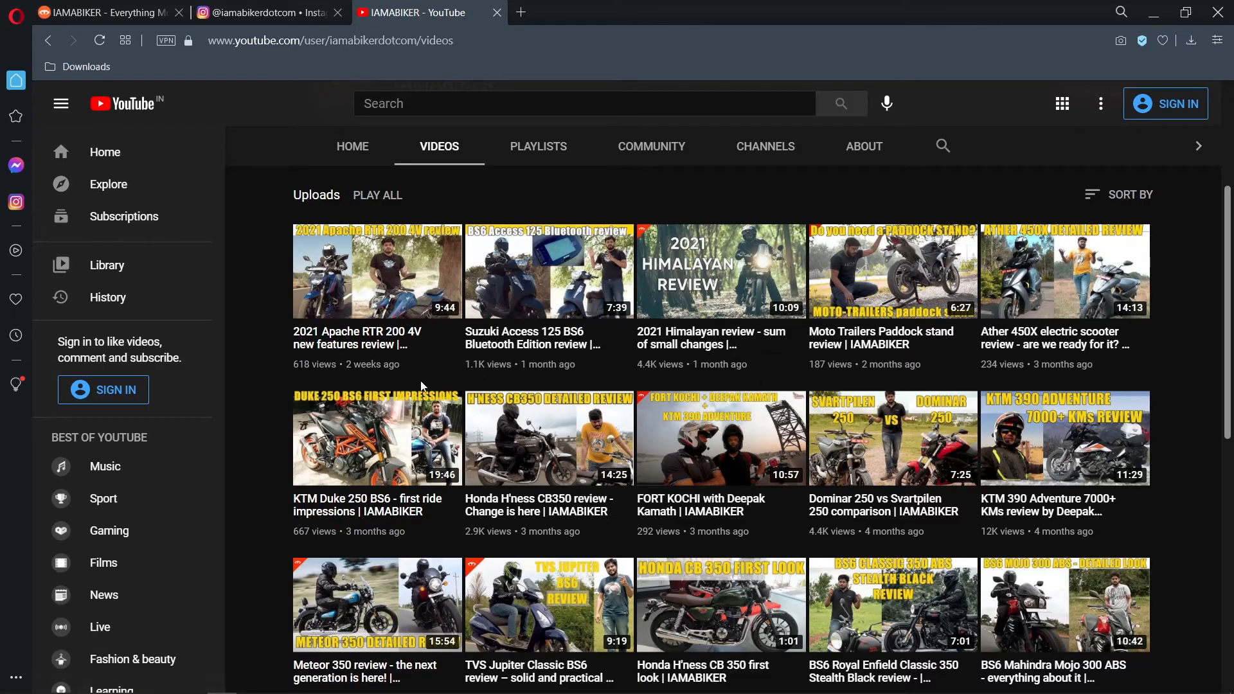
pyautogui.moveTo(1189, 371)
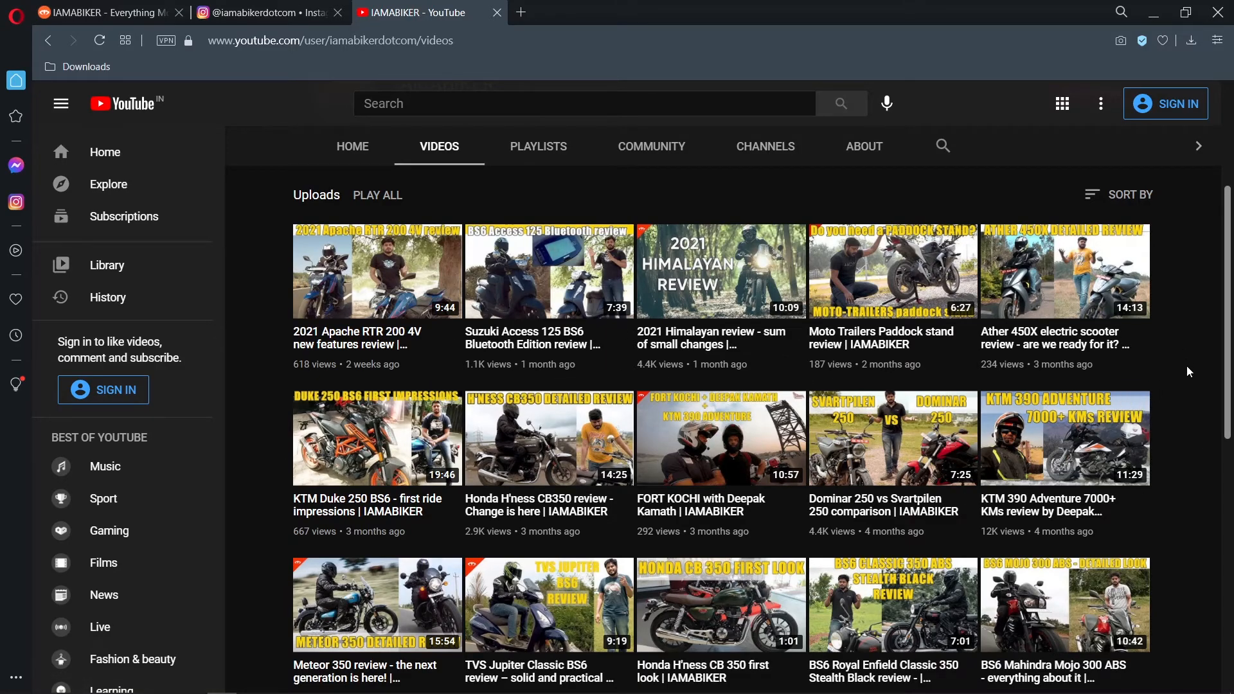
pyautogui.click(268, 13)
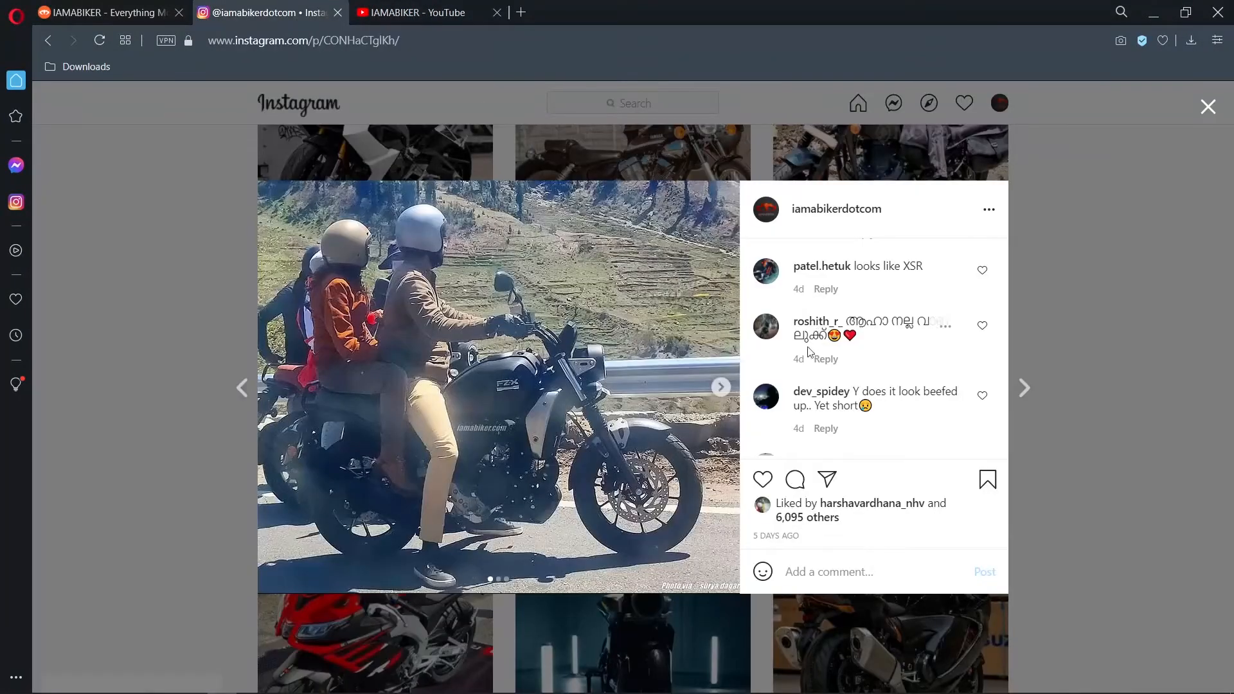